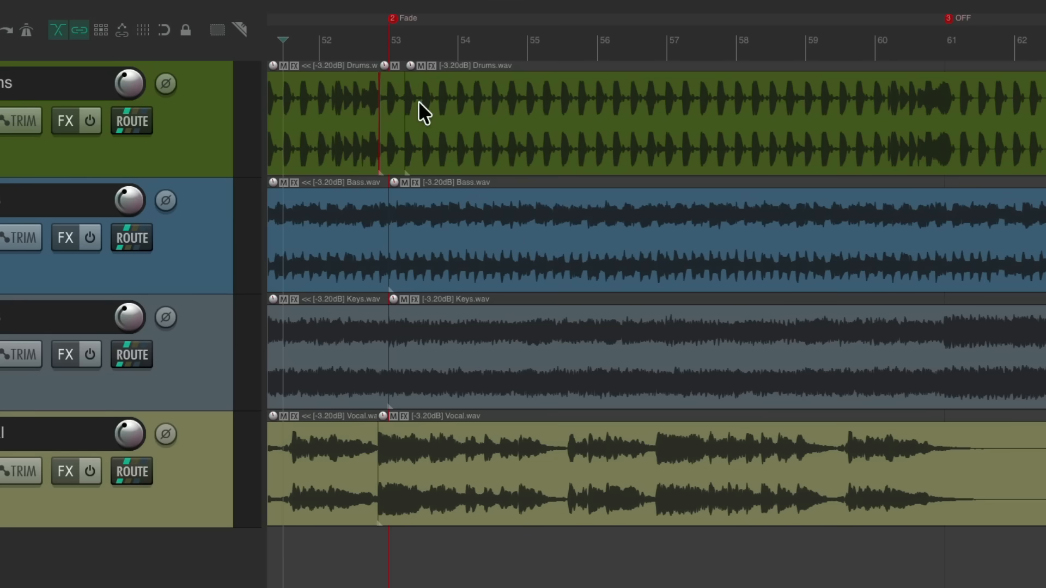
pyautogui.moveTo(394, 111)
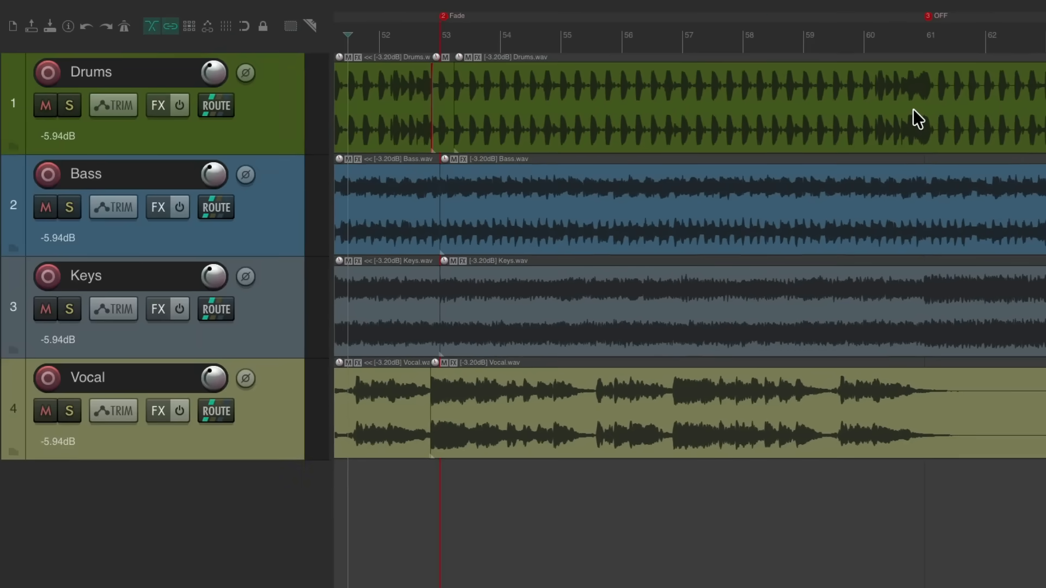
# Show the master track via View > Master Track and reveal its volume envelope lane.
pyautogui.click(185, 12)
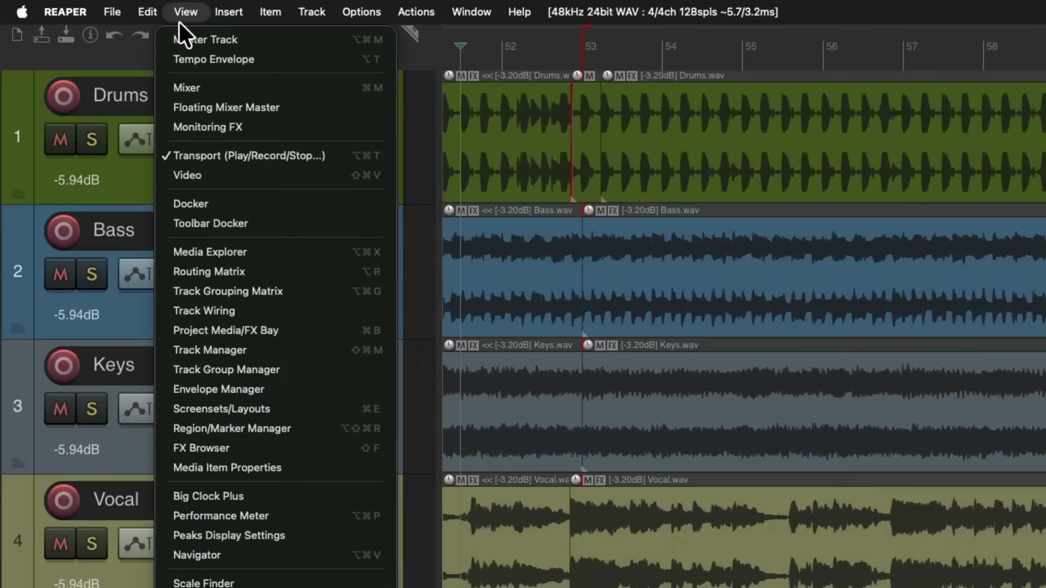
pyautogui.moveTo(205, 39)
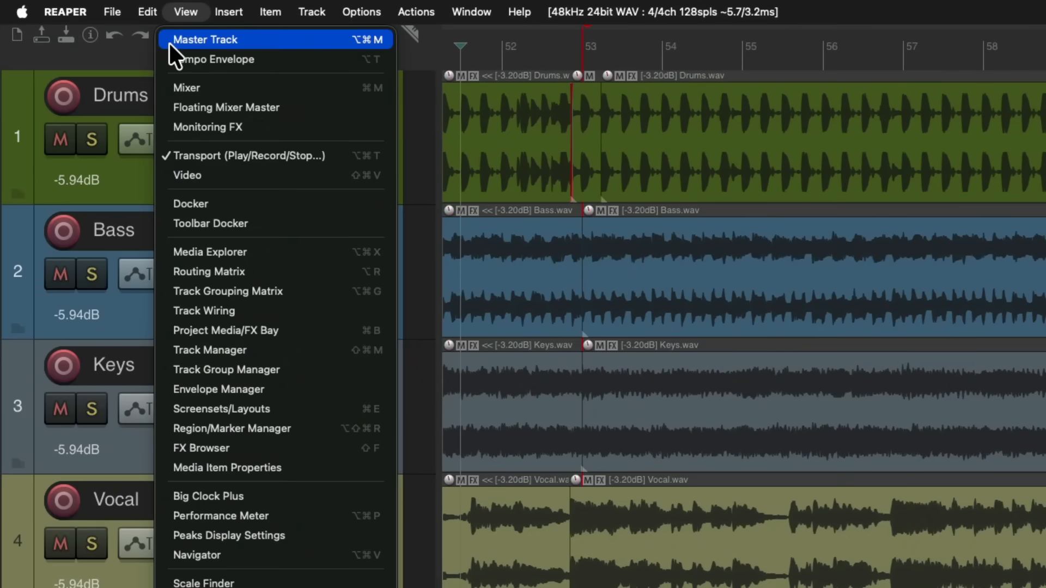
pyautogui.click(205, 39)
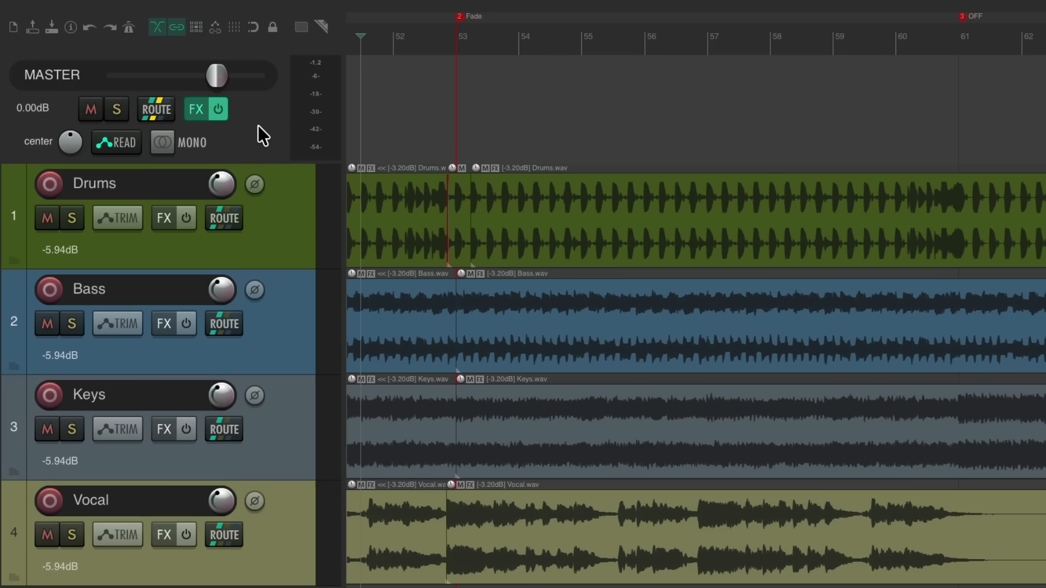
pyautogui.press('v')
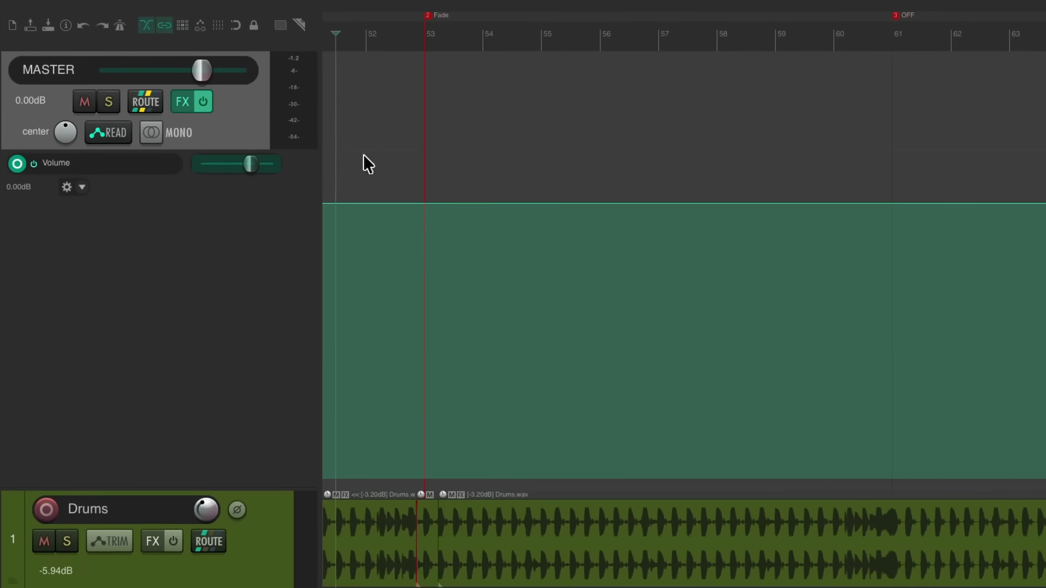
pyautogui.moveTo(461, 286)
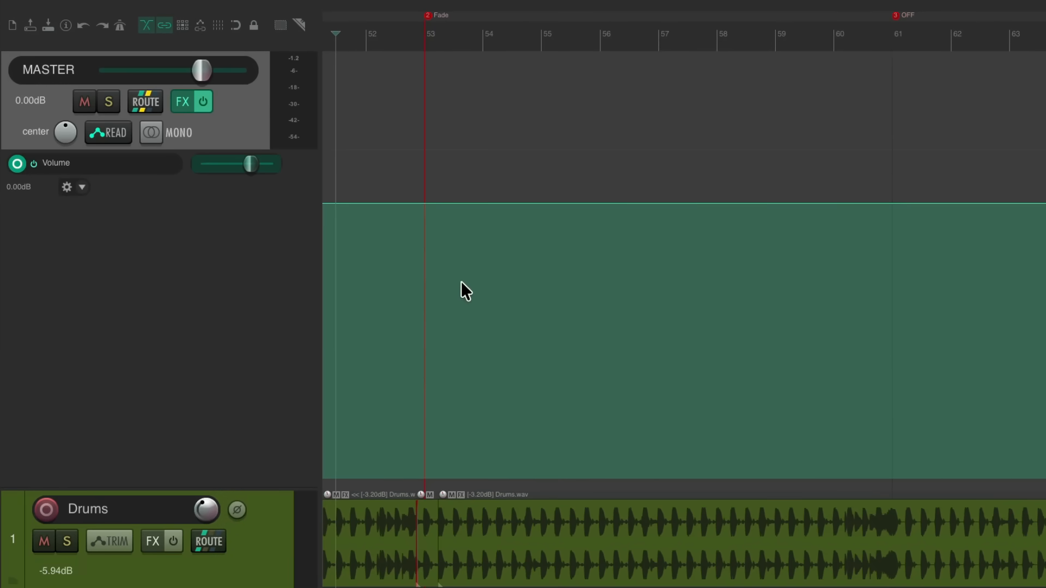
pyautogui.moveTo(560, 256)
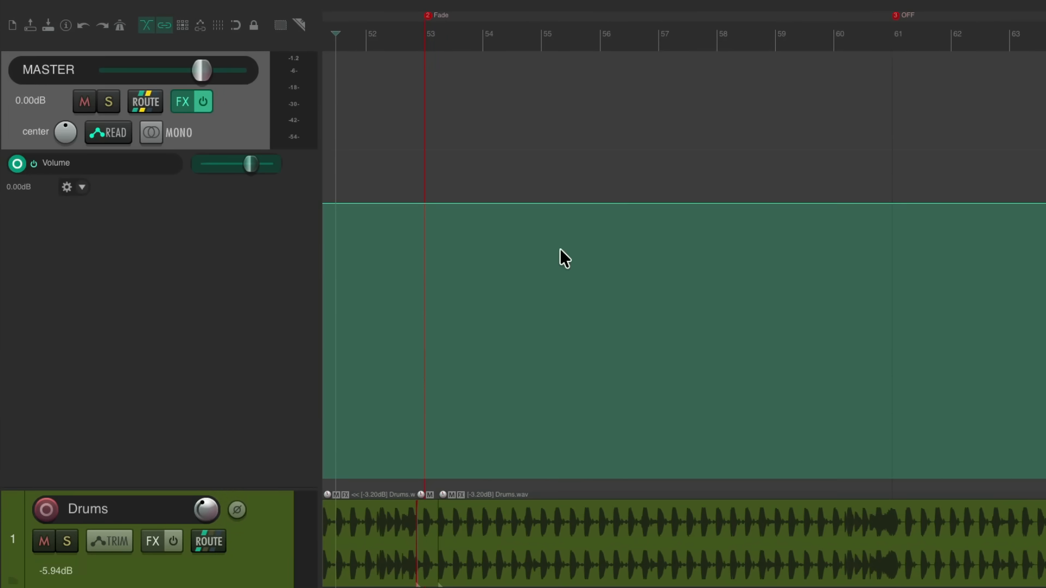
pyautogui.moveTo(605, 246)
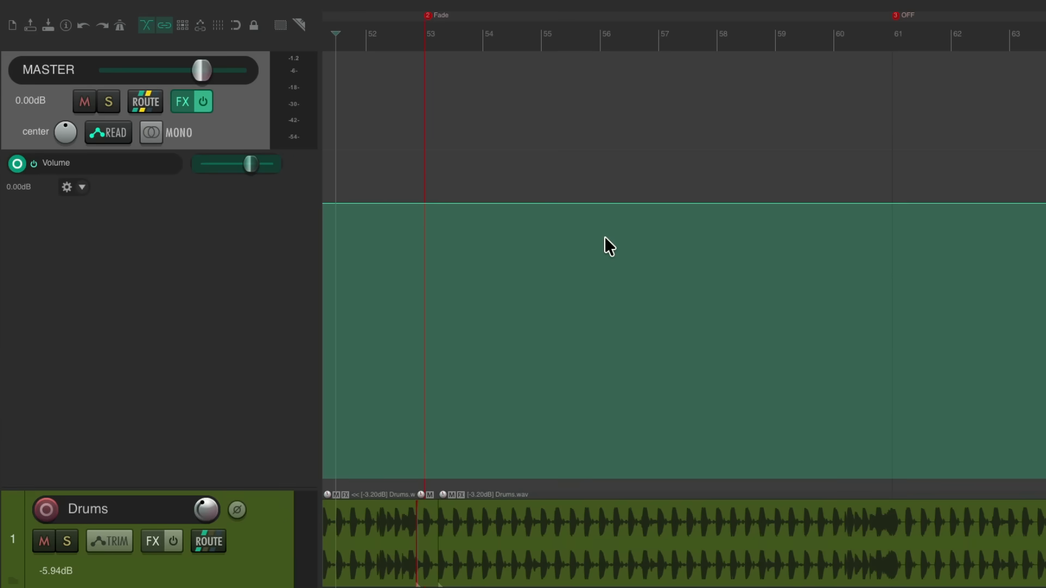
# Play back the linear master fade from the Fade marker down to silence at OFF.
pyautogui.press('shift')
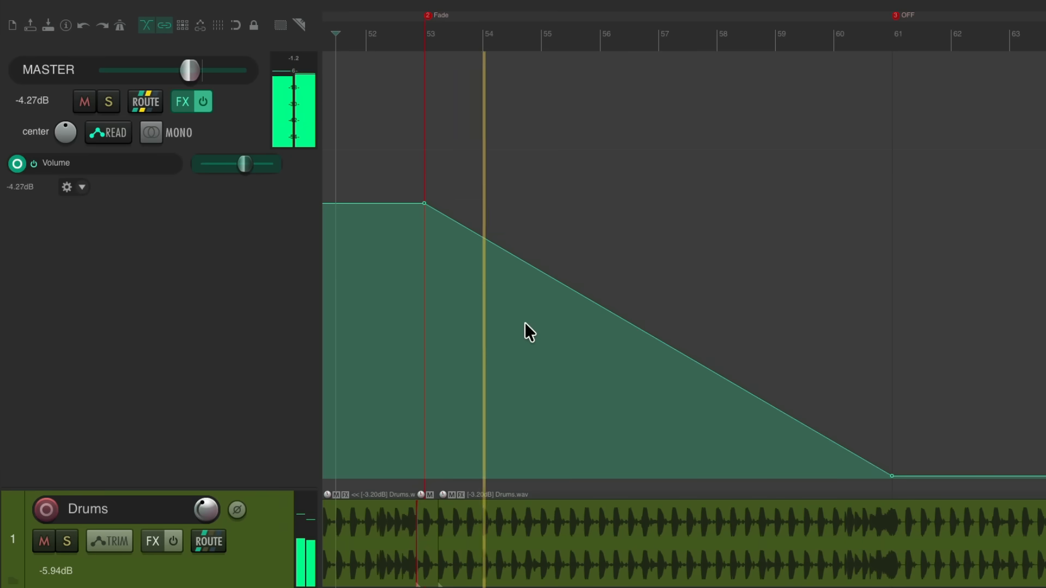
pyautogui.moveTo(188, 70); pyautogui.dragTo(177, 70)
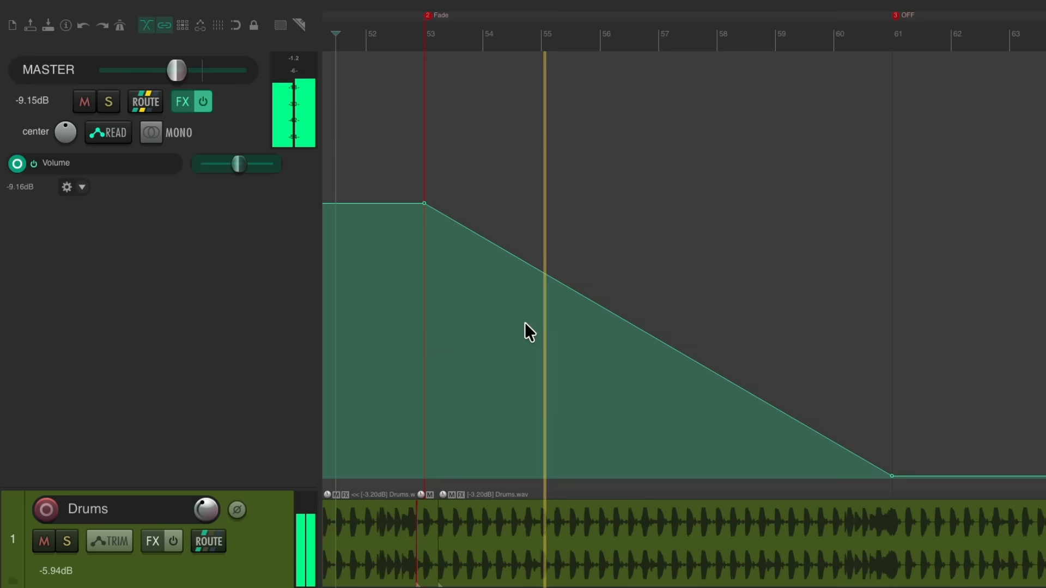
pyautogui.moveTo(175, 70); pyautogui.dragTo(165, 70)
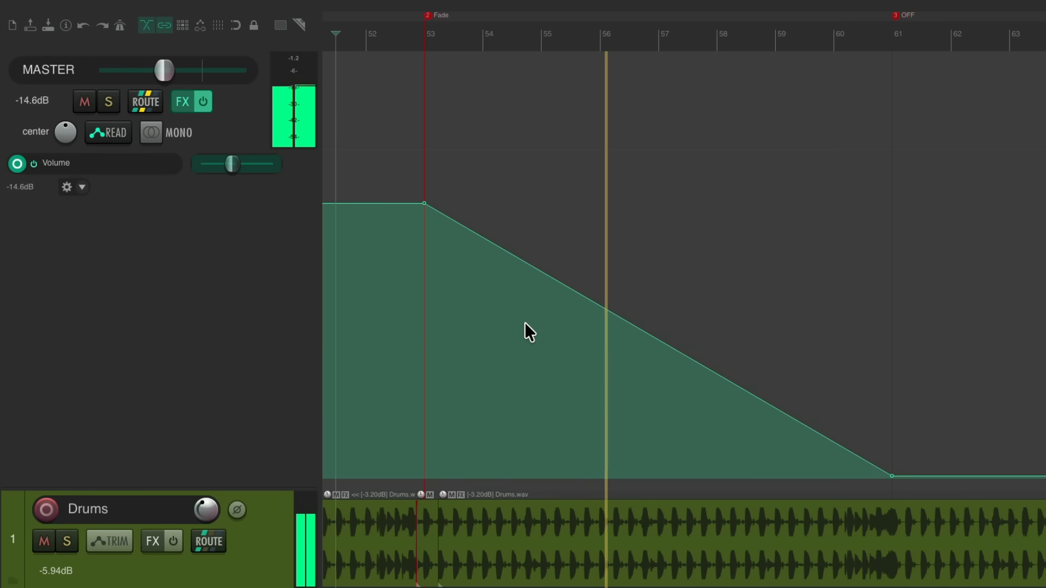
pyautogui.moveTo(164, 70); pyautogui.dragTo(150, 70)
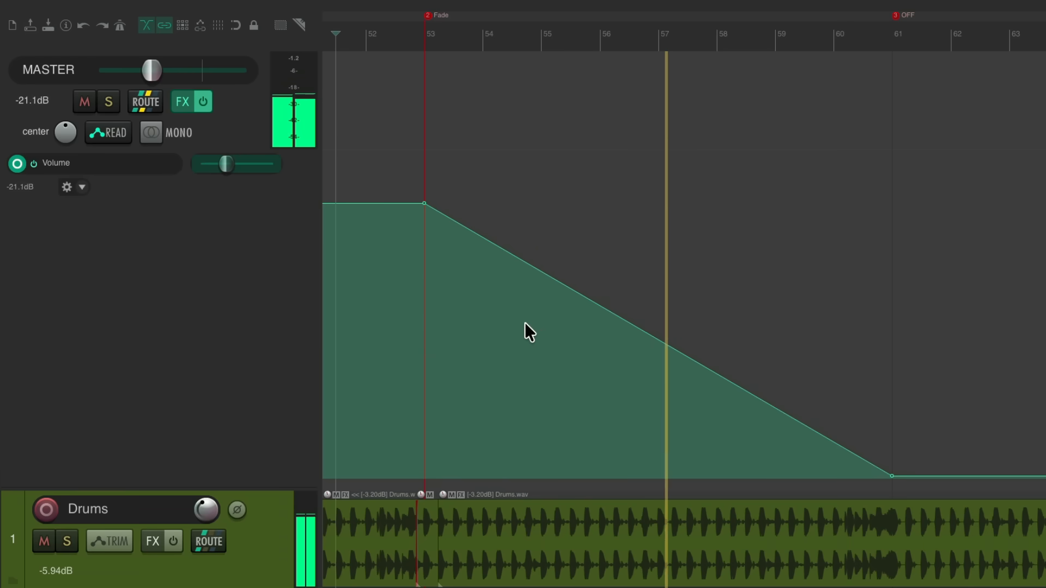
pyautogui.moveTo(150, 70); pyautogui.dragTo(139, 69)
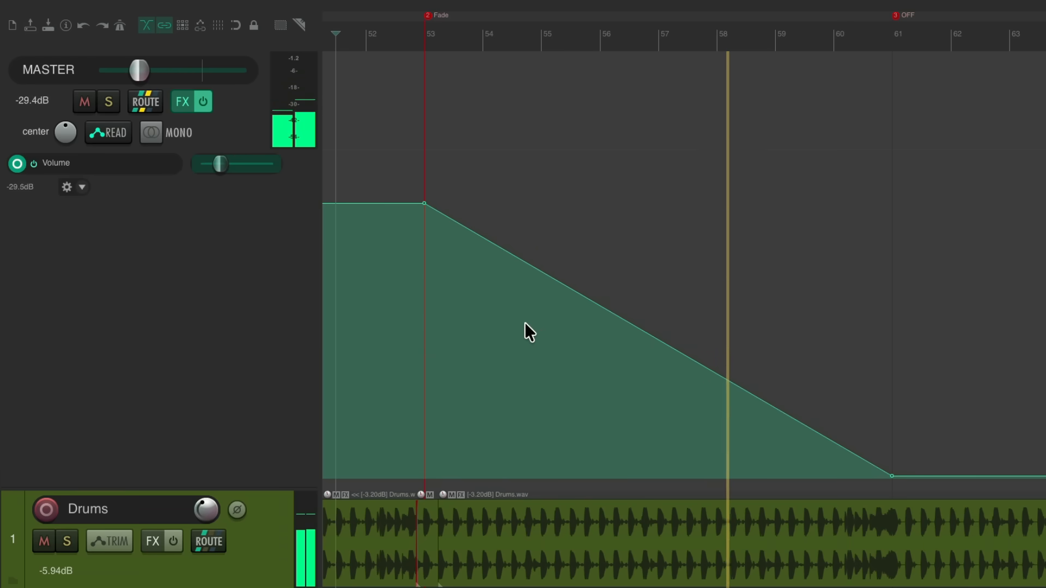
pyautogui.moveTo(138, 70); pyautogui.dragTo(127, 70)
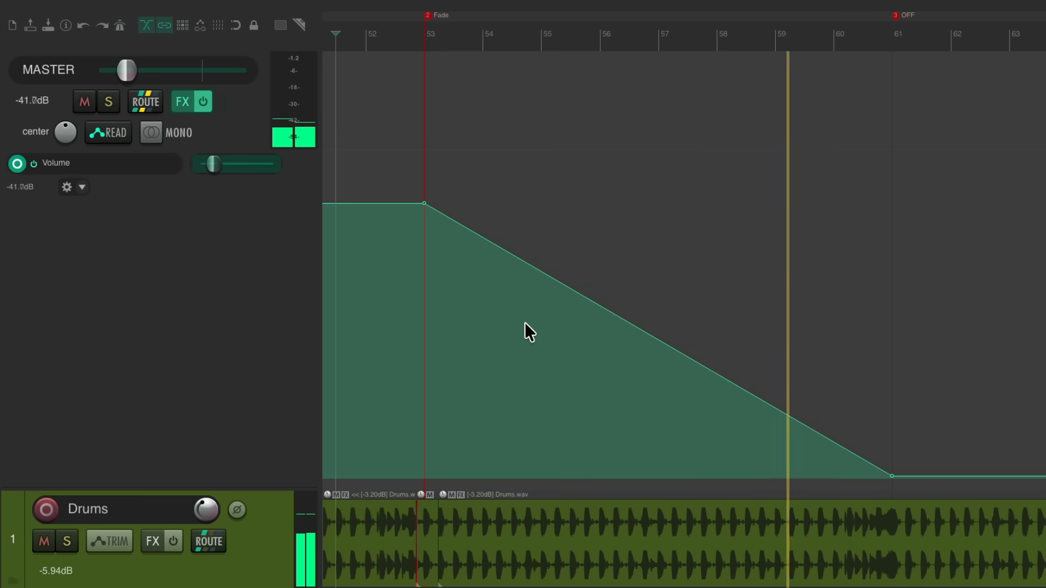
pyautogui.moveTo(126, 69); pyautogui.dragTo(202, 69)
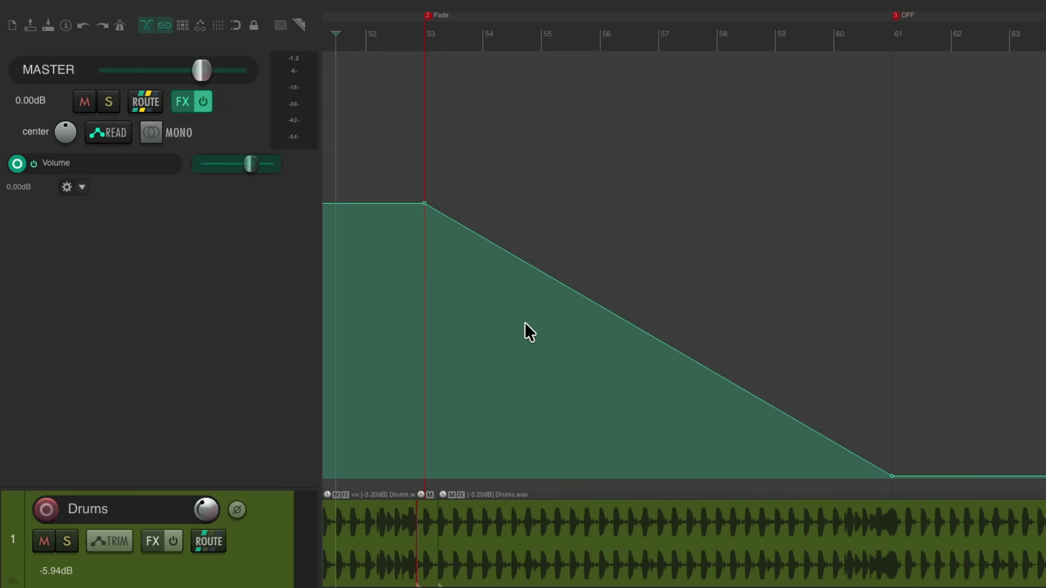
pyautogui.moveTo(576, 272)
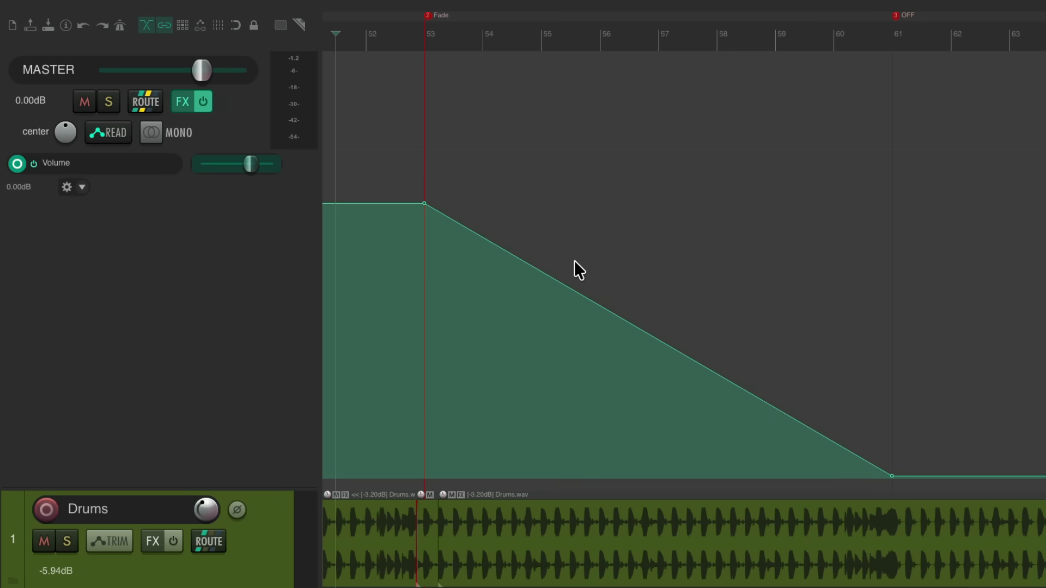
pyautogui.moveTo(601, 295)
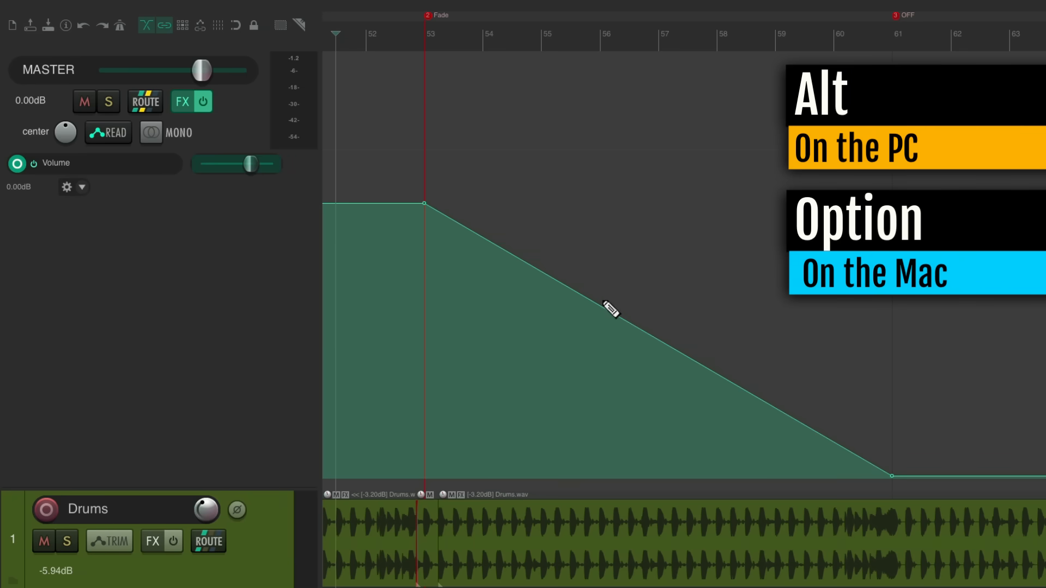
# Alt-drag the fade segment's tension so the master volume curves into a rounded arc.
pyautogui.moveTo(609, 309); pyautogui.dragTo(651, 242)
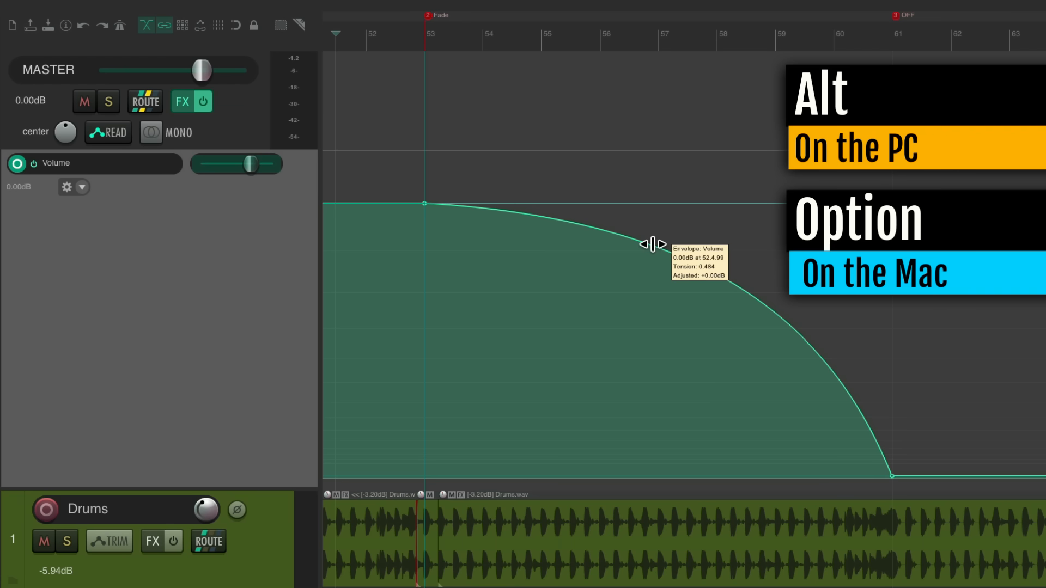
pyautogui.moveTo(650, 245); pyautogui.dragTo(648, 250)
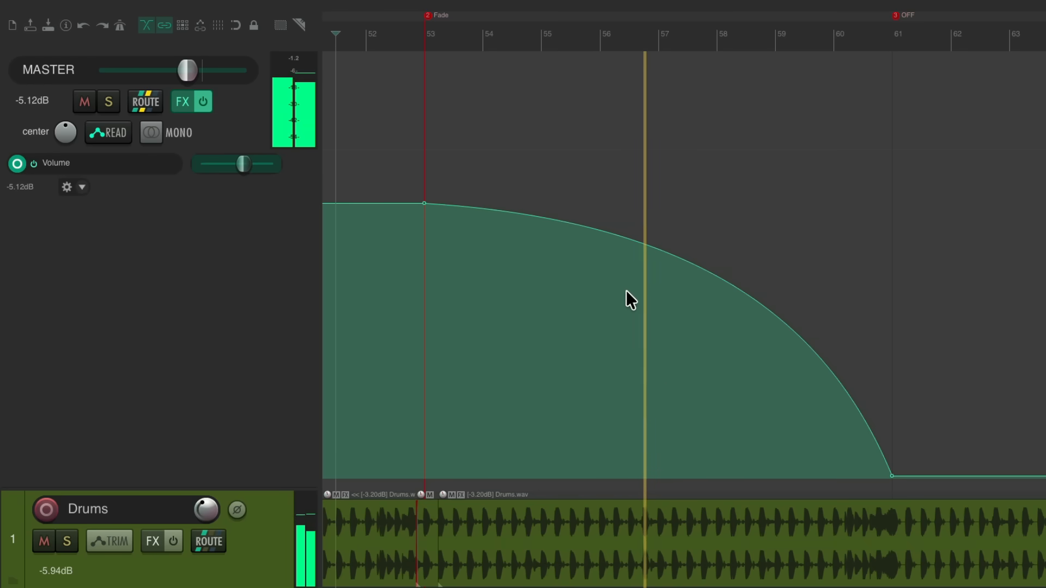
# Play back to hear the curved master fade drop to near silence at OFF.
pyautogui.moveTo(186, 70); pyautogui.dragTo(176, 70)
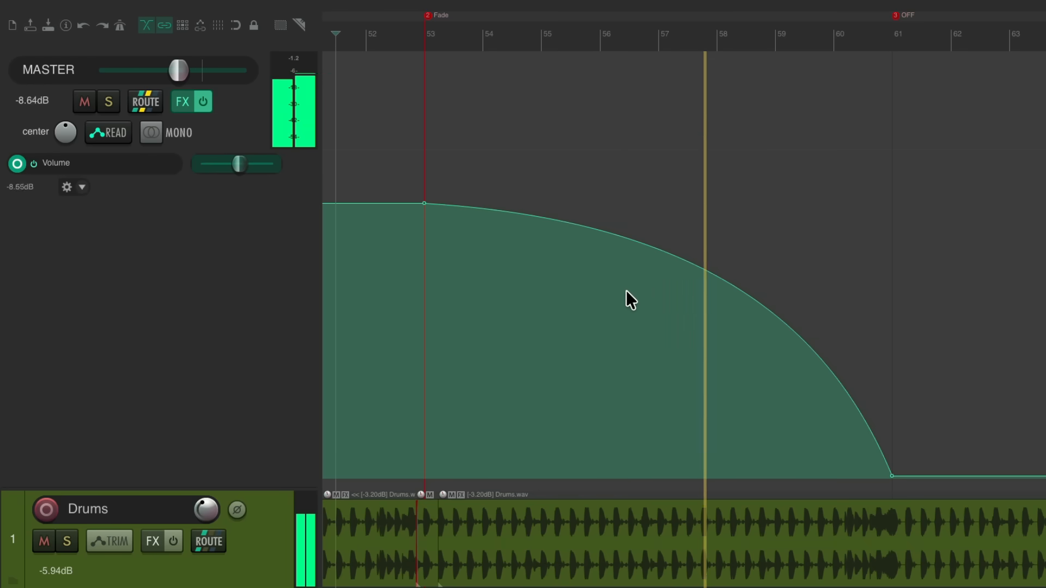
pyautogui.moveTo(177, 70); pyautogui.dragTo(165, 70)
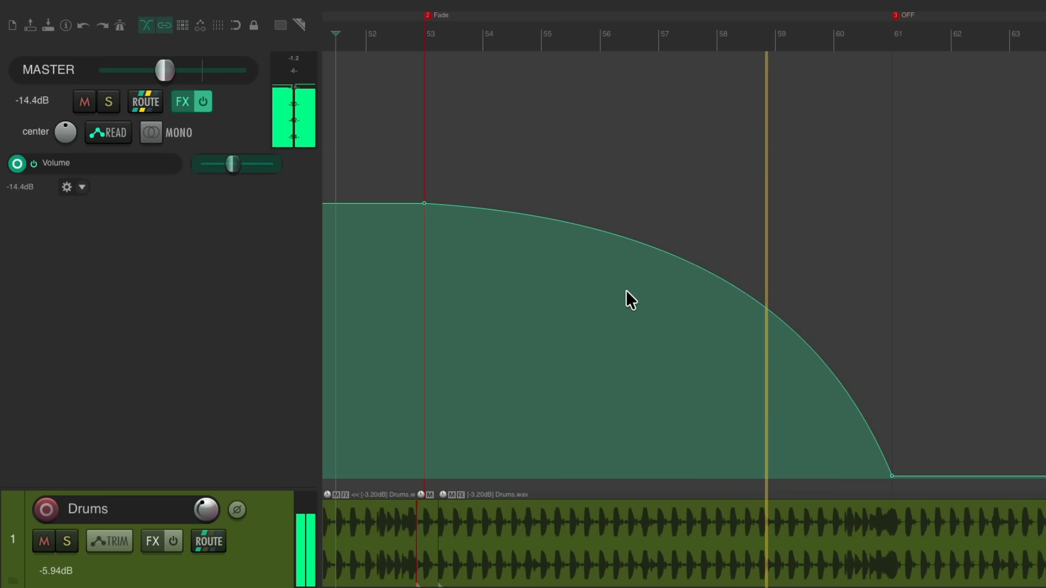
pyautogui.moveTo(165, 70); pyautogui.dragTo(145, 69)
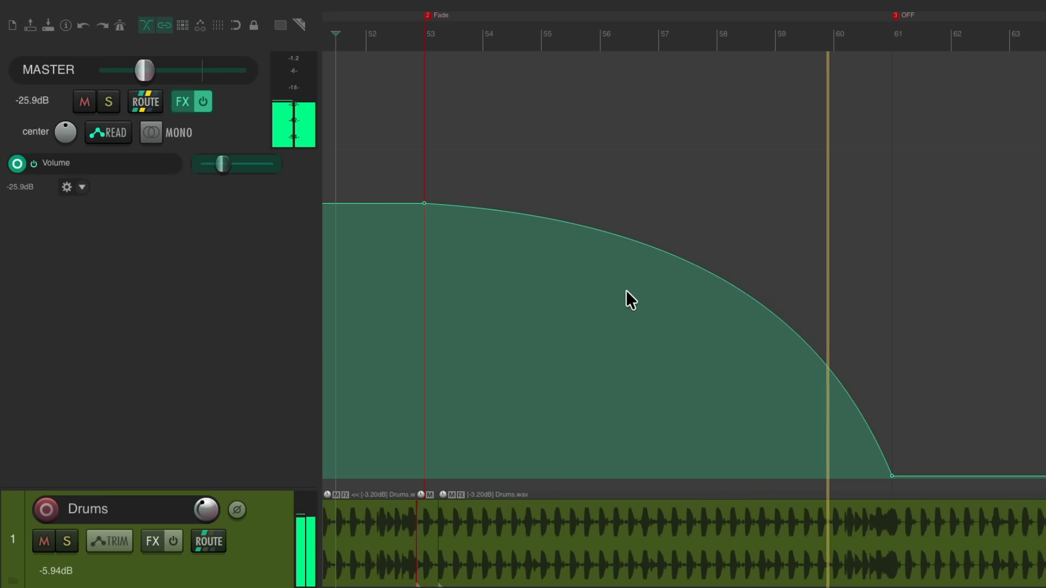
pyautogui.moveTo(145, 70); pyautogui.dragTo(109, 70)
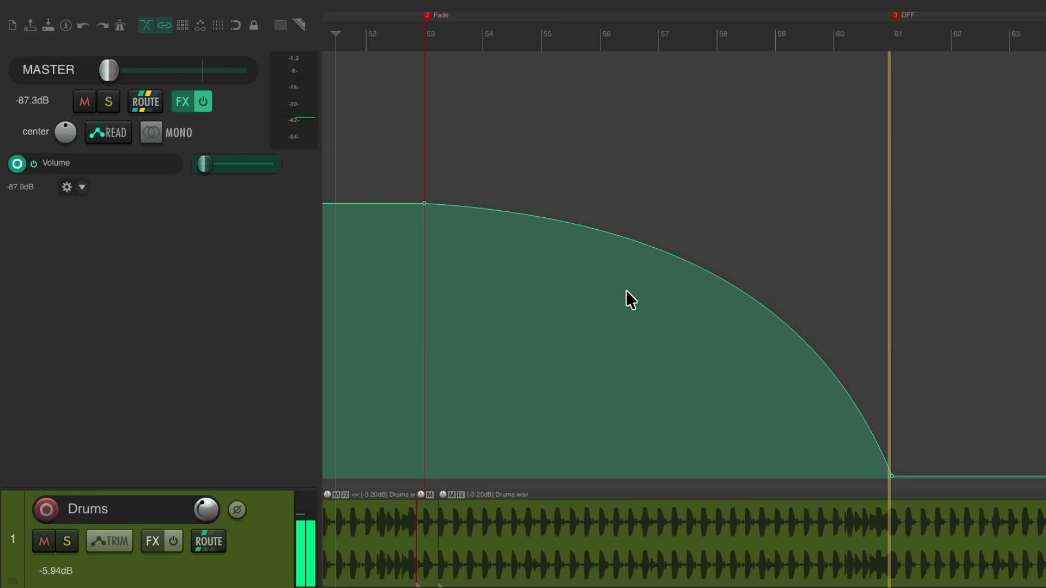
pyautogui.moveTo(110, 70); pyautogui.dragTo(203, 70)
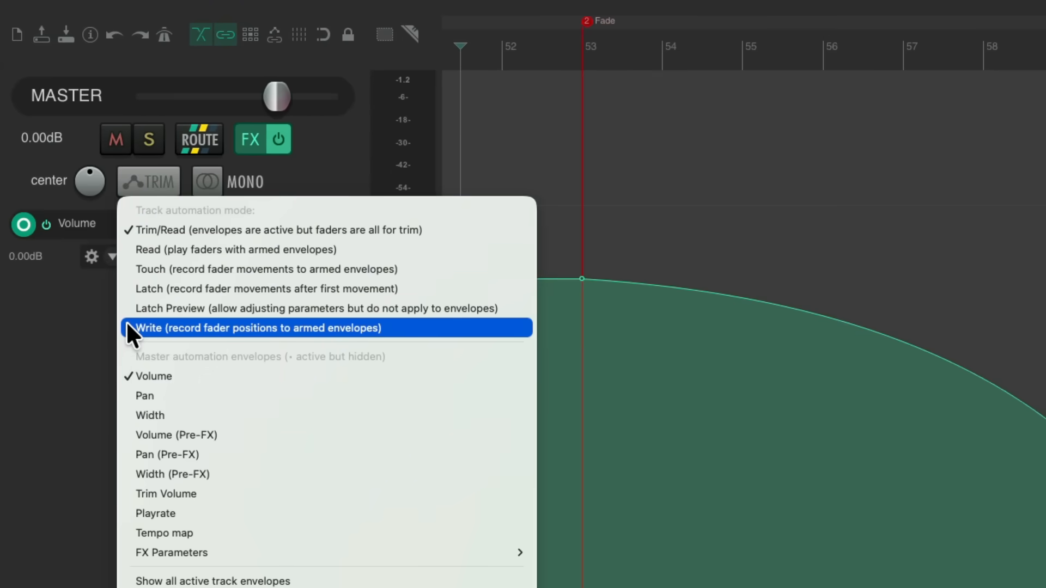
# In Write automation mode, ride the master fader from full level down to -inf to record the fade.
pyautogui.click(255, 328)
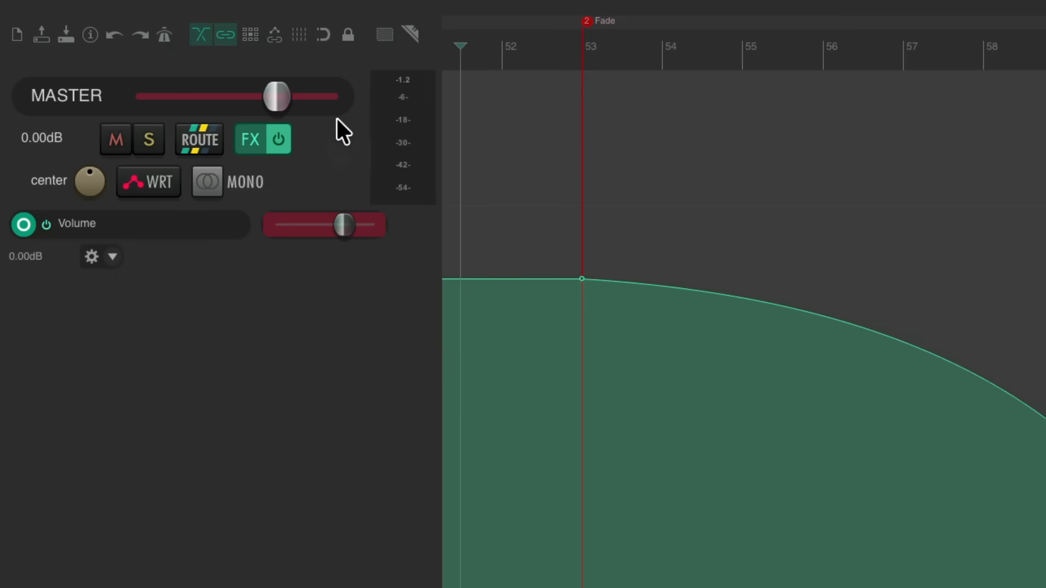
pyautogui.moveTo(278, 109)
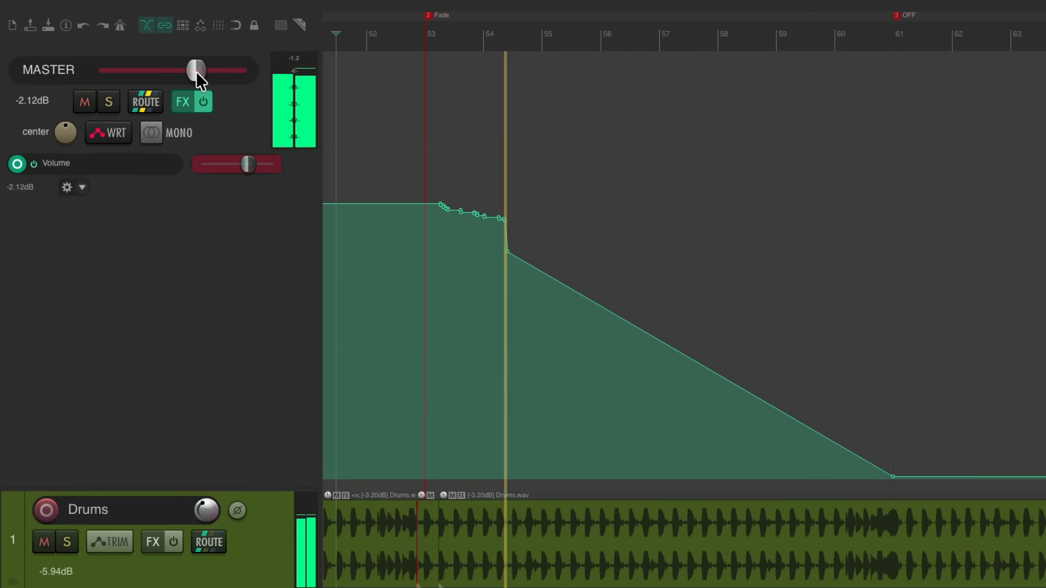
pyautogui.moveTo(195, 70); pyautogui.dragTo(186, 70)
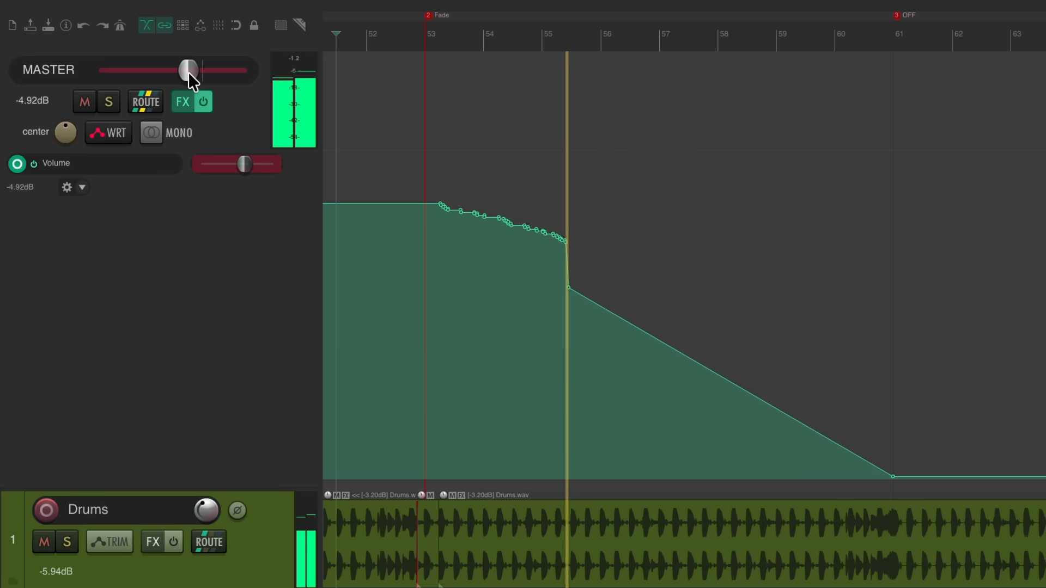
pyautogui.moveTo(186, 70); pyautogui.dragTo(177, 69)
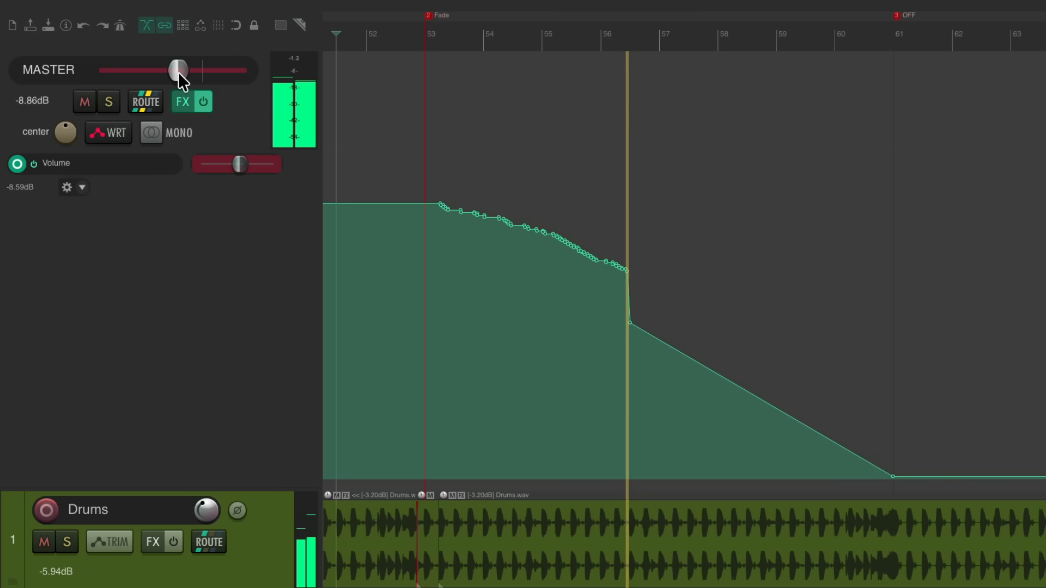
pyautogui.moveTo(177, 70); pyautogui.dragTo(164, 70)
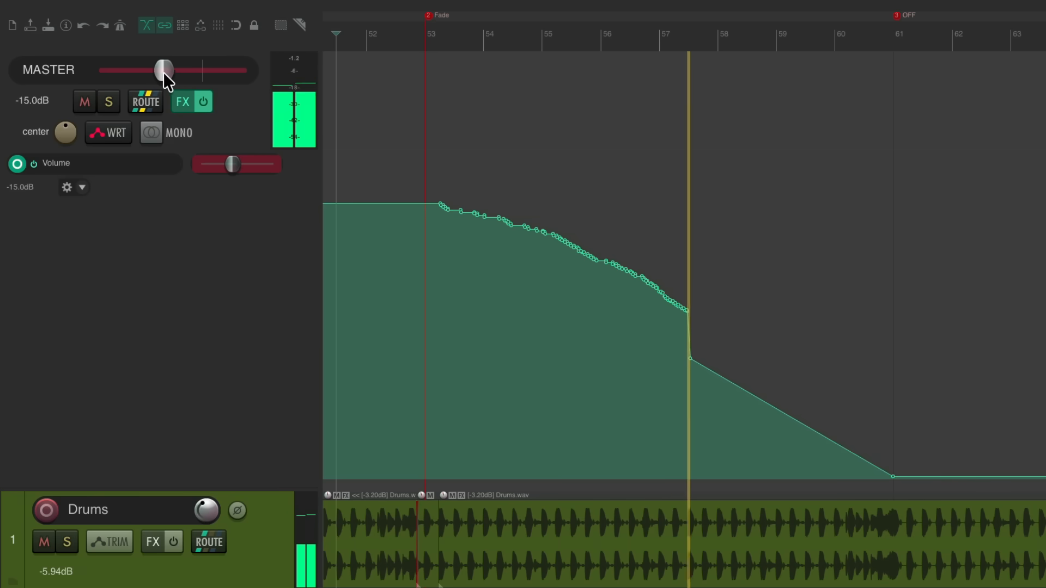
pyautogui.moveTo(164, 70); pyautogui.dragTo(150, 70)
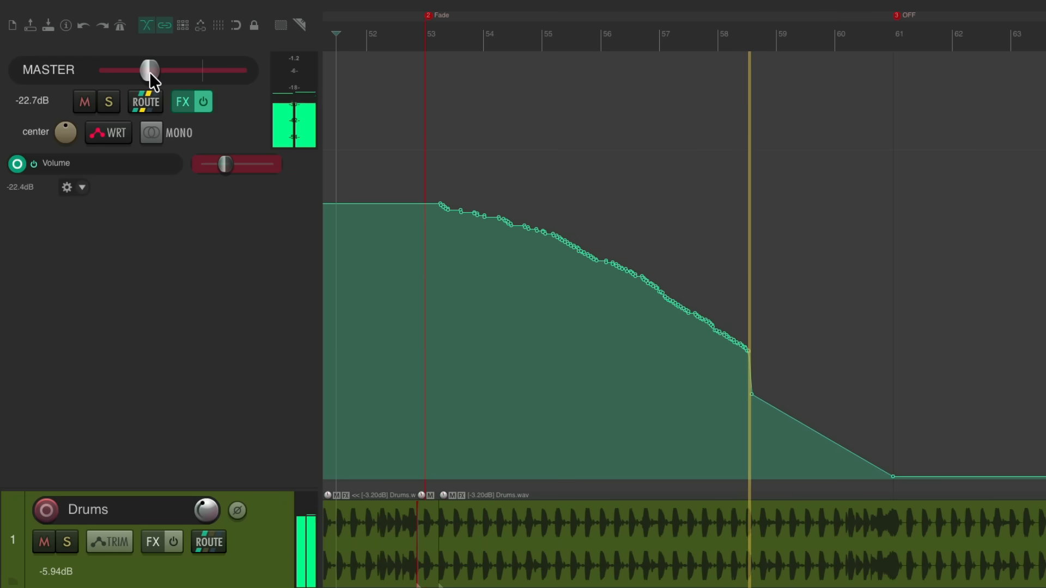
pyautogui.moveTo(149, 70); pyautogui.dragTo(138, 69)
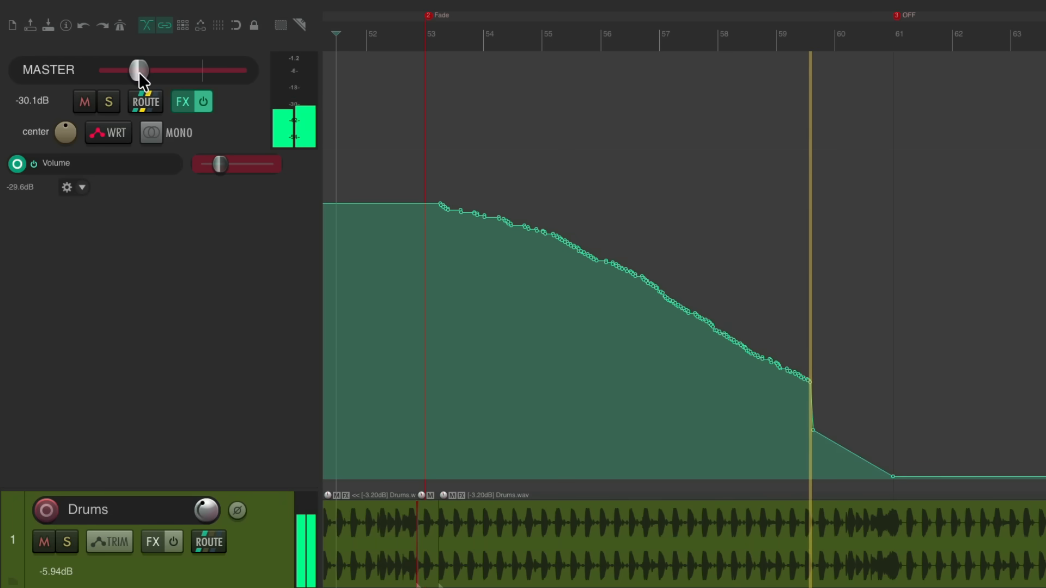
pyautogui.moveTo(139, 70); pyautogui.dragTo(122, 70)
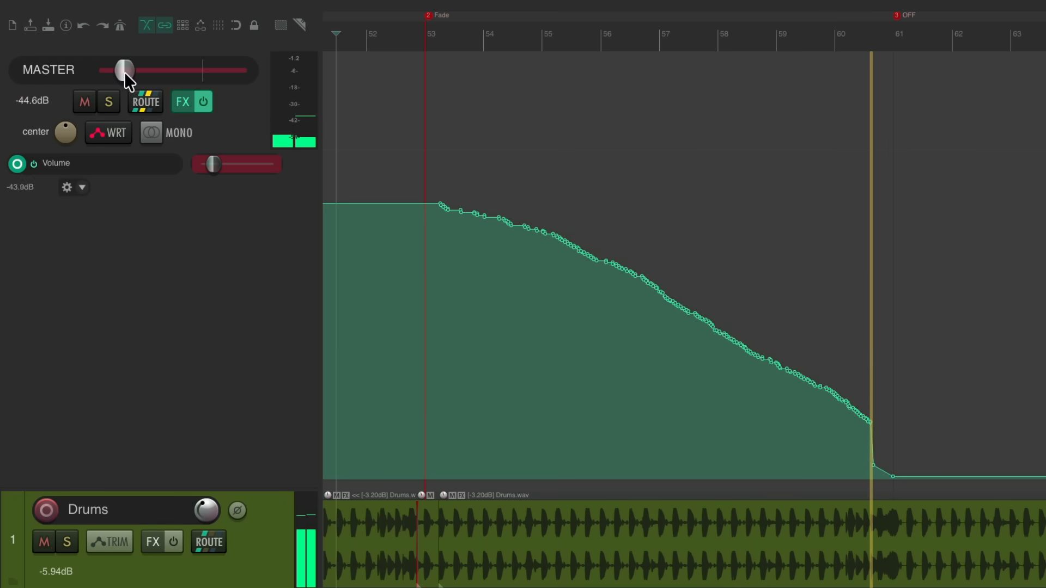
pyautogui.moveTo(121, 69); pyautogui.dragTo(105, 70)
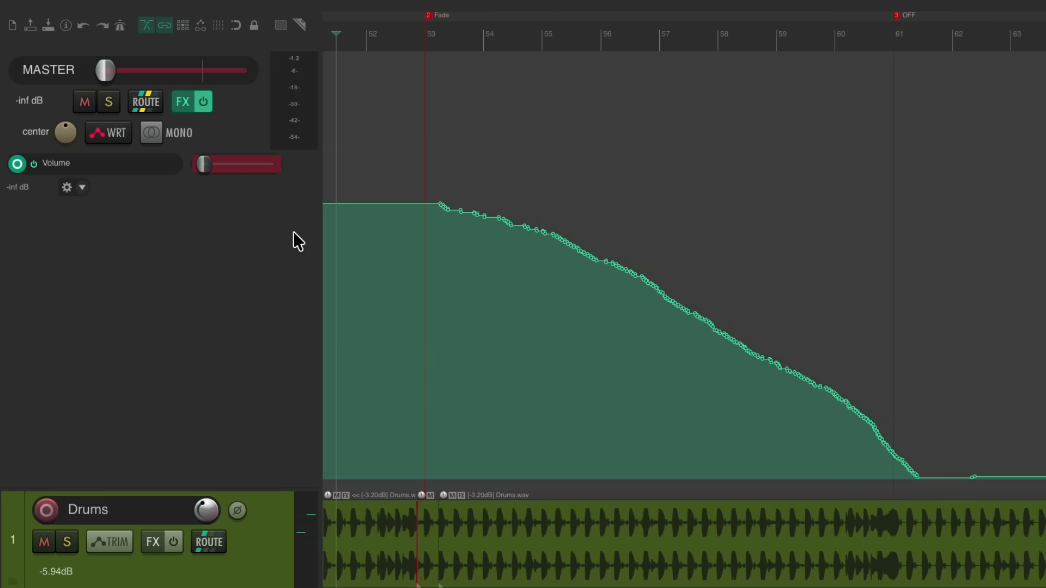
pyautogui.moveTo(512, 255)
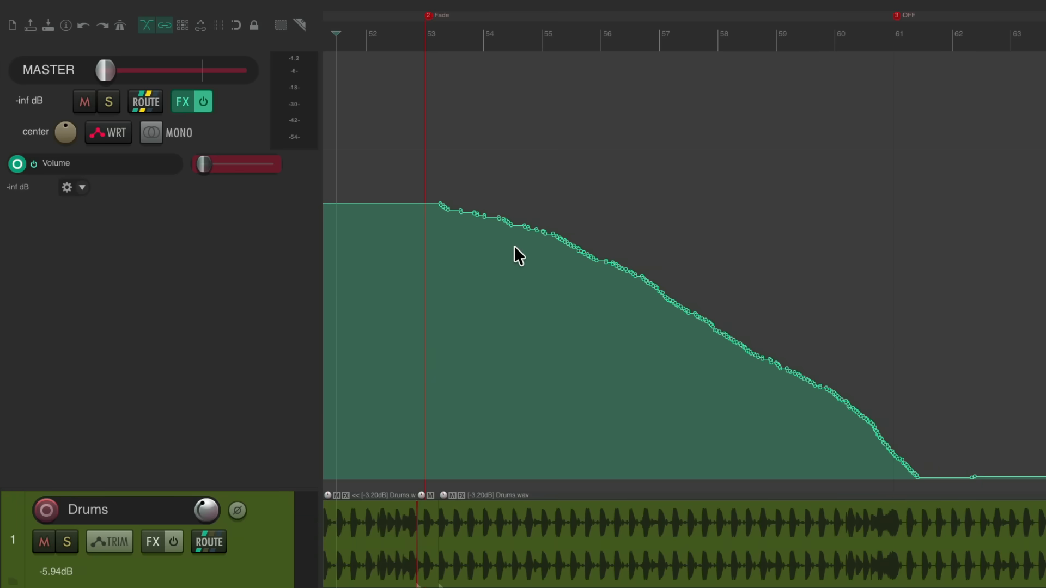
# Reduce the recorded volume envelope from 313 points to 8, previewing 1, 15 and 49 along the way.
pyautogui.rightClick(459, 213)
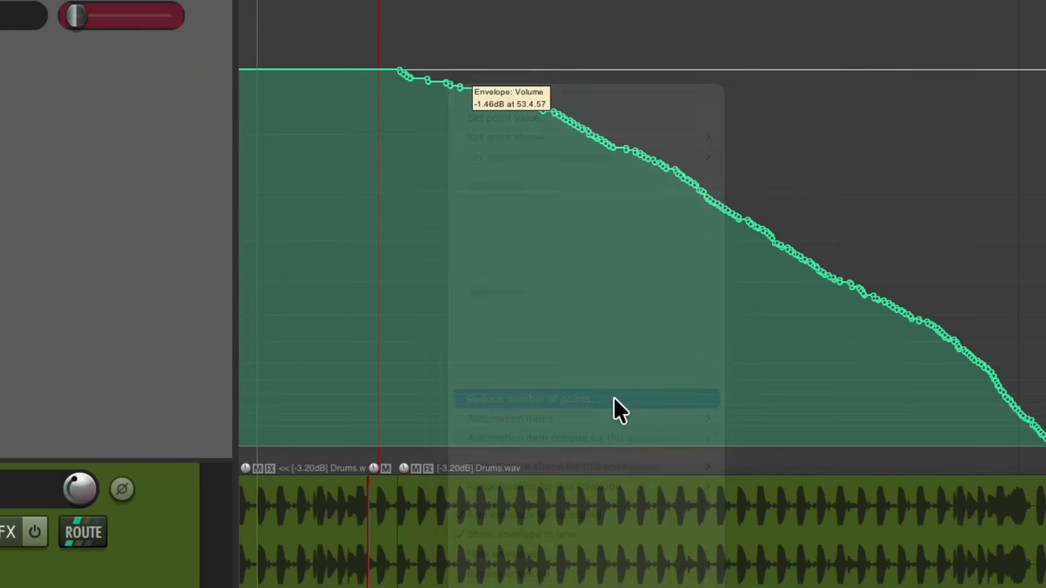
pyautogui.click(532, 399)
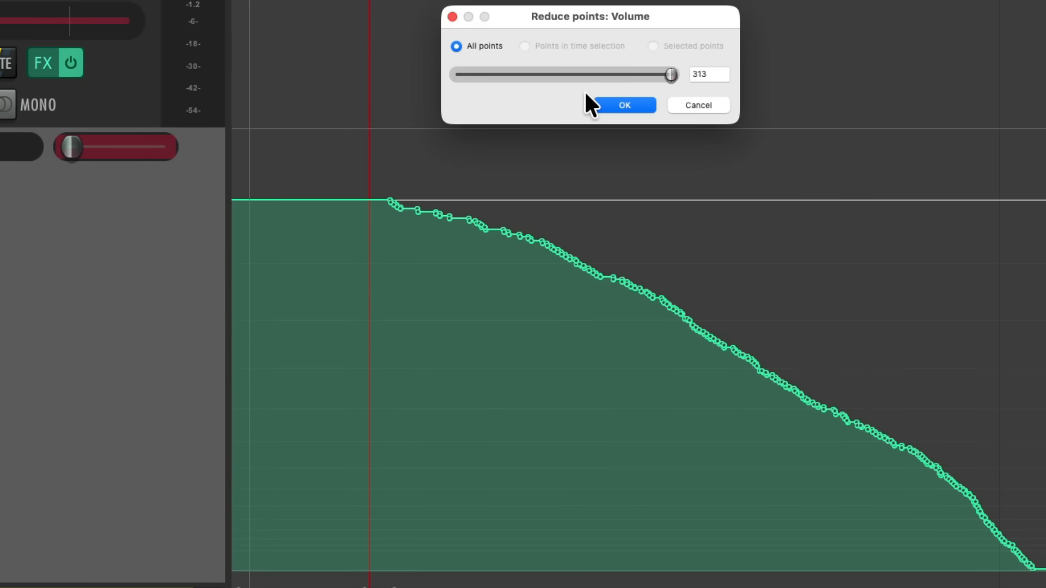
pyautogui.moveTo(669, 74); pyautogui.dragTo(455, 74)
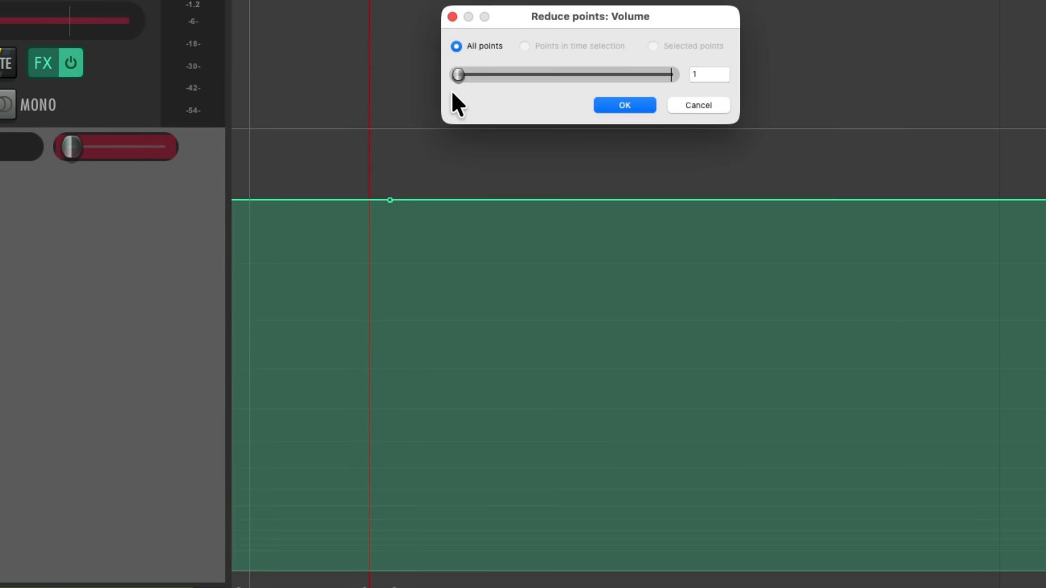
pyautogui.moveTo(456, 75); pyautogui.dragTo(467, 75)
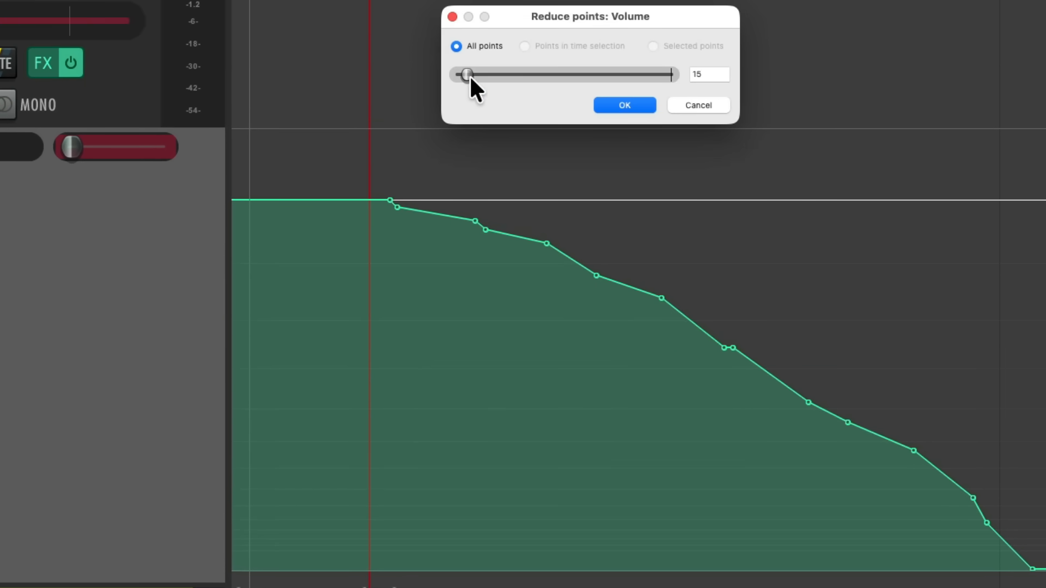
pyautogui.moveTo(467, 74); pyautogui.dragTo(670, 74)
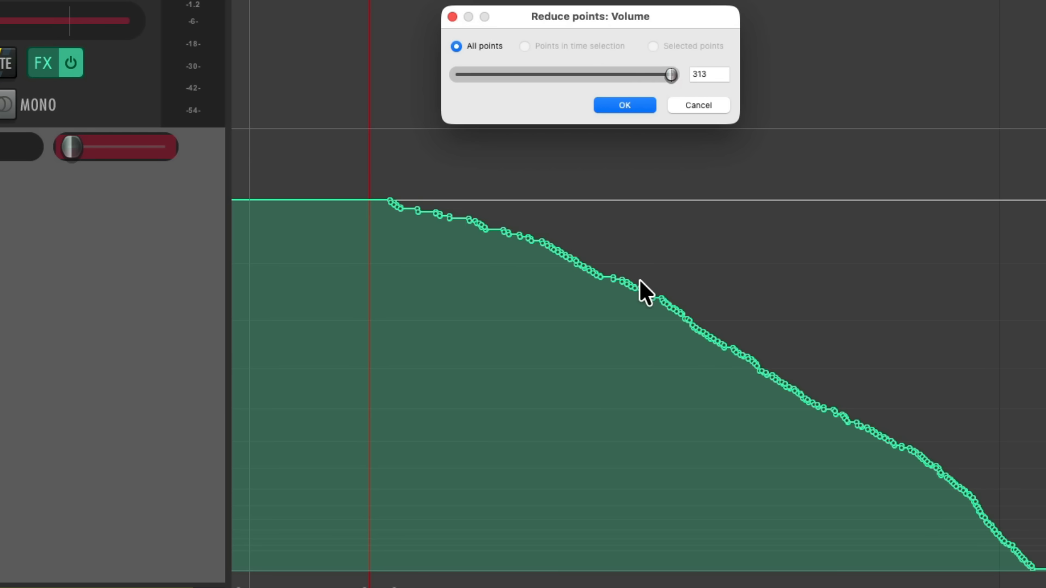
pyautogui.moveTo(669, 76); pyautogui.dragTo(487, 76)
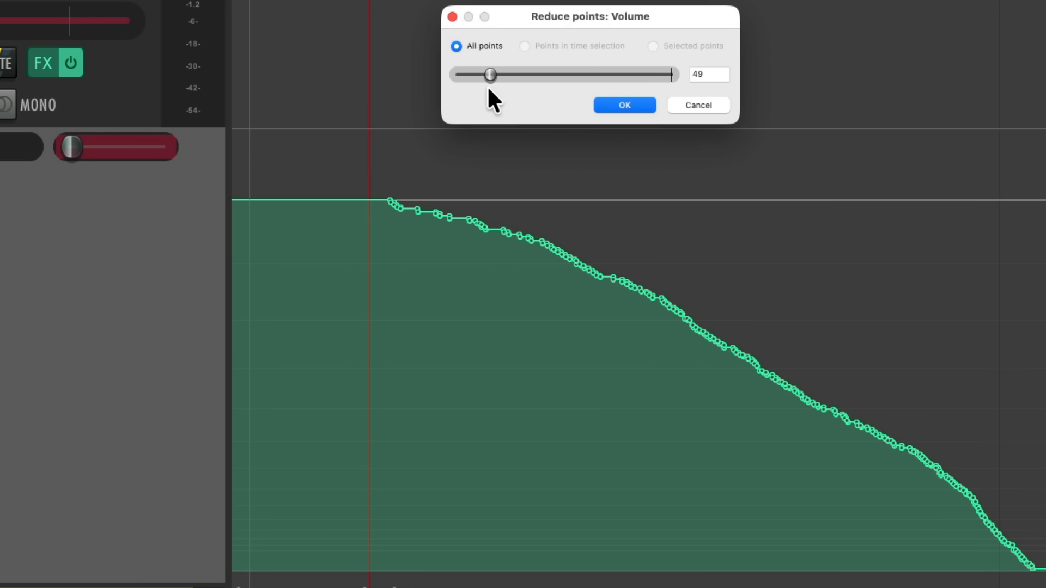
pyautogui.moveTo(488, 75); pyautogui.dragTo(459, 75)
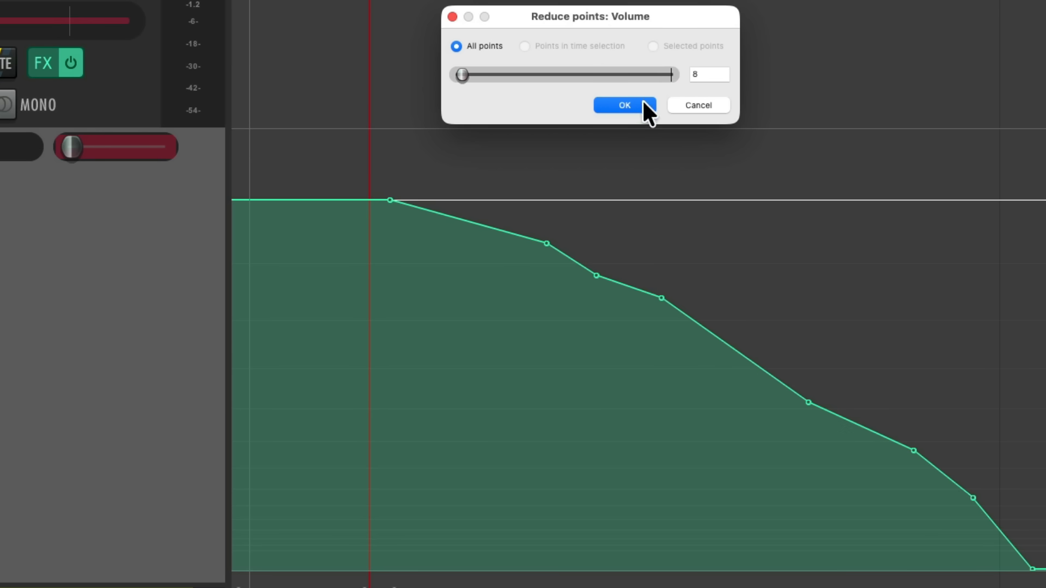
pyautogui.click(623, 106)
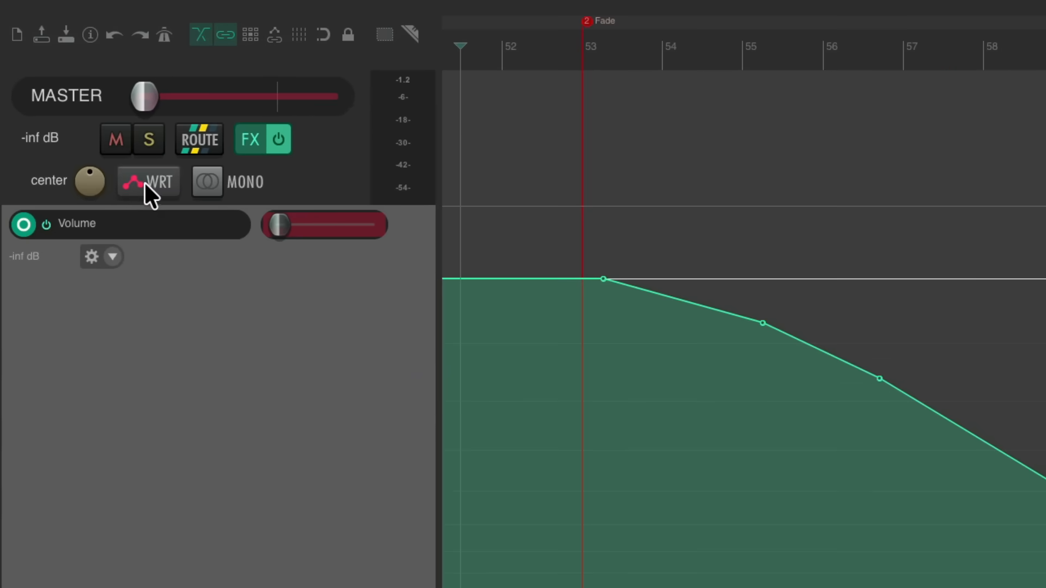
# Switch the master track's automation mode from Write to Read.
pyautogui.click(149, 182)
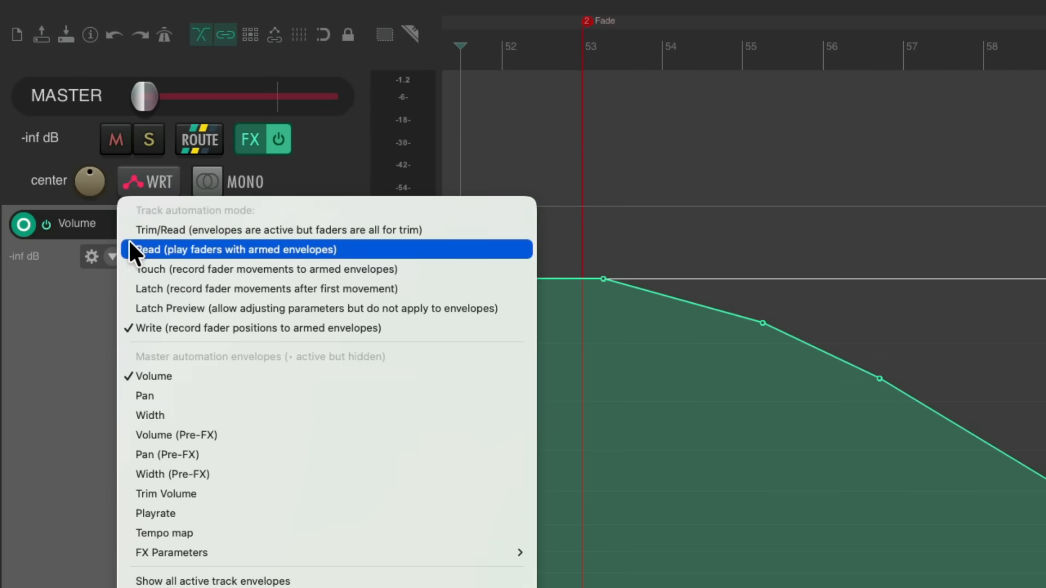
pyautogui.click(235, 248)
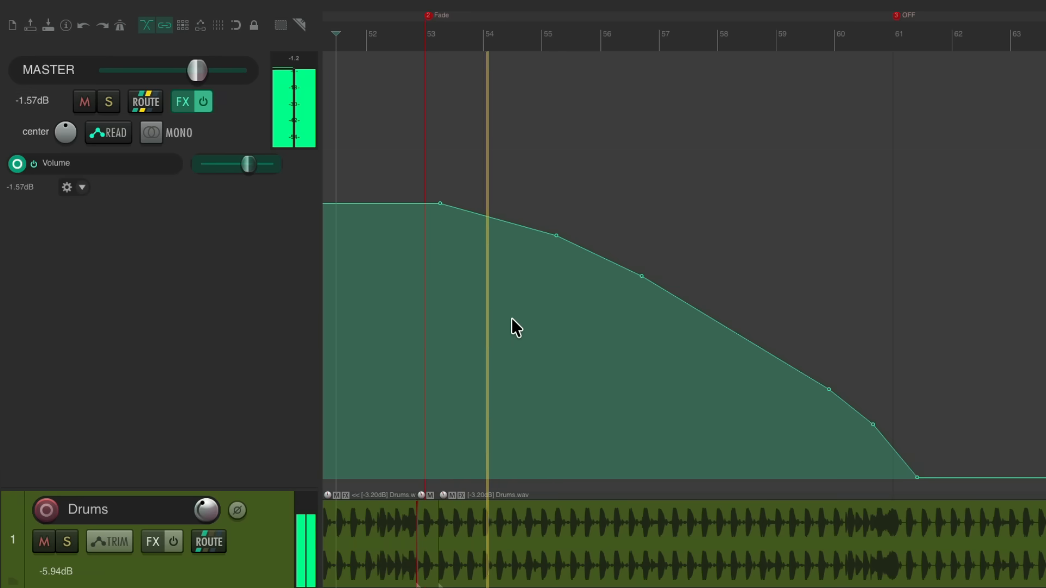
# Play back so the master fader follows the thinned fade down to silence at OFF.
pyautogui.moveTo(197, 70); pyautogui.dragTo(191, 70)
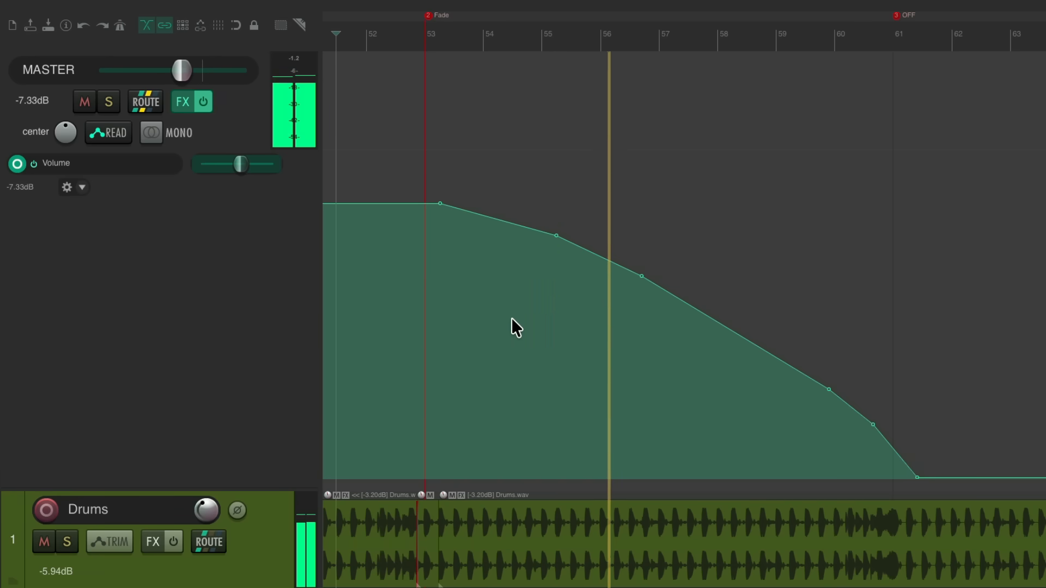
pyautogui.moveTo(181, 70); pyautogui.dragTo(170, 70)
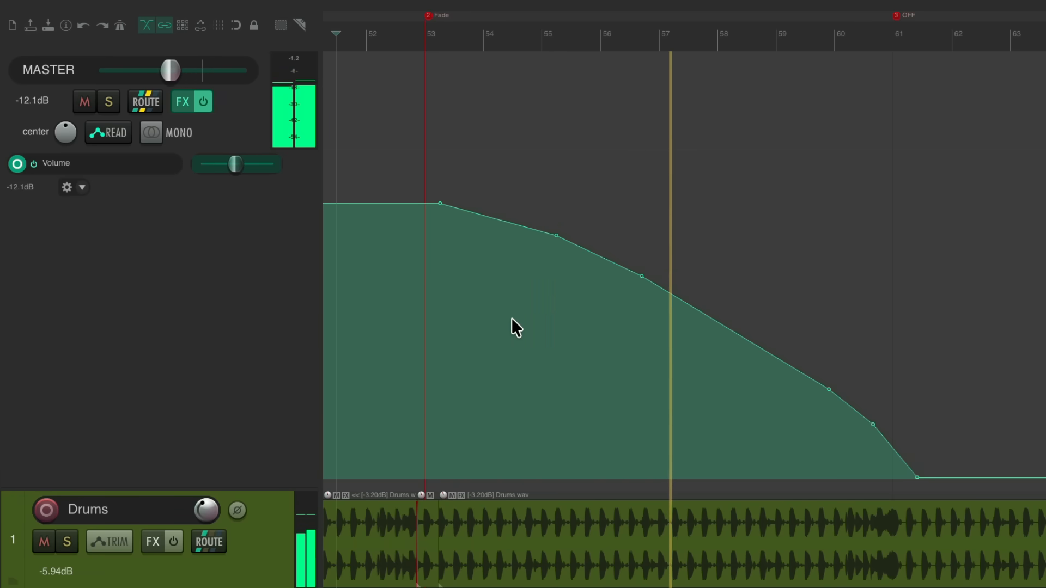
pyautogui.moveTo(170, 70); pyautogui.dragTo(157, 70)
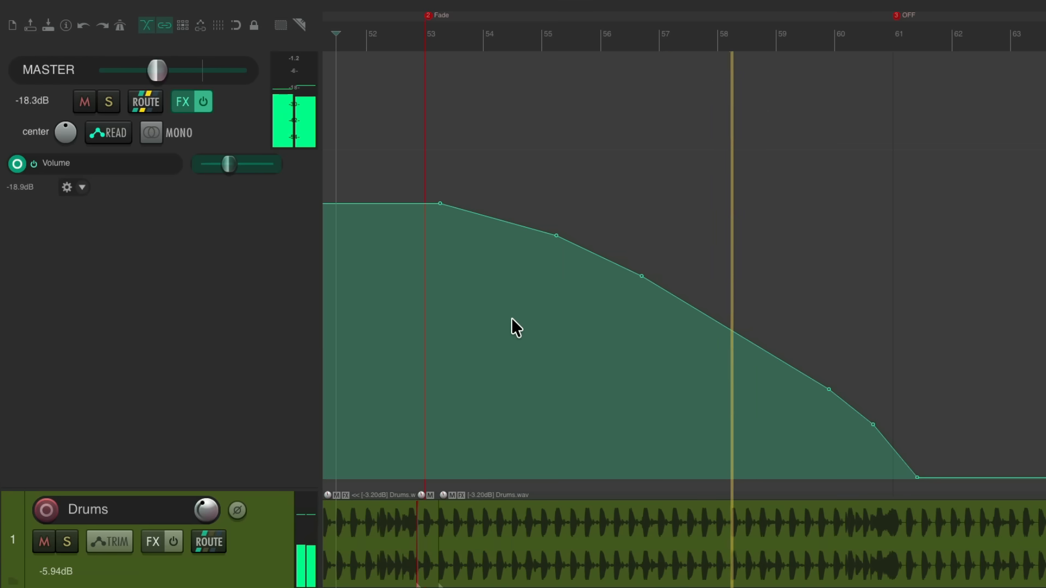
pyautogui.moveTo(157, 70); pyautogui.dragTo(138, 70)
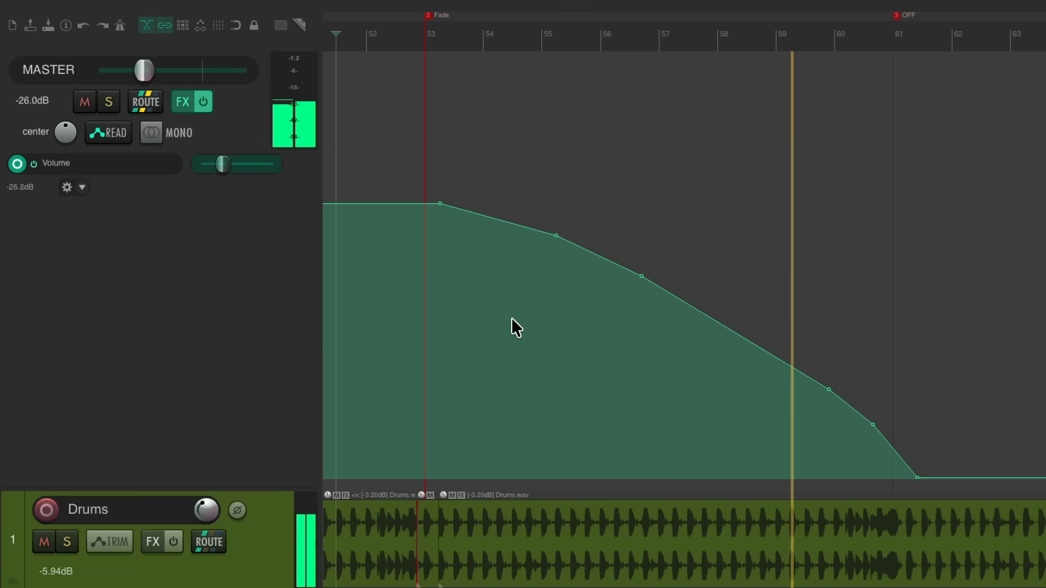
pyautogui.moveTo(143, 69); pyautogui.dragTo(130, 70)
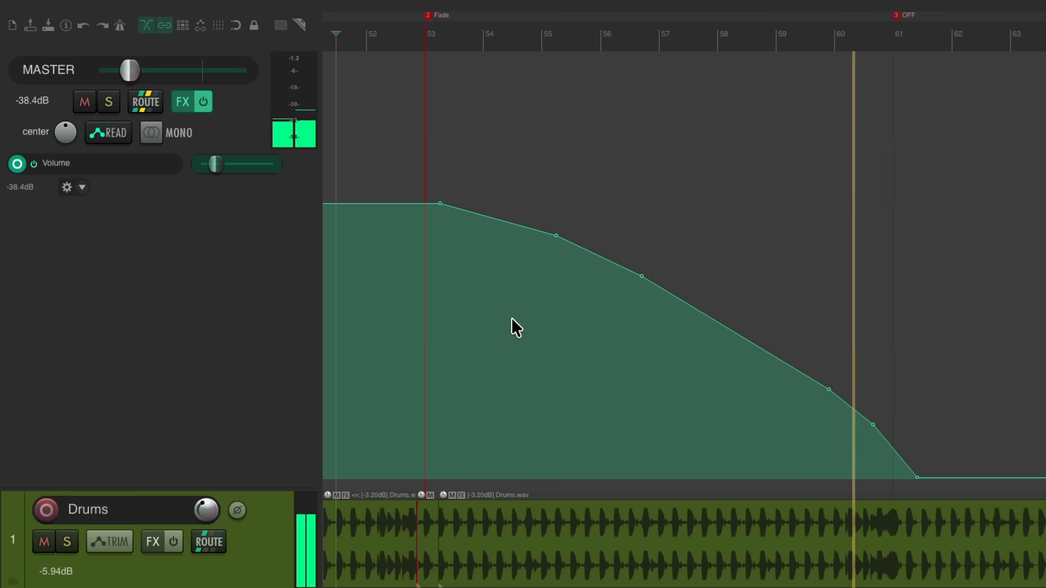
pyautogui.moveTo(128, 70); pyautogui.dragTo(105, 70)
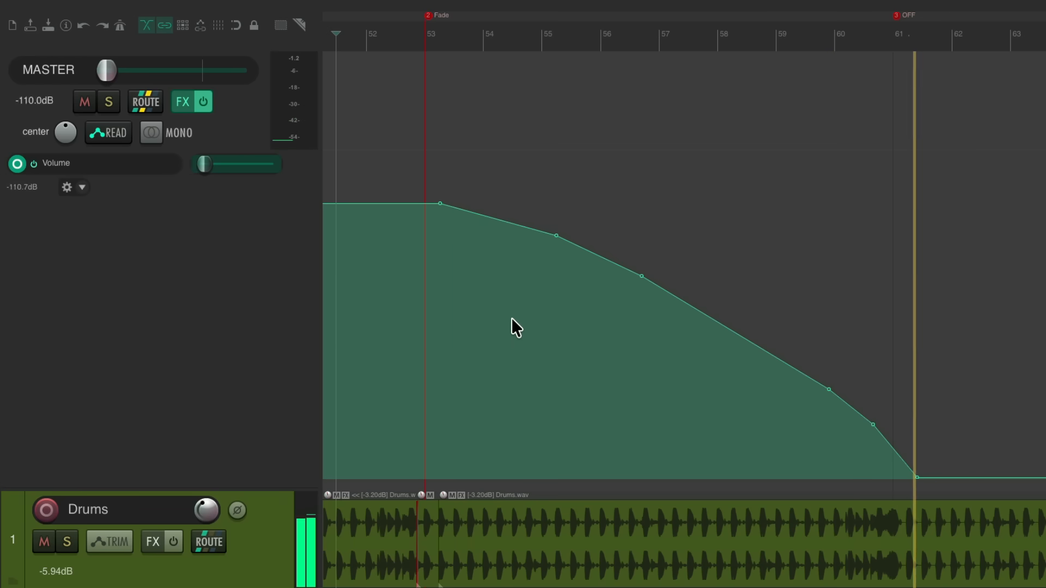
pyautogui.moveTo(105, 69); pyautogui.dragTo(201, 69)
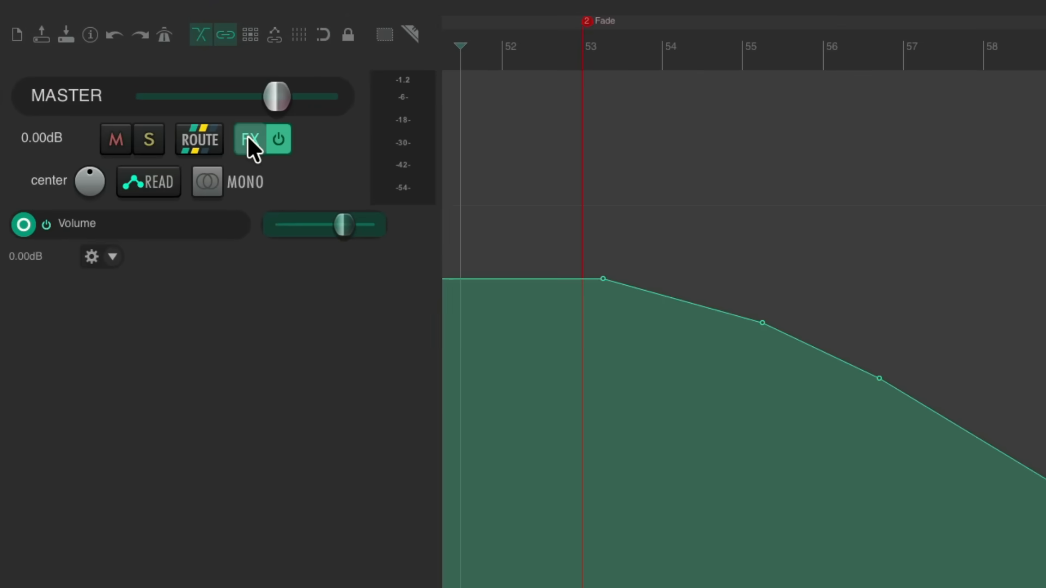
# Add JS: RBJ Highpass/Lowpass Filters to the master FX chain by searching 'filter'.
pyautogui.click(251, 139)
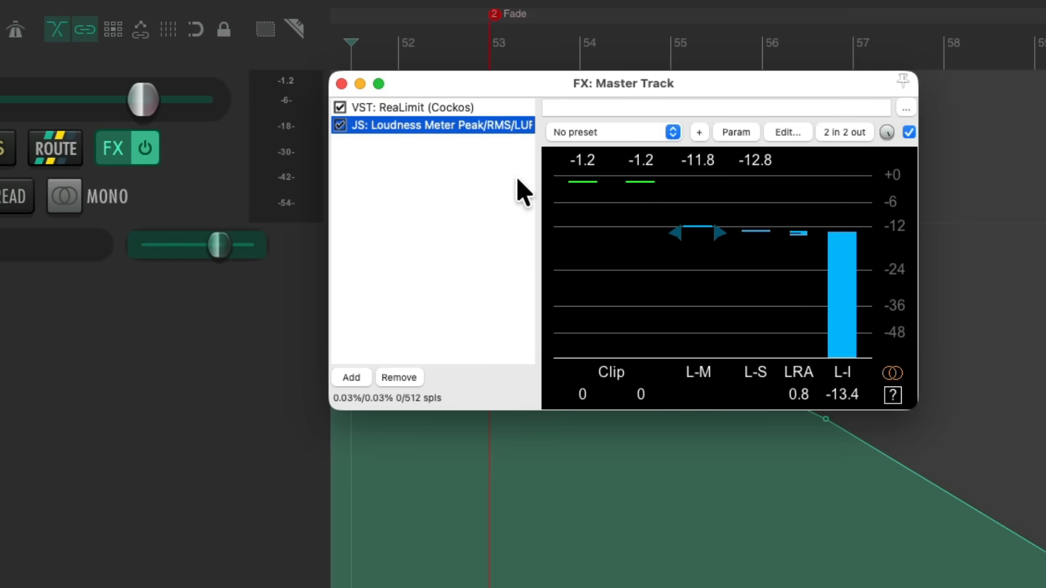
pyautogui.moveTo(486, 152)
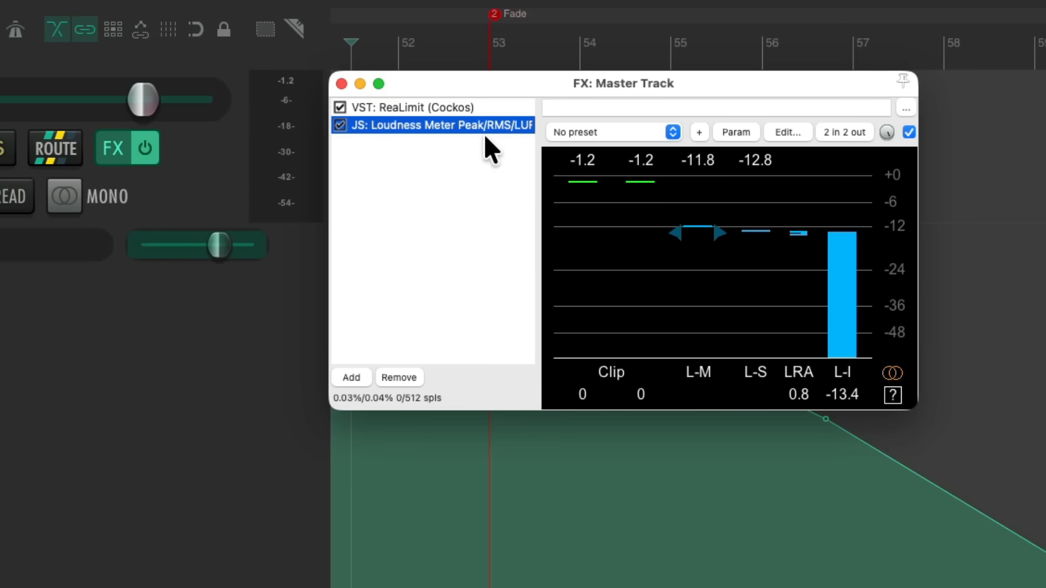
pyautogui.click(351, 377)
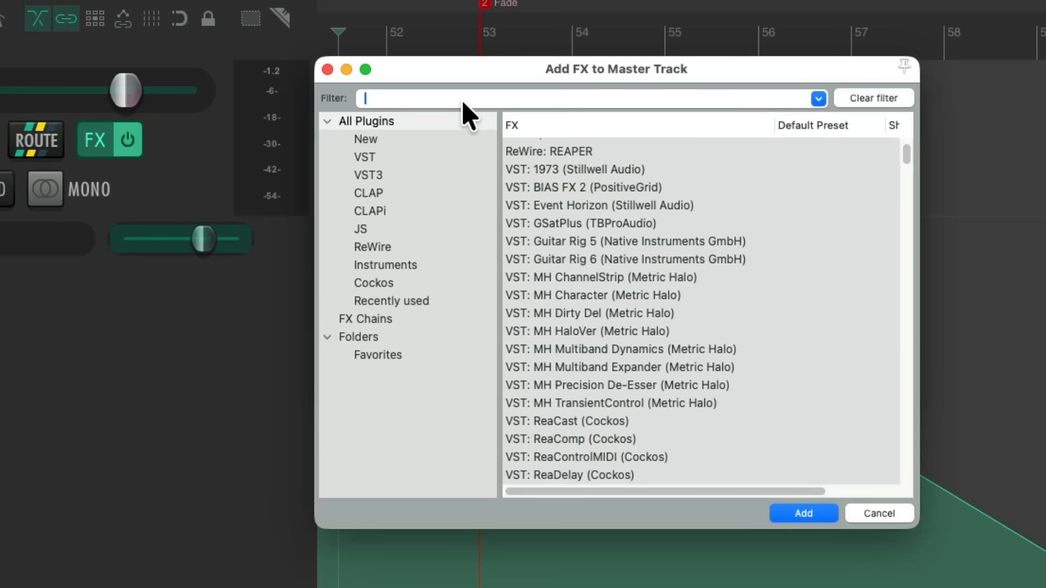
pyautogui.write('filter')
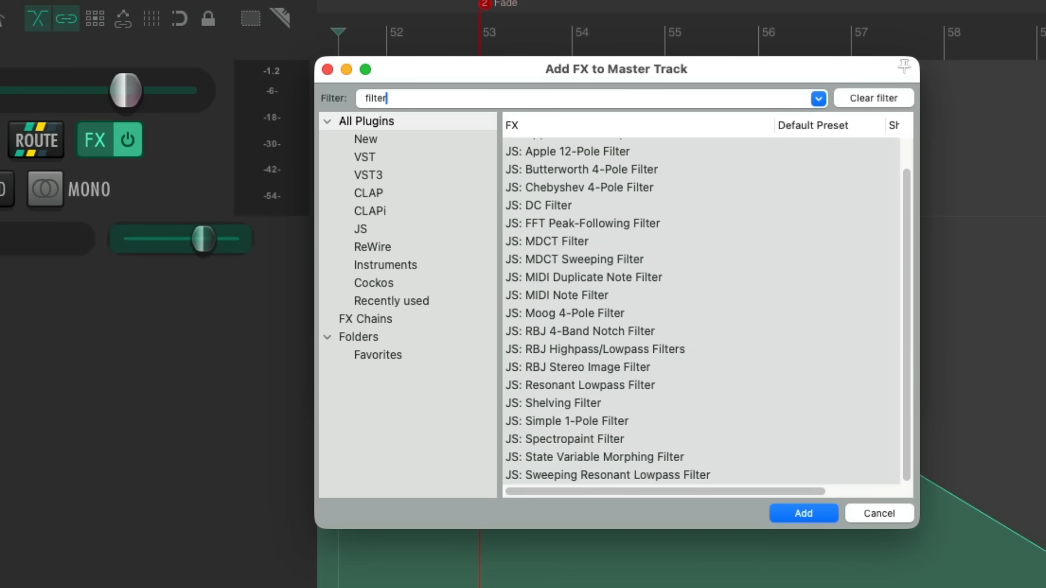
pyautogui.click(603, 348)
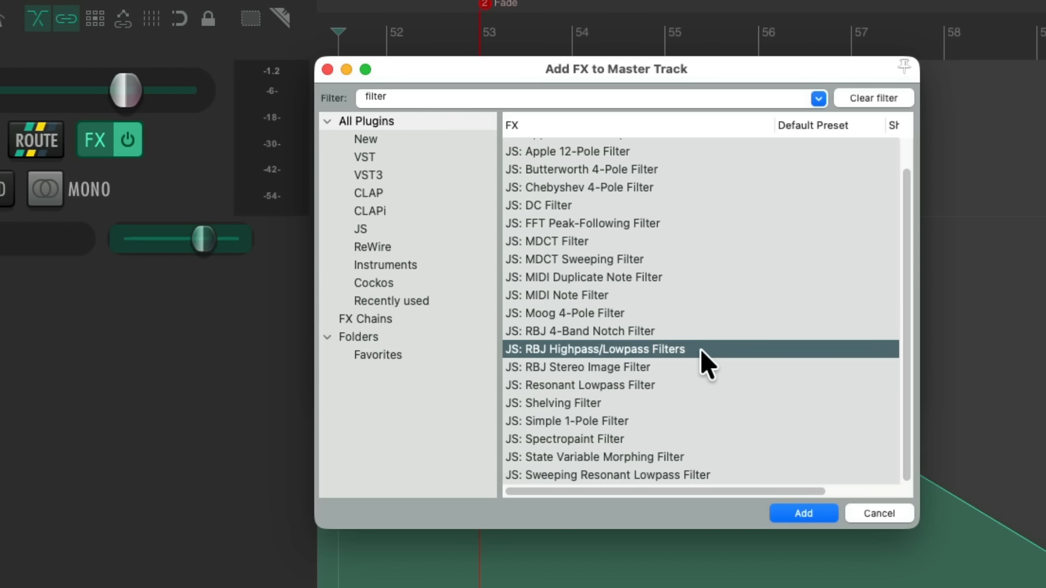
pyautogui.click(804, 515)
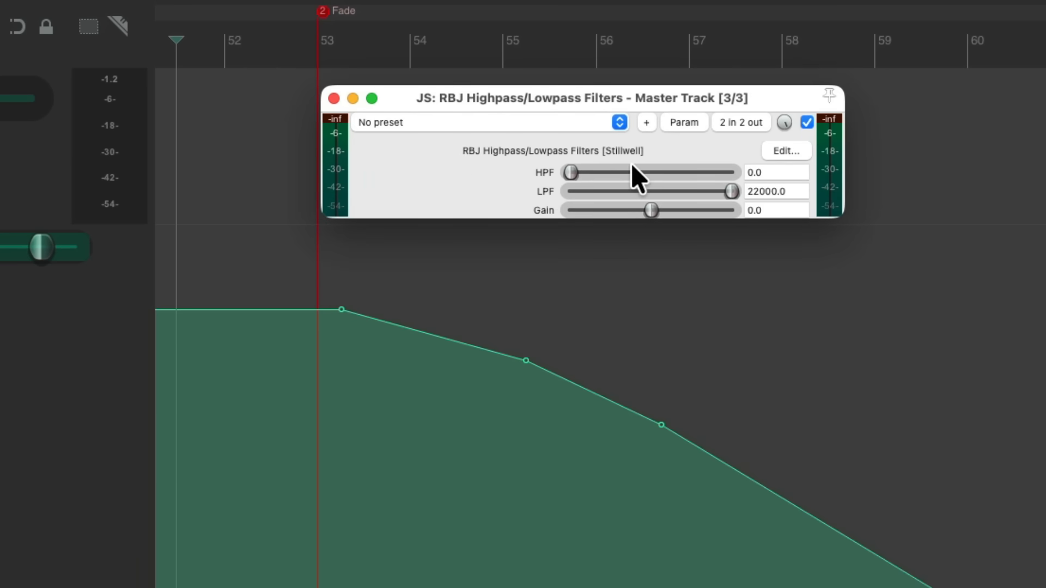
pyautogui.moveTo(575, 207)
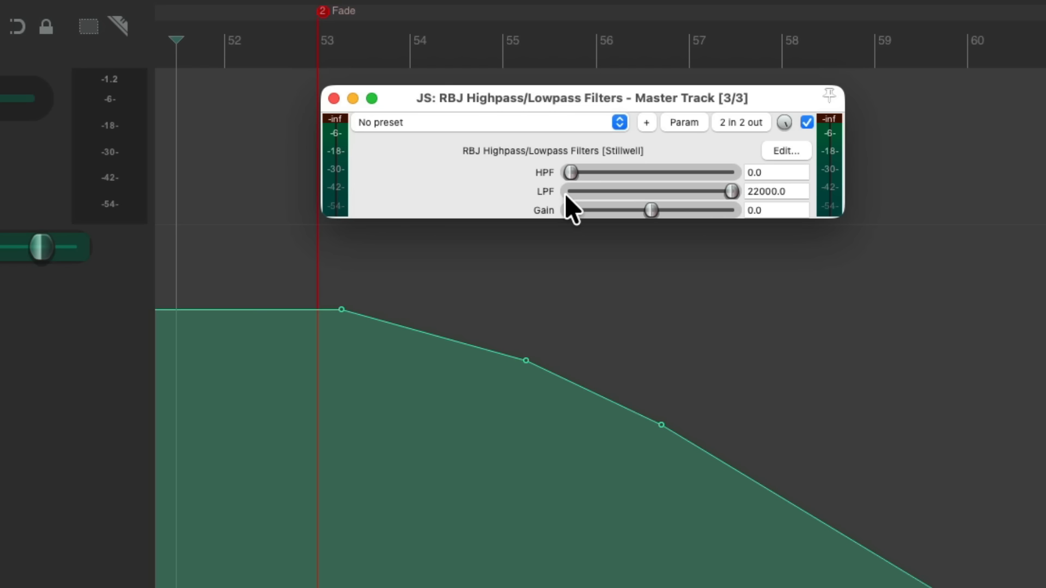
pyautogui.moveTo(729, 190); pyautogui.dragTo(597, 191)
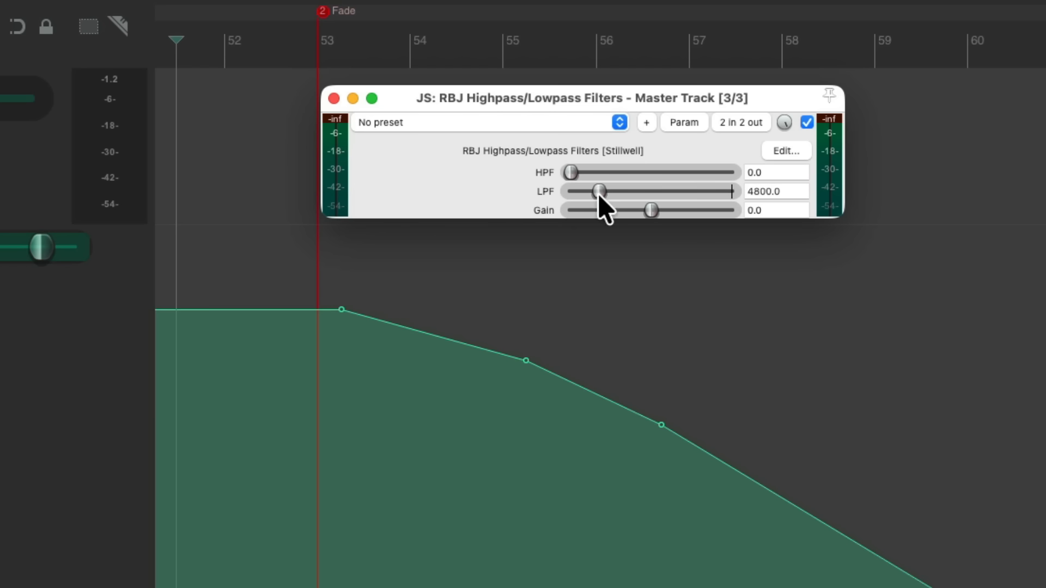
pyautogui.moveTo(598, 192); pyautogui.dragTo(730, 192)
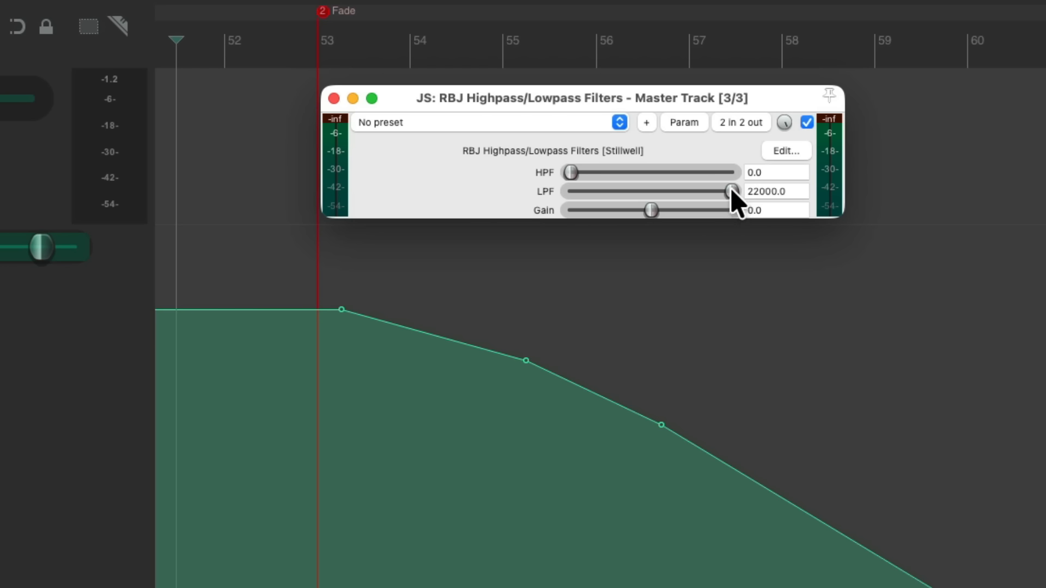
pyautogui.moveTo(729, 192); pyautogui.dragTo(675, 191)
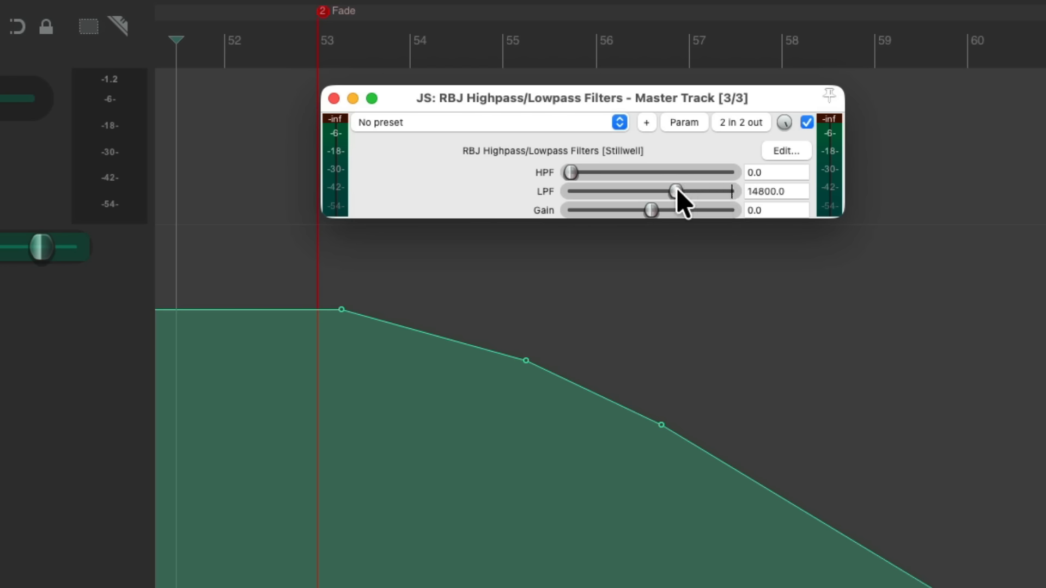
pyautogui.moveTo(675, 192); pyautogui.dragTo(570, 192)
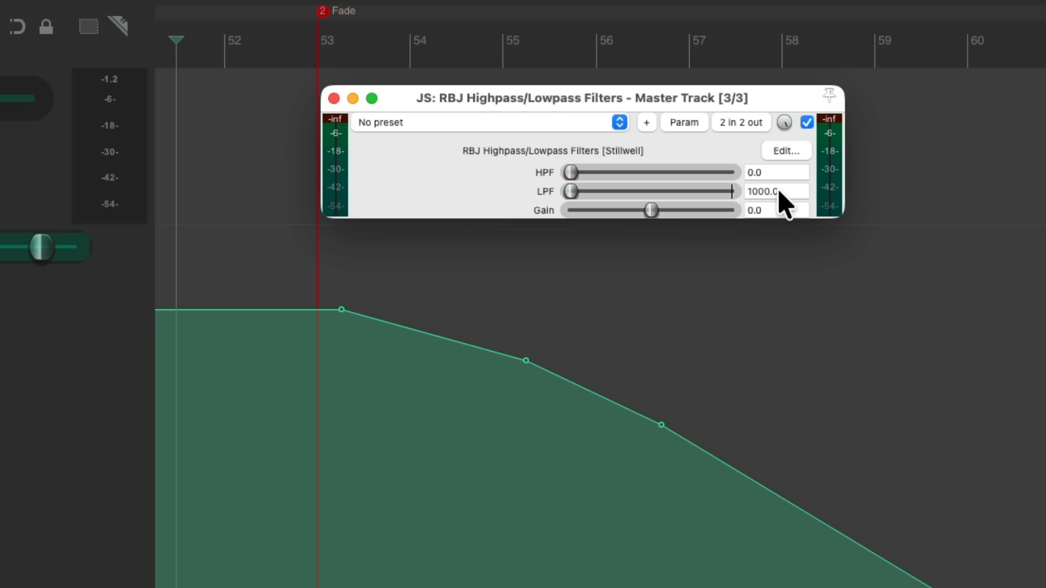
pyautogui.moveTo(791, 211)
pyautogui.write('22000')
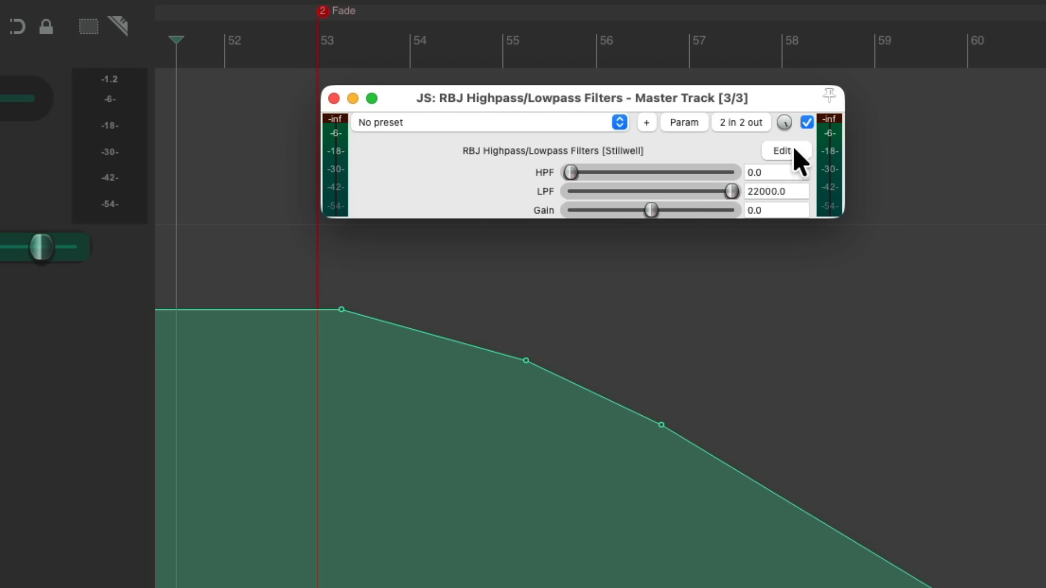
pyautogui.click(784, 150)
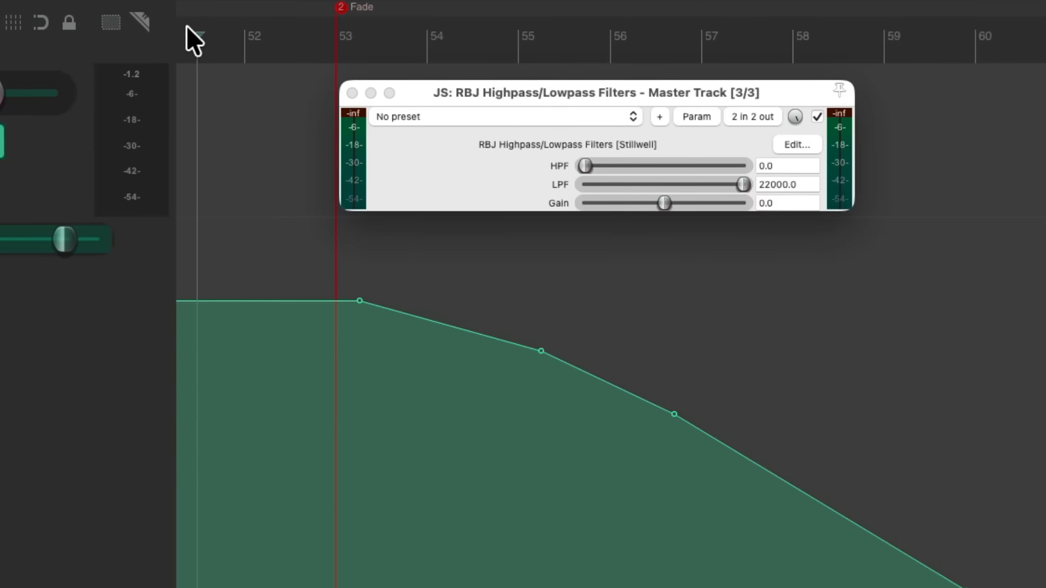
pyautogui.moveTo(740, 192); pyautogui.dragTo(713, 191)
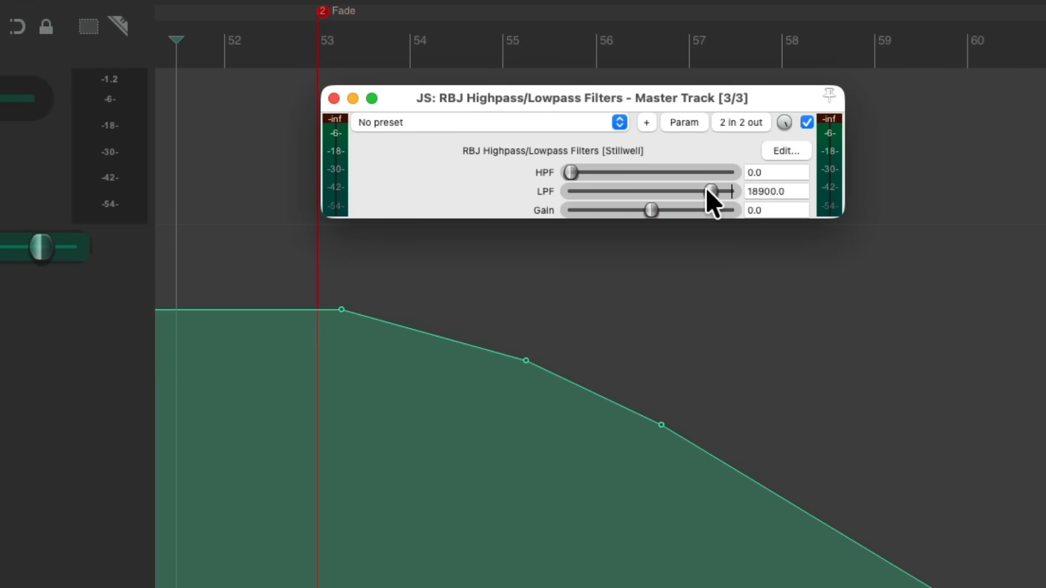
pyautogui.moveTo(711, 191); pyautogui.dragTo(570, 191)
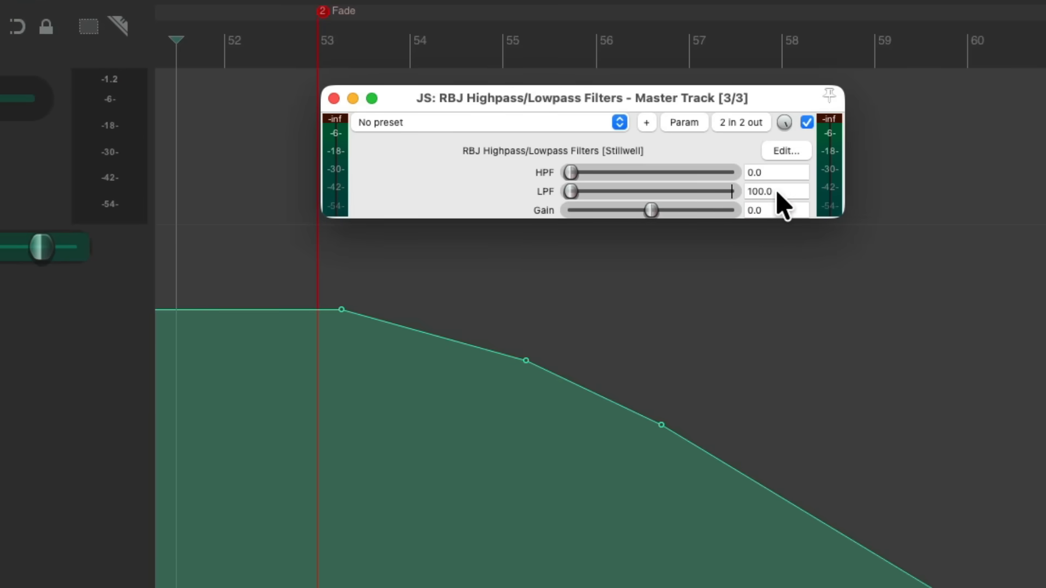
pyautogui.moveTo(580, 197)
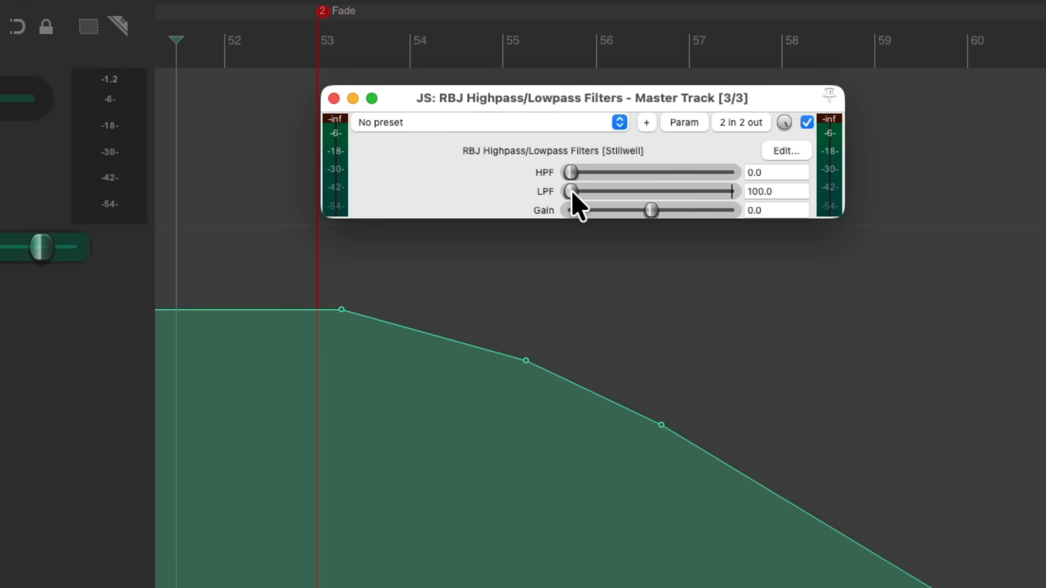
pyautogui.moveTo(569, 192); pyautogui.dragTo(730, 192)
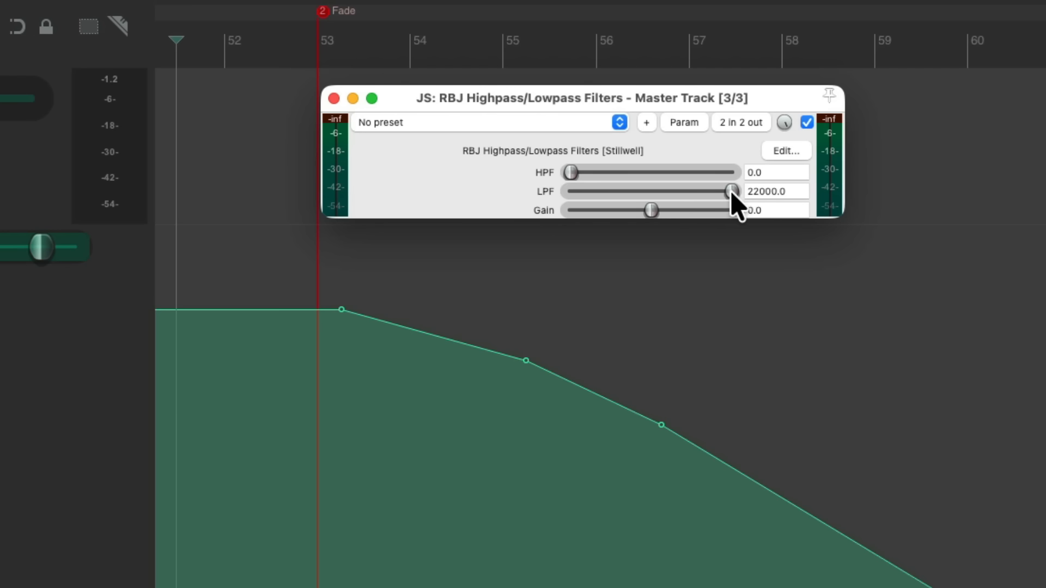
pyautogui.moveTo(684, 135)
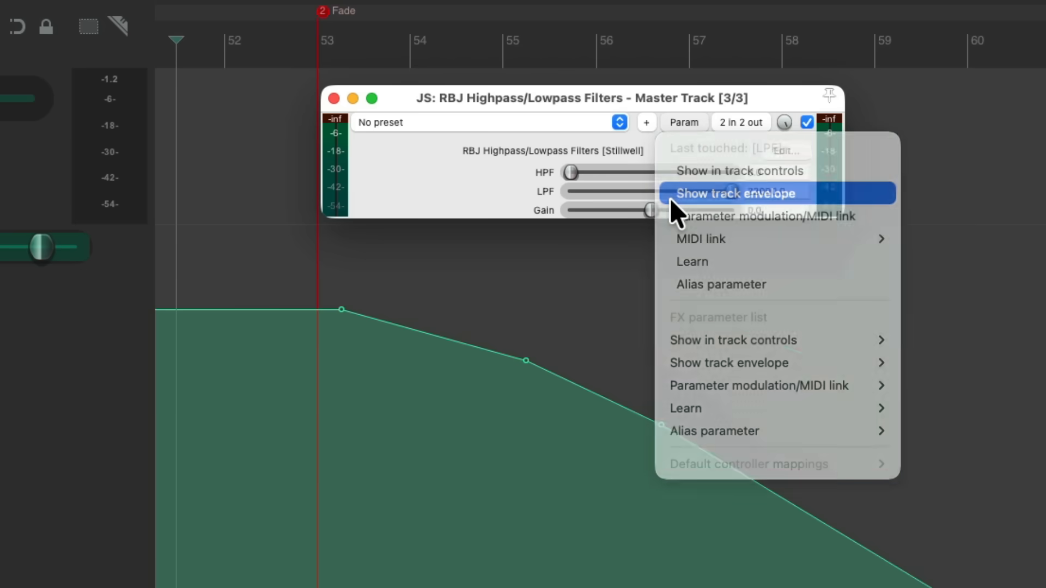
# Show the LPF track envelope and pull its end point from 22000 down to the minimum.
pyautogui.click(736, 193)
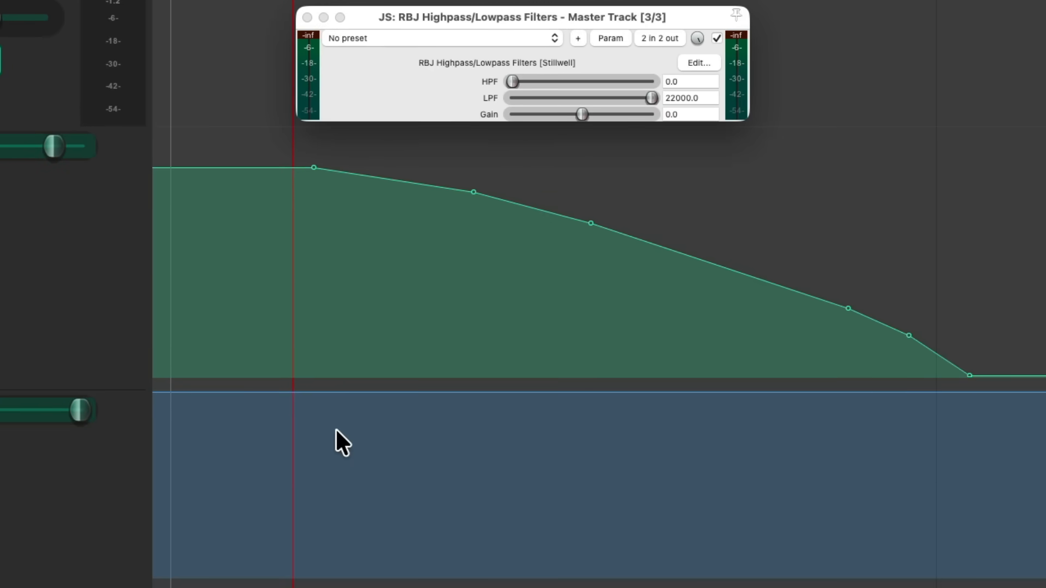
pyautogui.moveTo(455, 443)
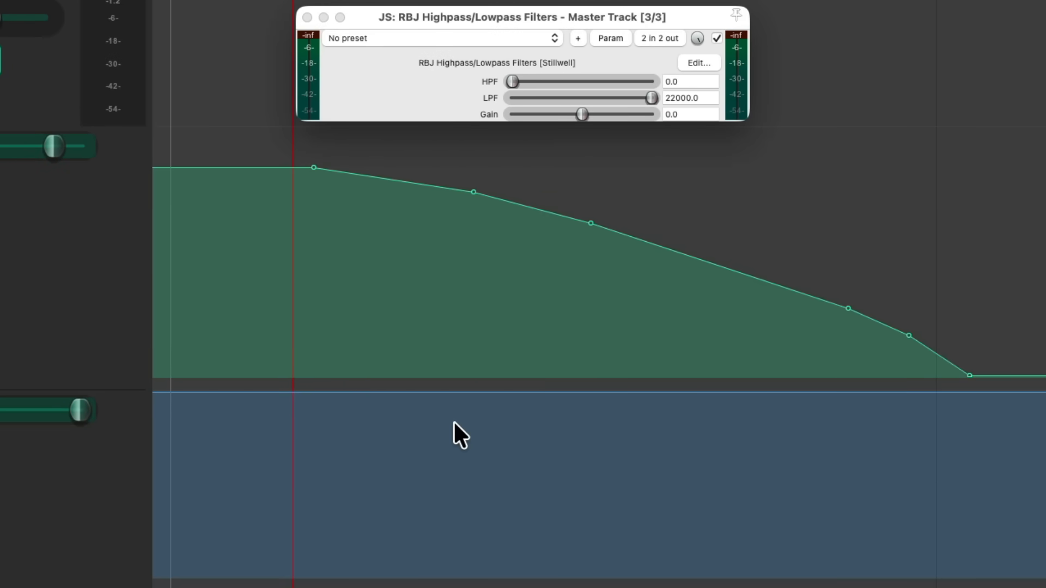
pyautogui.moveTo(298, 387)
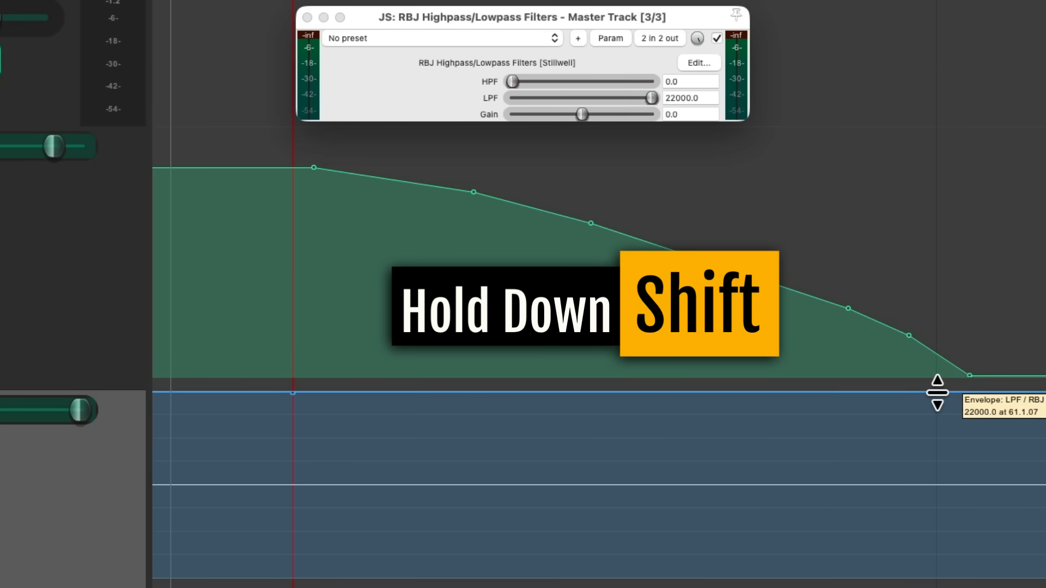
pyautogui.moveTo(937, 390); pyautogui.dragTo(934, 574)
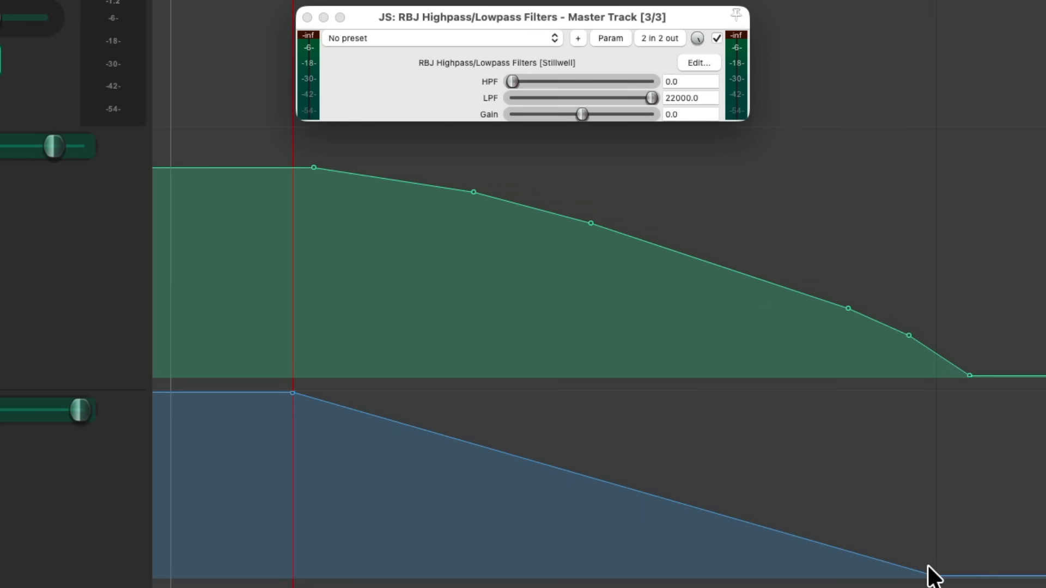
pyautogui.moveTo(398, 506)
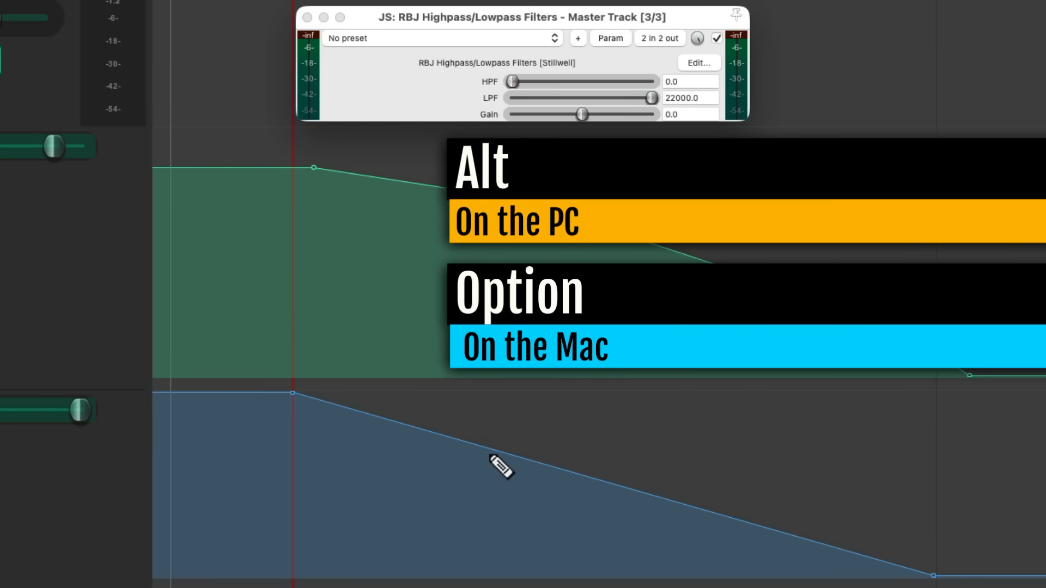
# Alt-drag the LPF envelope segment into a curve with negative tension that drops quickly at first.
pyautogui.moveTo(497, 467); pyautogui.dragTo(453, 483)
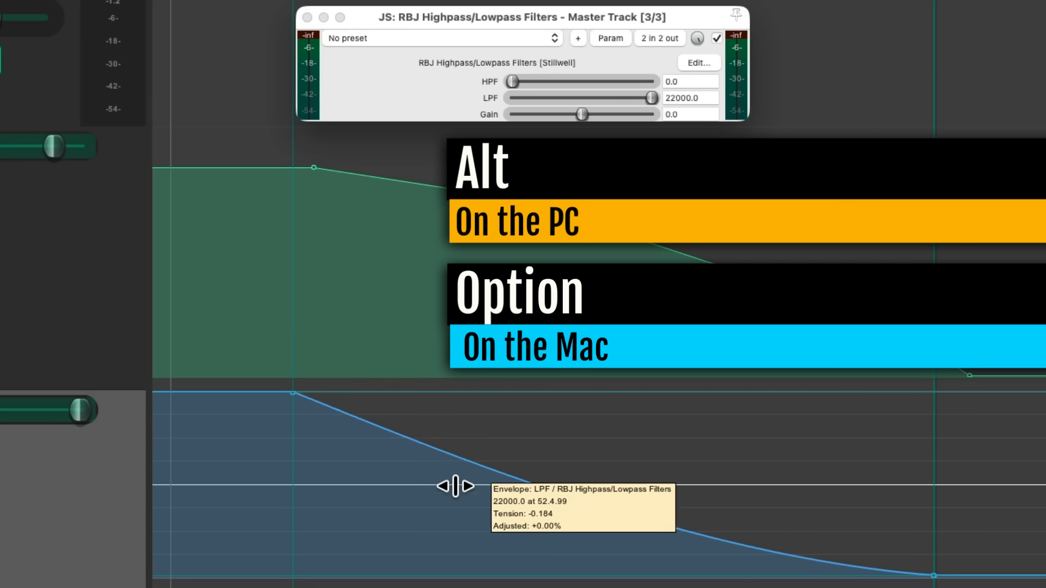
pyautogui.moveTo(466, 485); pyautogui.dragTo(427, 501)
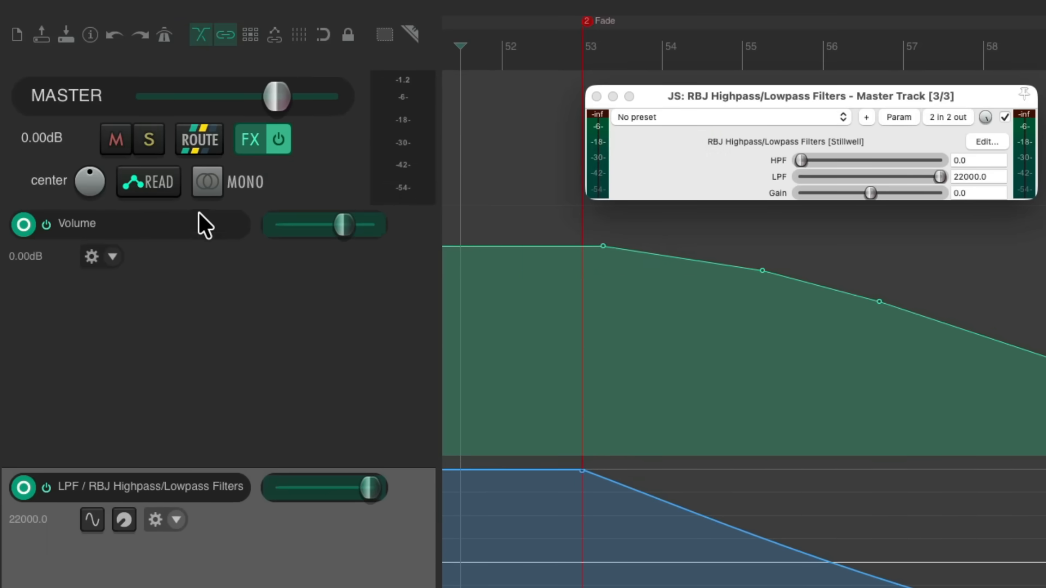
pyautogui.moveTo(53, 232)
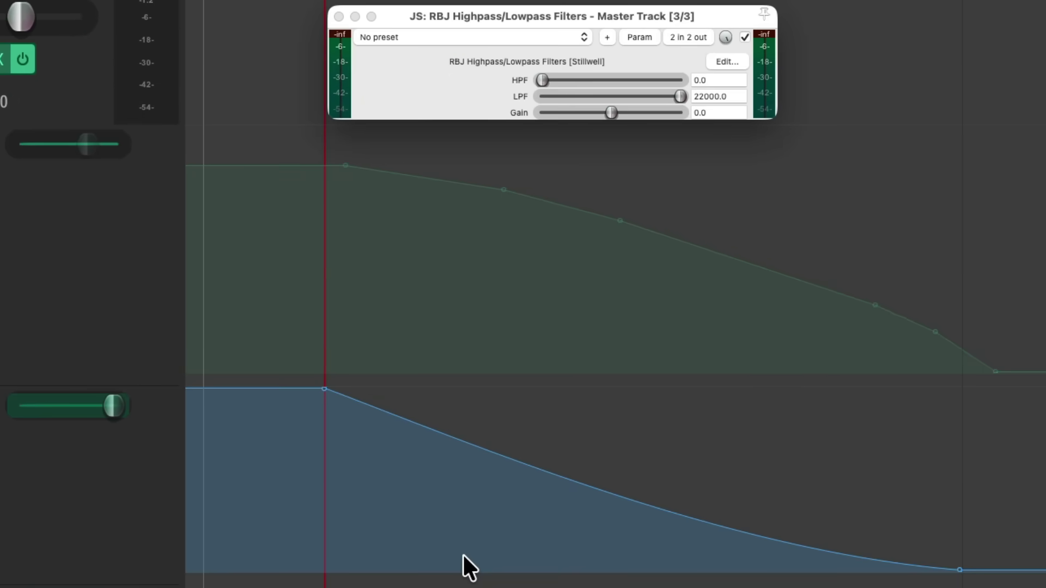
pyautogui.moveTo(471, 566); pyautogui.dragTo(493, 525)
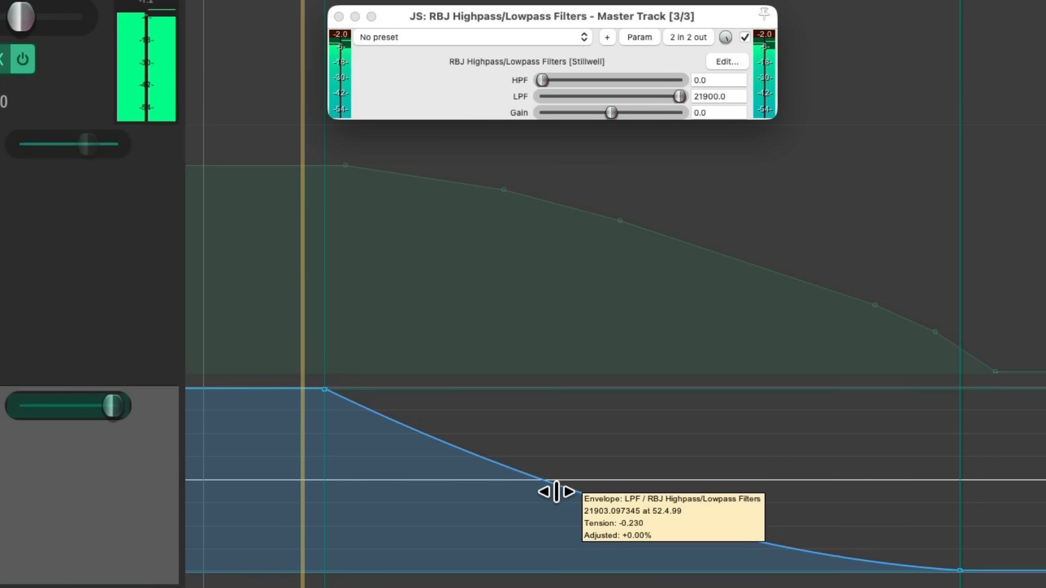
# Steepen the LPF curve's tension further so the cutoff falls faster right after the Fade marker.
pyautogui.moveTo(678, 95); pyautogui.dragTo(638, 96)
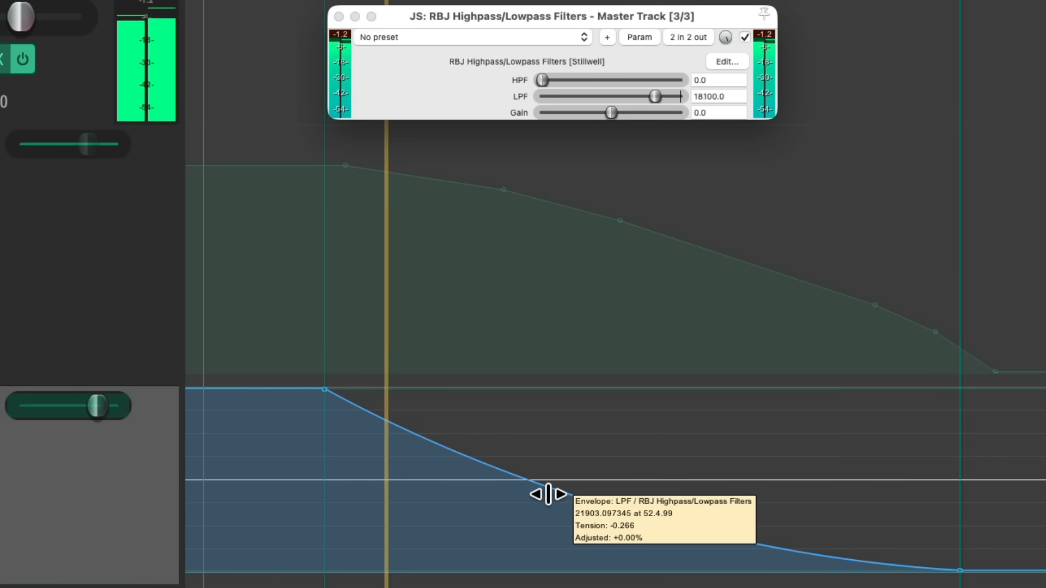
pyautogui.moveTo(652, 95); pyautogui.dragTo(616, 96)
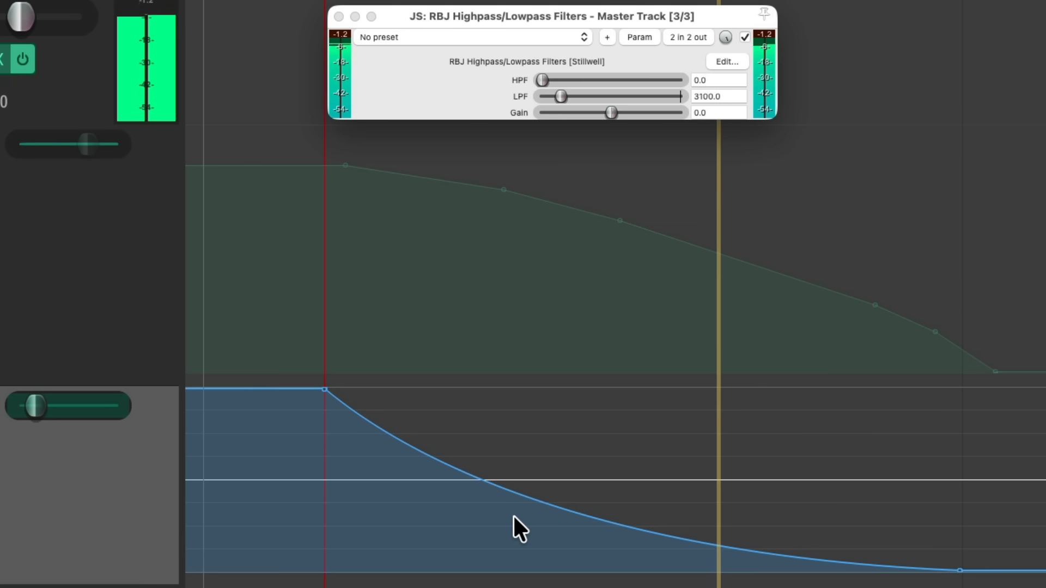
pyautogui.moveTo(560, 96); pyautogui.dragTo(549, 96)
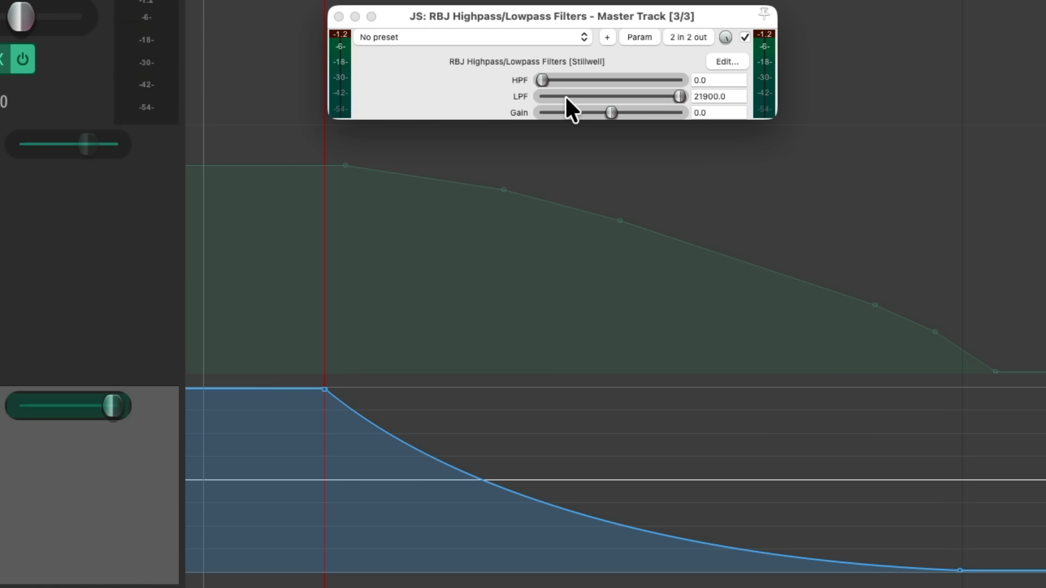
pyautogui.moveTo(661, 557)
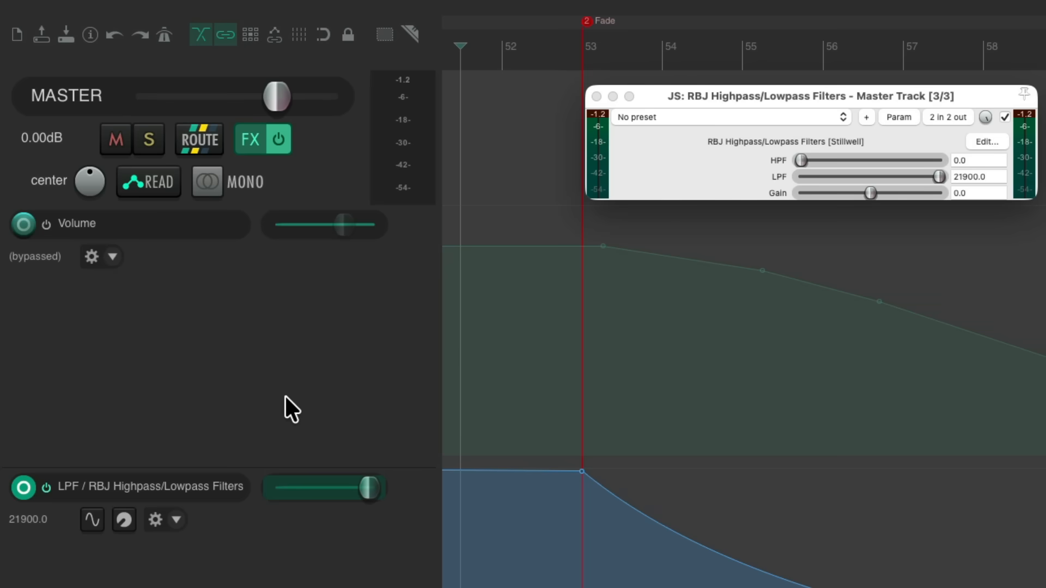
pyautogui.click(45, 223)
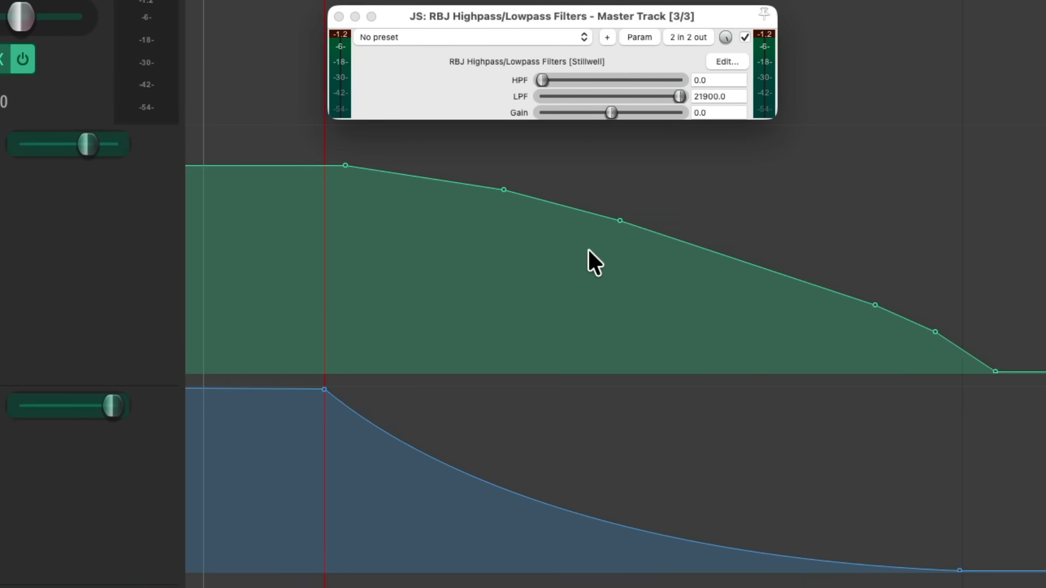
pyautogui.moveTo(677, 515)
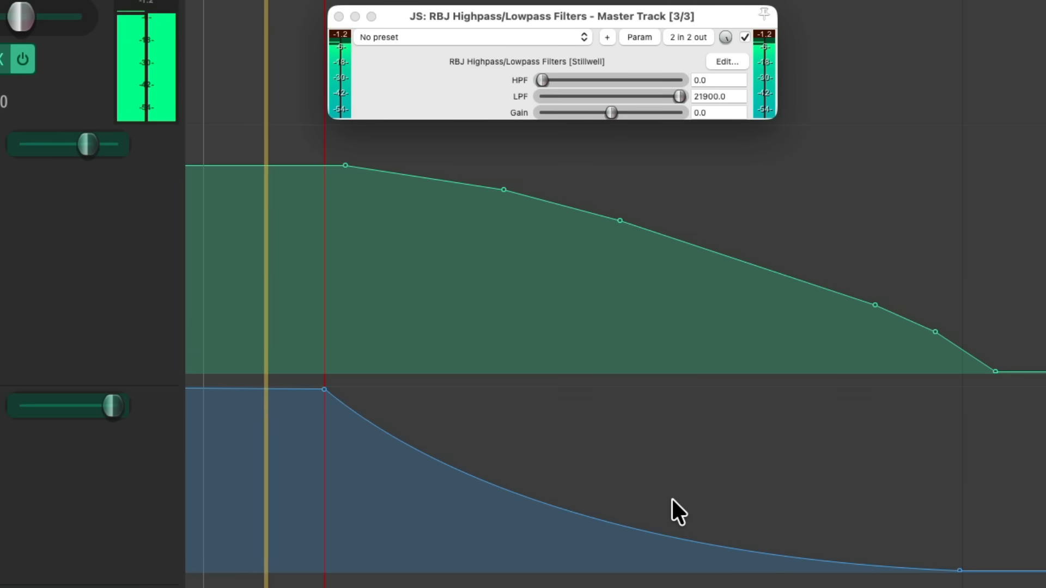
pyautogui.moveTo(678, 96); pyautogui.dragTo(666, 95)
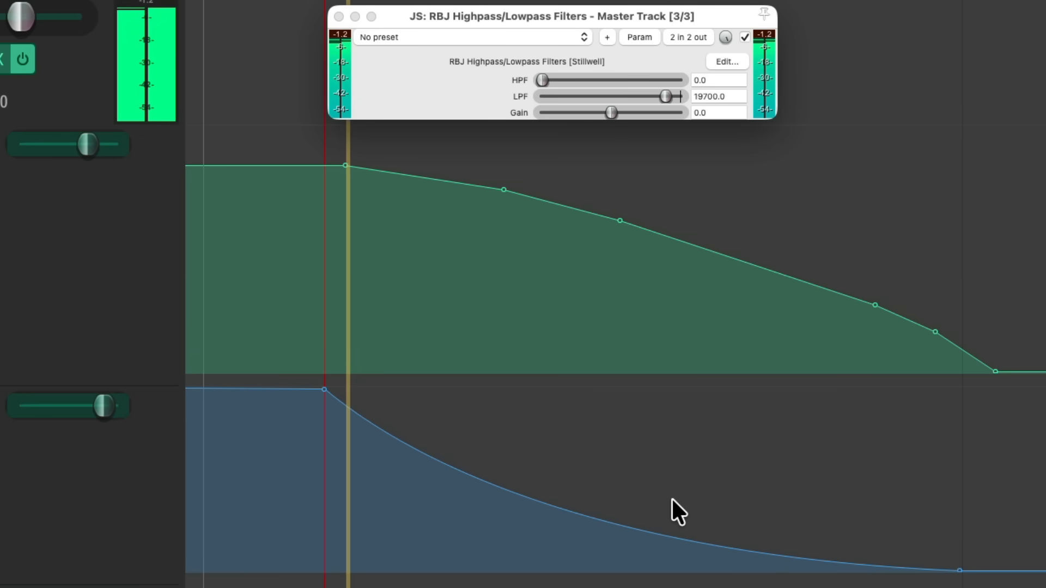
pyautogui.moveTo(666, 96); pyautogui.dragTo(626, 96)
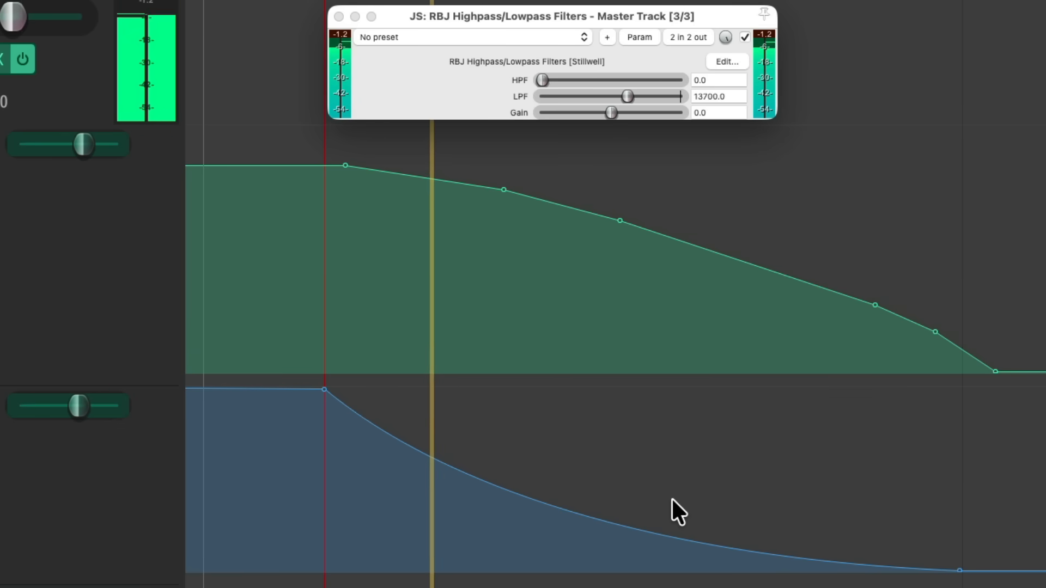
pyautogui.moveTo(625, 96); pyautogui.dragTo(601, 96)
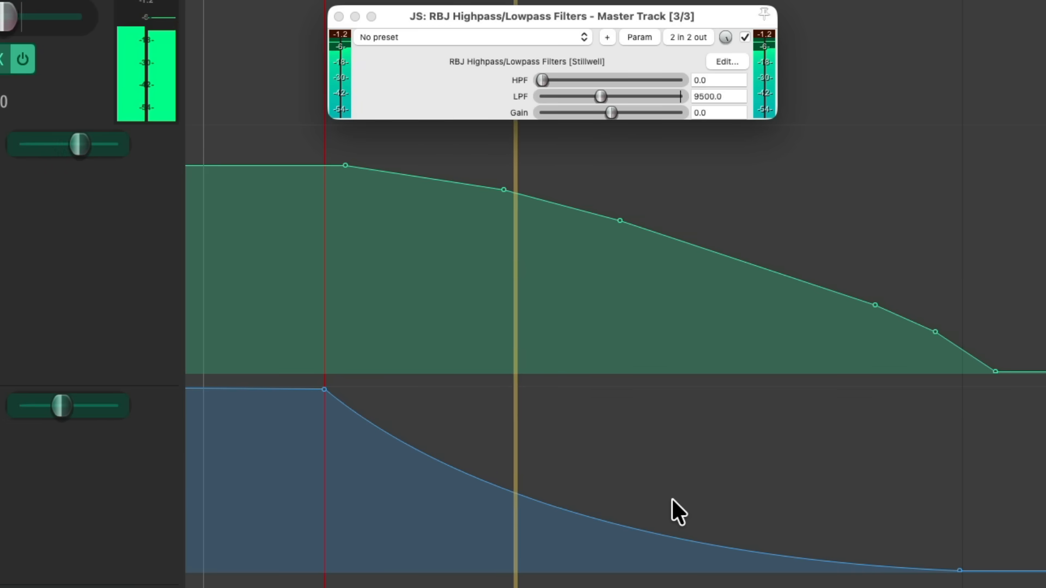
pyautogui.moveTo(600, 96); pyautogui.dragTo(580, 96)
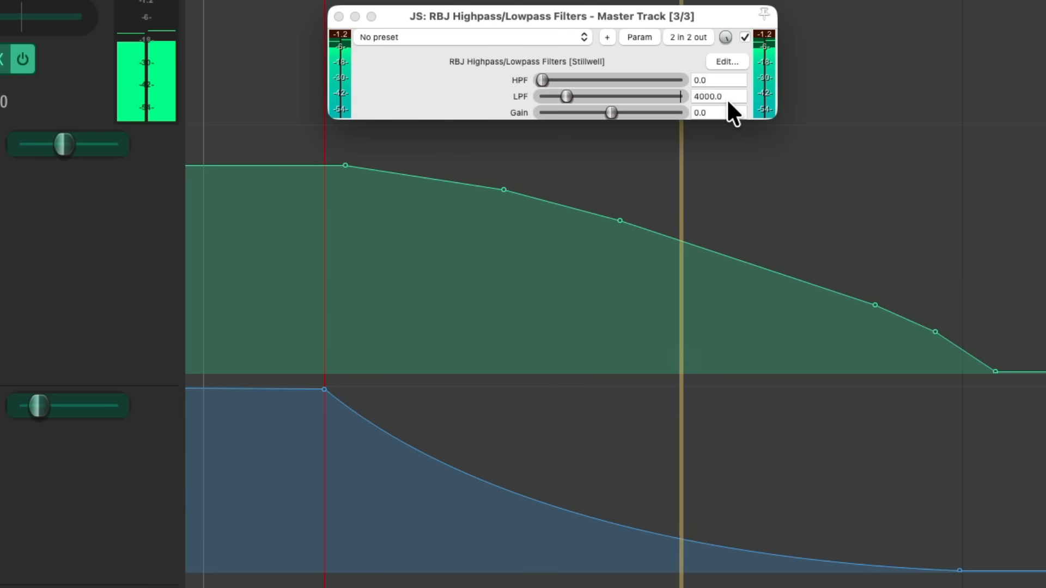
pyautogui.moveTo(566, 96); pyautogui.dragTo(552, 96)
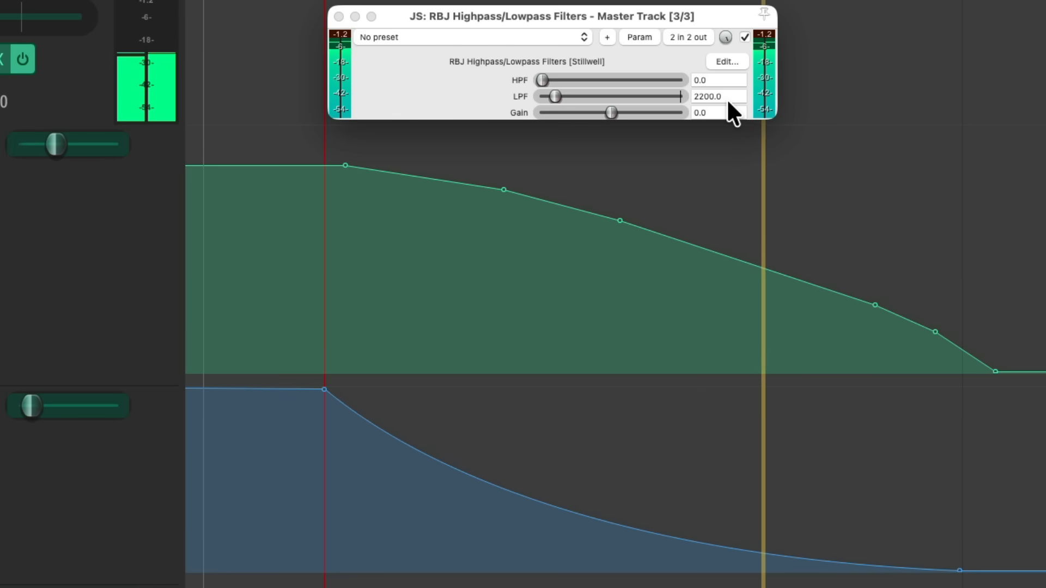
pyautogui.moveTo(553, 95); pyautogui.dragTo(547, 96)
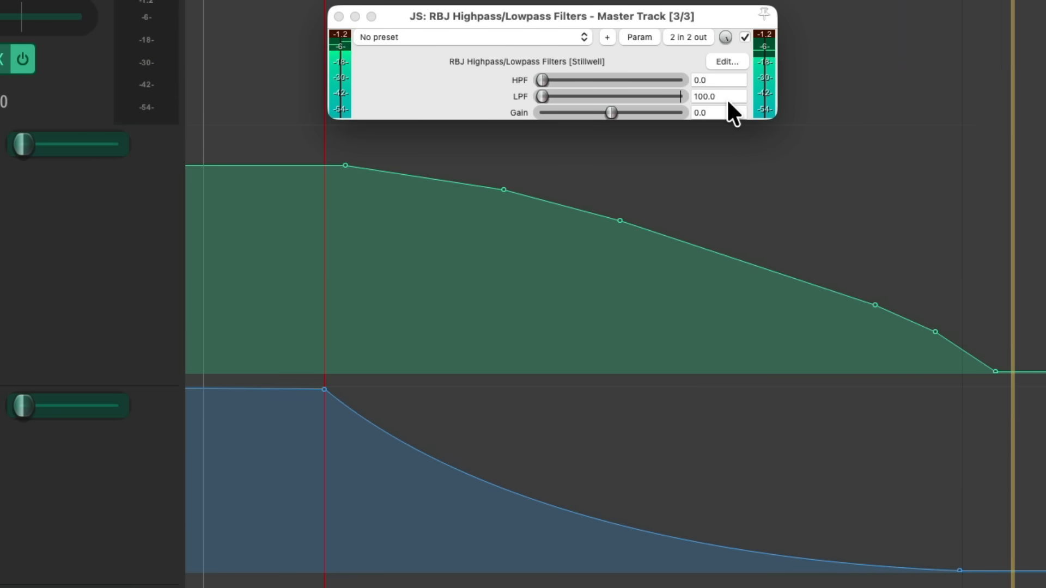
pyautogui.moveTo(541, 96); pyautogui.dragTo(679, 96)
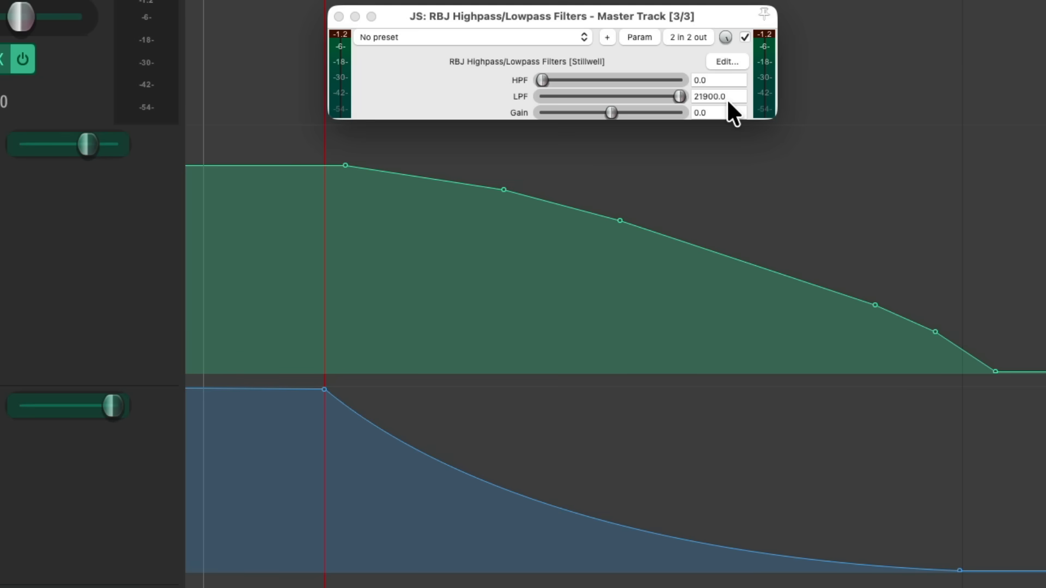
pyautogui.moveTo(514, 501)
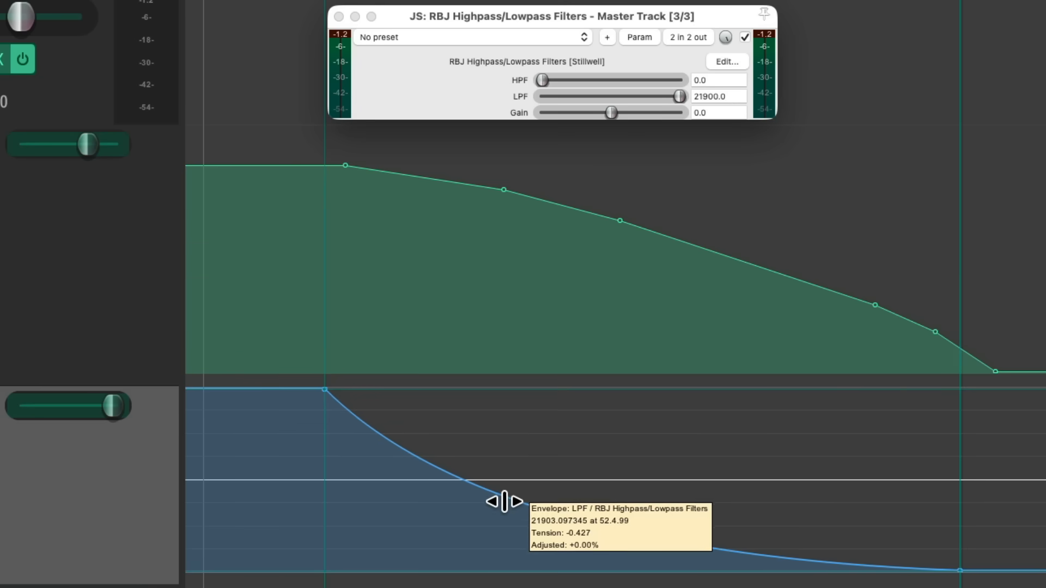
# Increase the LPF segment's tension so it falls steeply after its first point, then levels out.
pyautogui.moveTo(500, 503); pyautogui.dragTo(496, 507)
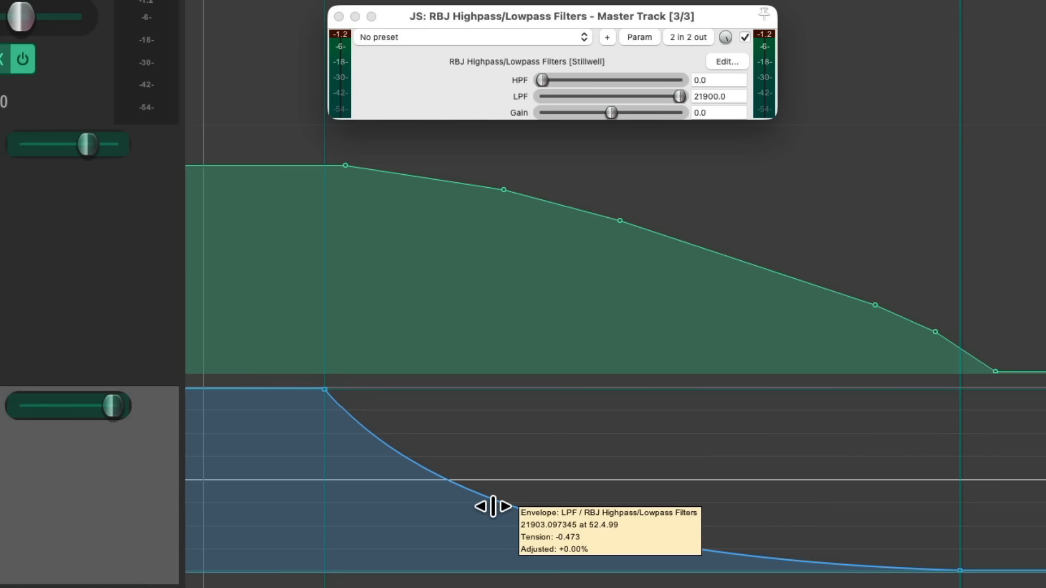
pyautogui.moveTo(493, 505); pyautogui.dragTo(437, 534)
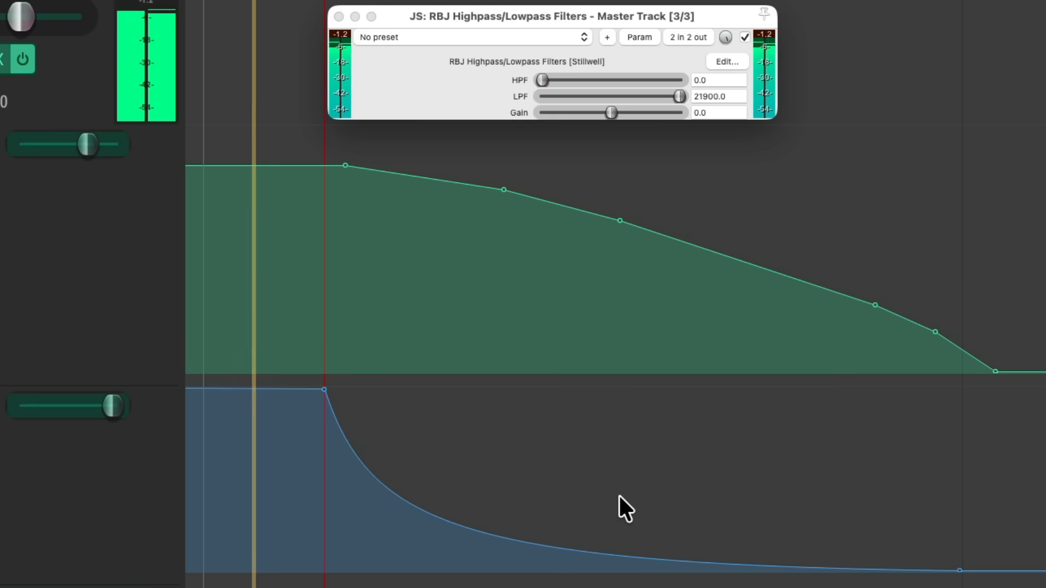
# Play back to hear the lowpass cutoff sweep down toward 400 Hz.
pyautogui.moveTo(679, 96); pyautogui.dragTo(659, 96)
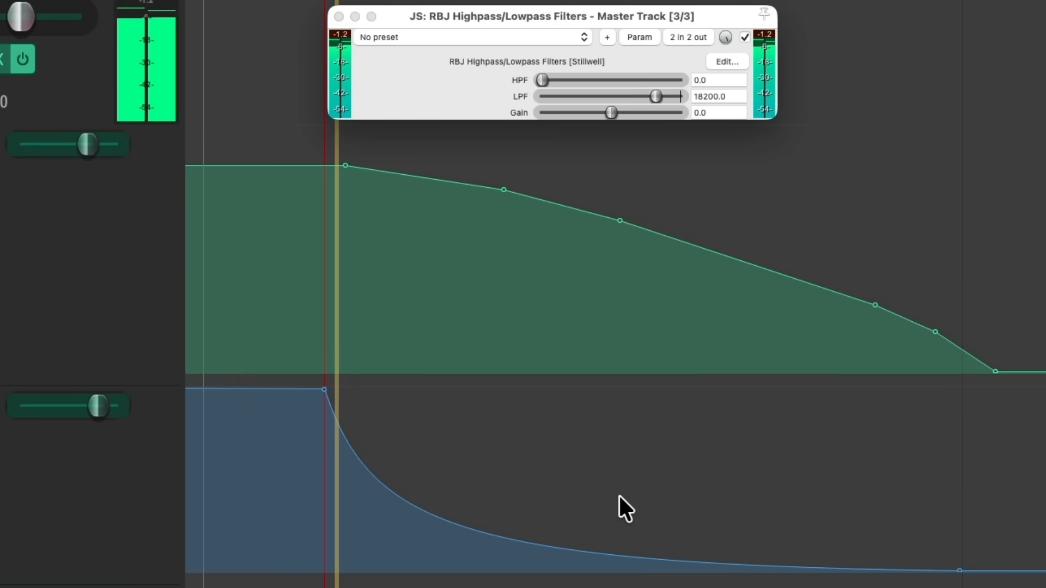
pyautogui.moveTo(656, 95); pyautogui.dragTo(588, 96)
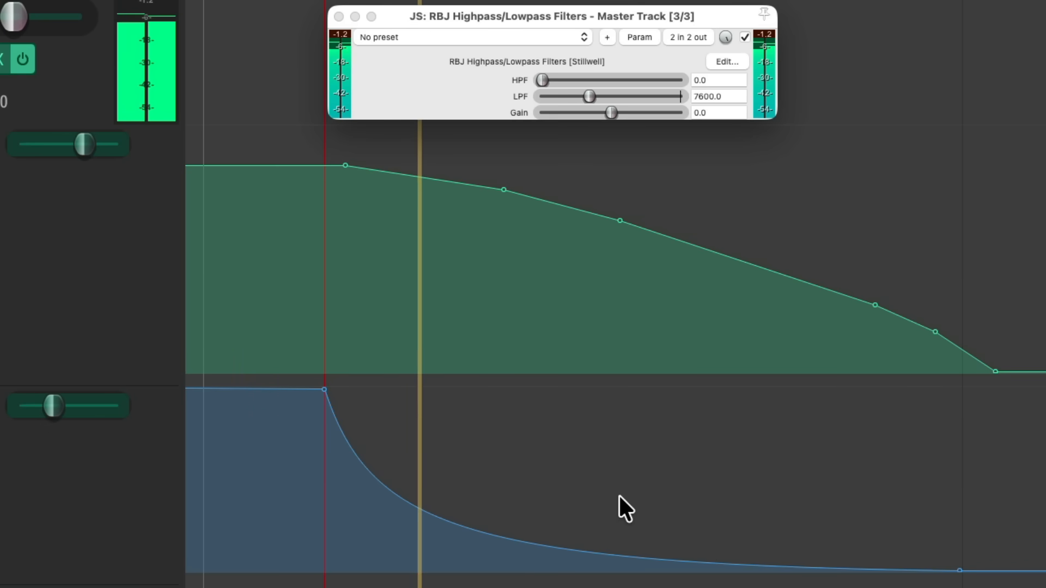
pyautogui.moveTo(587, 96); pyautogui.dragTo(567, 96)
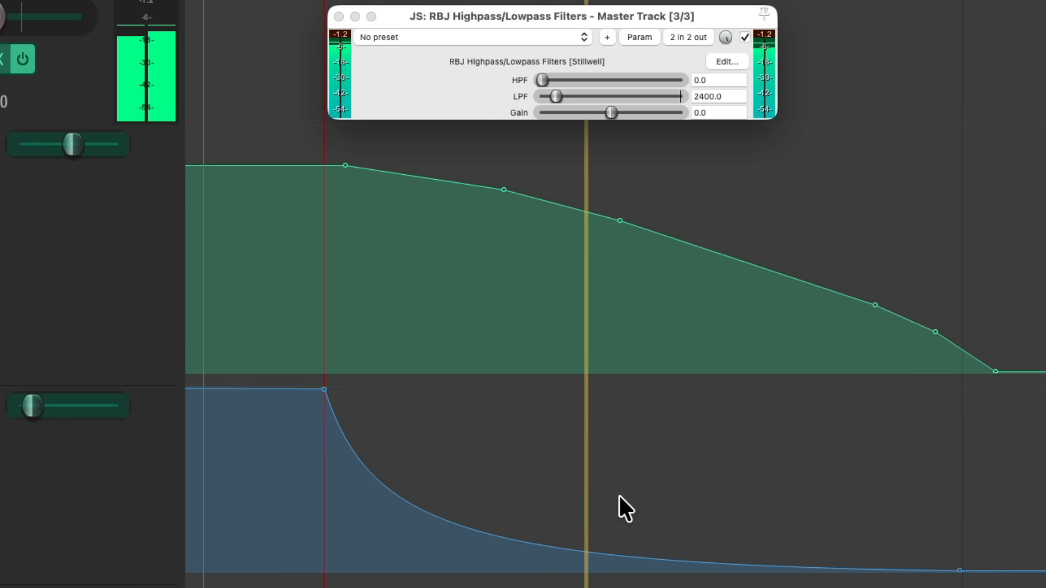
pyautogui.moveTo(559, 96); pyautogui.dragTo(550, 96)
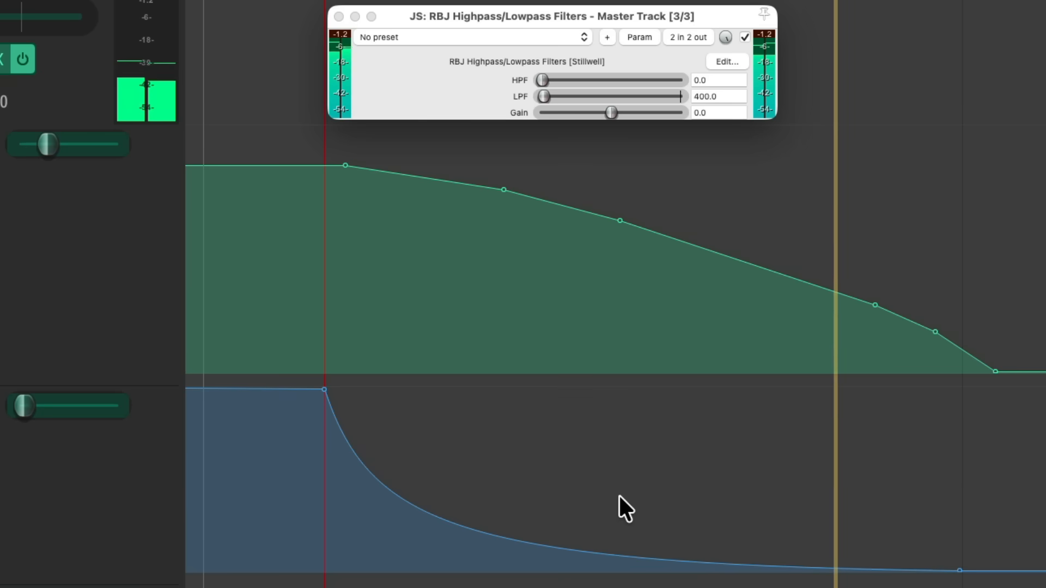
pyautogui.moveTo(544, 96); pyautogui.dragTo(679, 96)
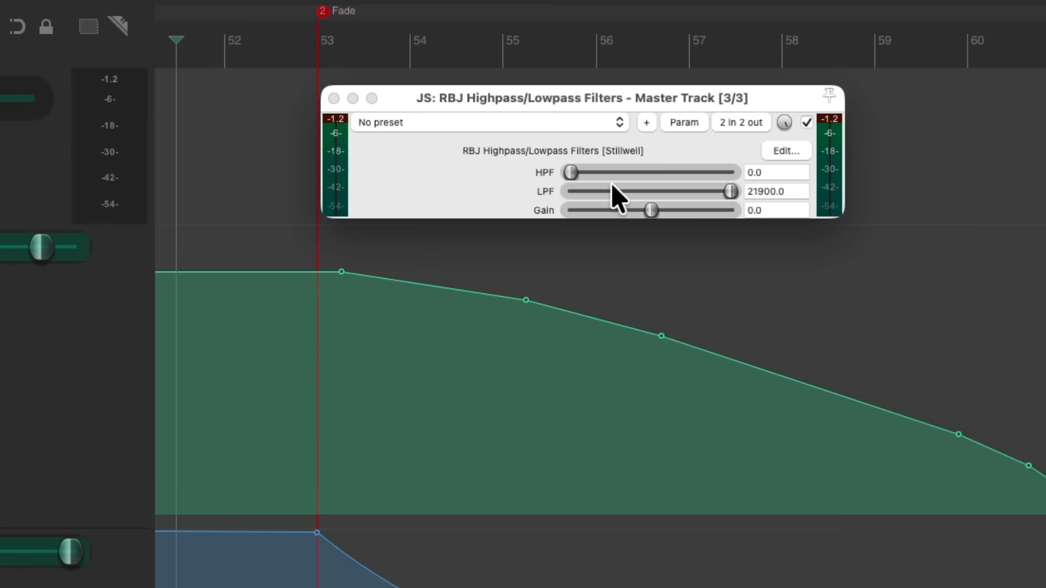
pyautogui.moveTo(585, 185)
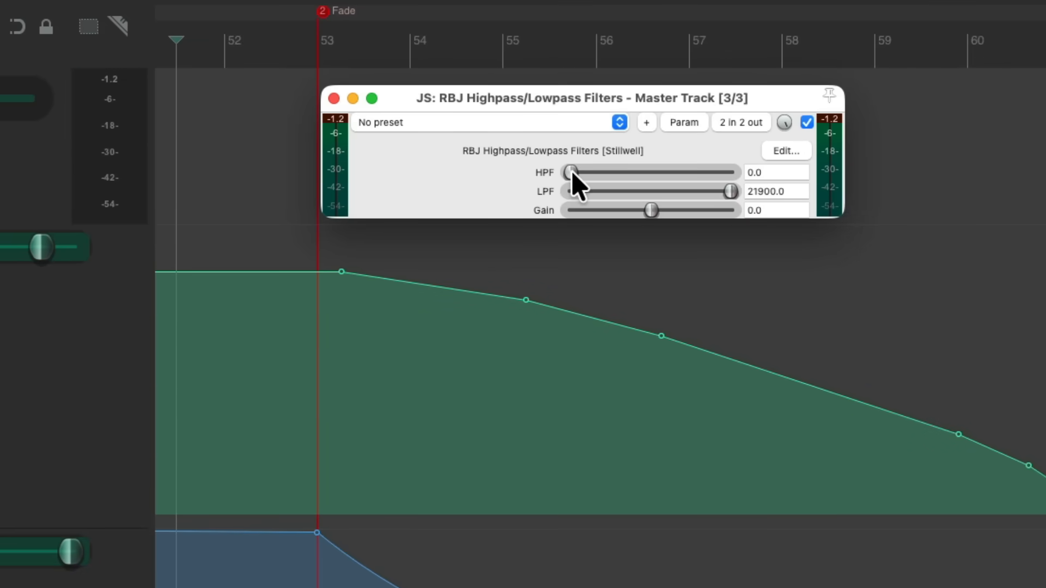
# Show a track envelope lane for the RBJ filter's HPF cutoff on the master.
pyautogui.rightClick(570, 172)
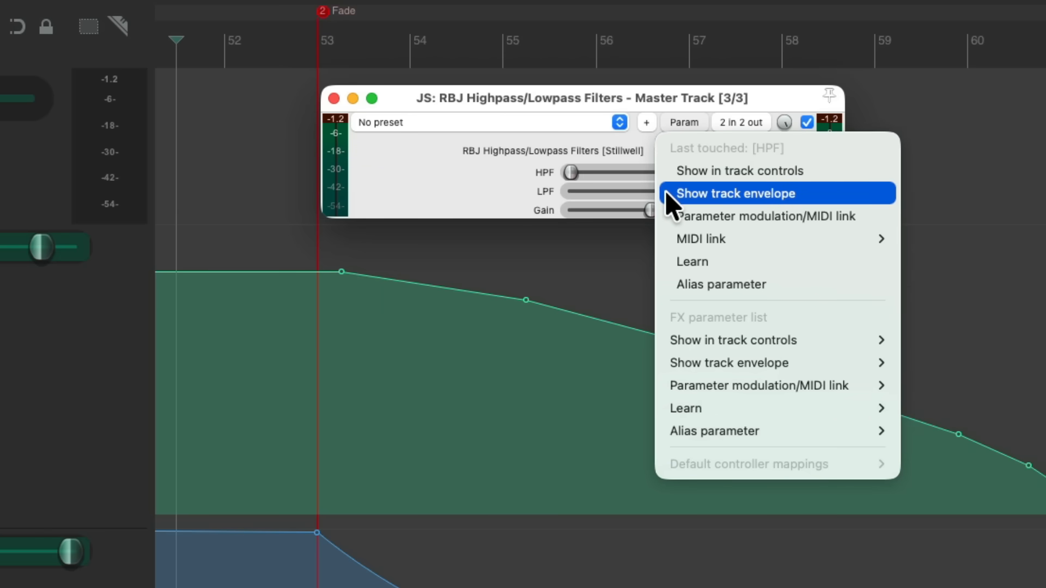
pyautogui.click(736, 194)
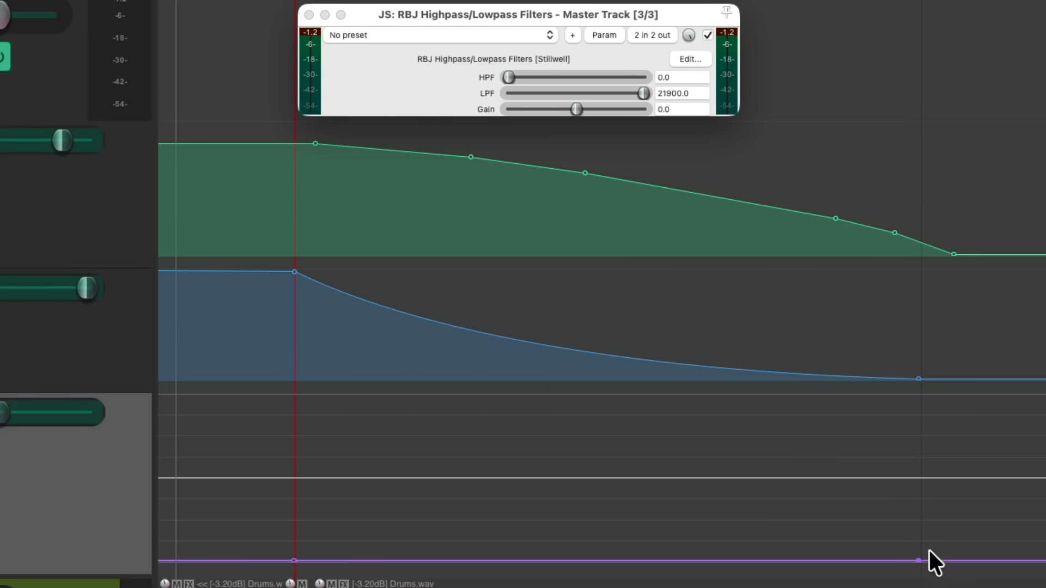
pyautogui.moveTo(918, 562); pyautogui.dragTo(927, 410)
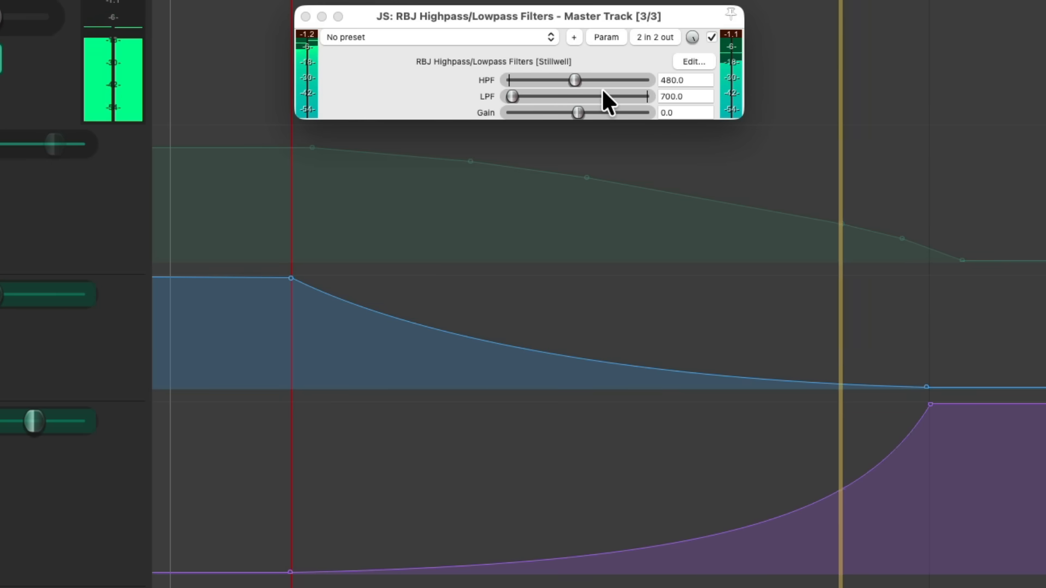
pyautogui.moveTo(575, 80); pyautogui.dragTo(635, 79)
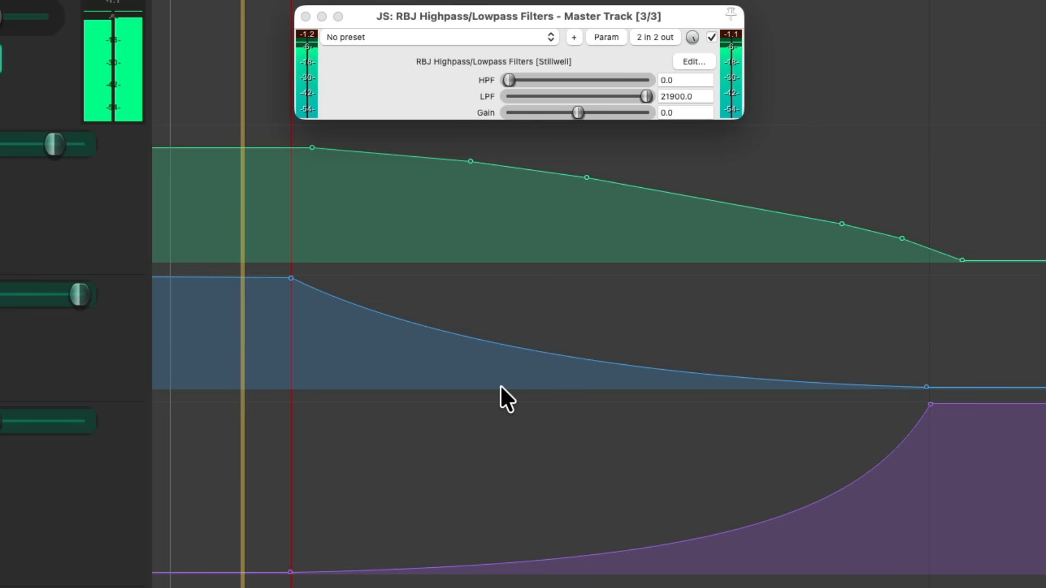
pyautogui.moveTo(644, 96); pyautogui.dragTo(625, 96)
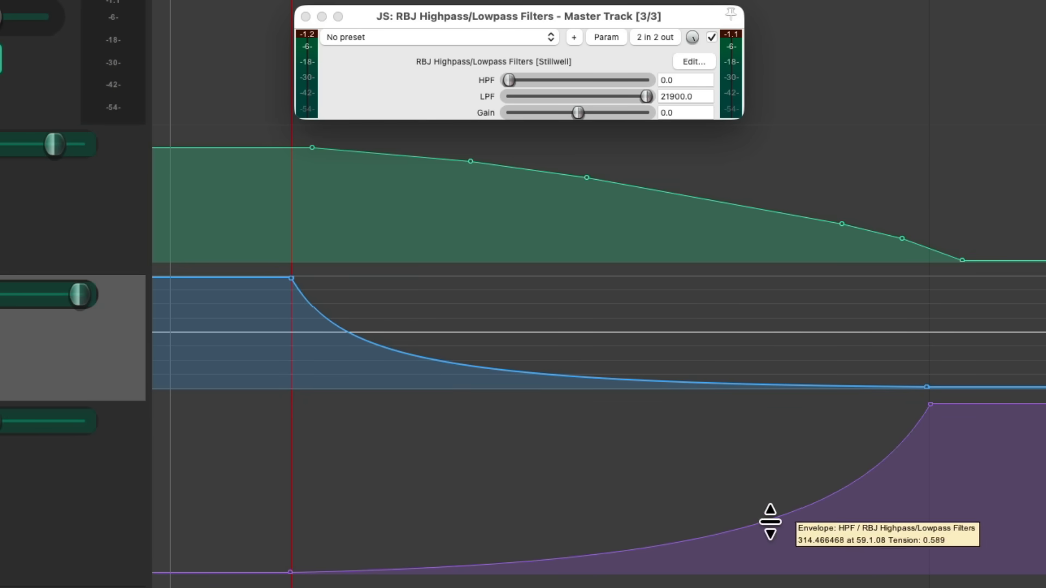
pyautogui.moveTo(745, 501)
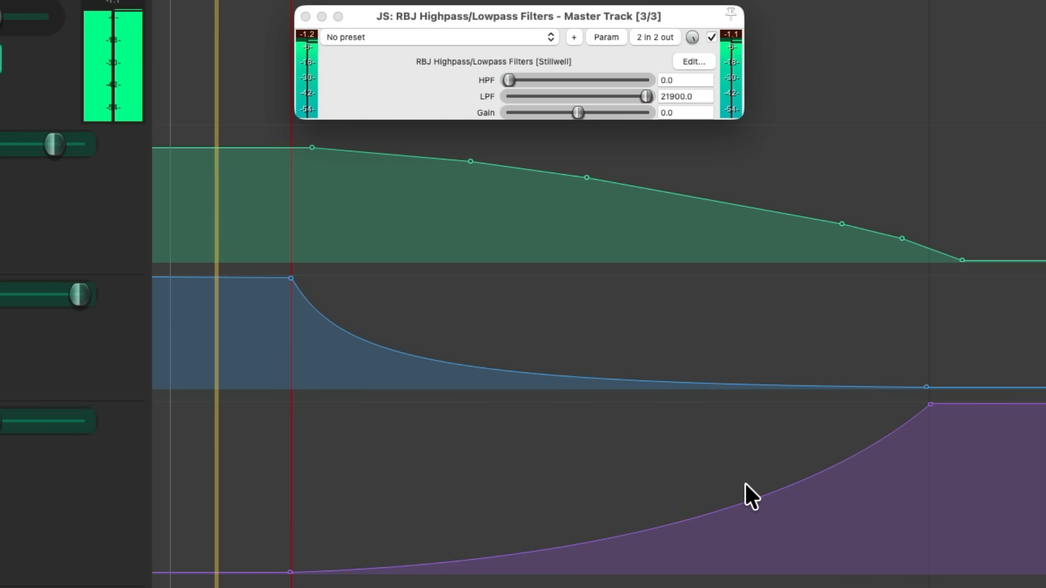
# Alt-drag the rising HPF segment to adjust its upward tension.
pyautogui.moveTo(646, 96); pyautogui.dragTo(641, 96)
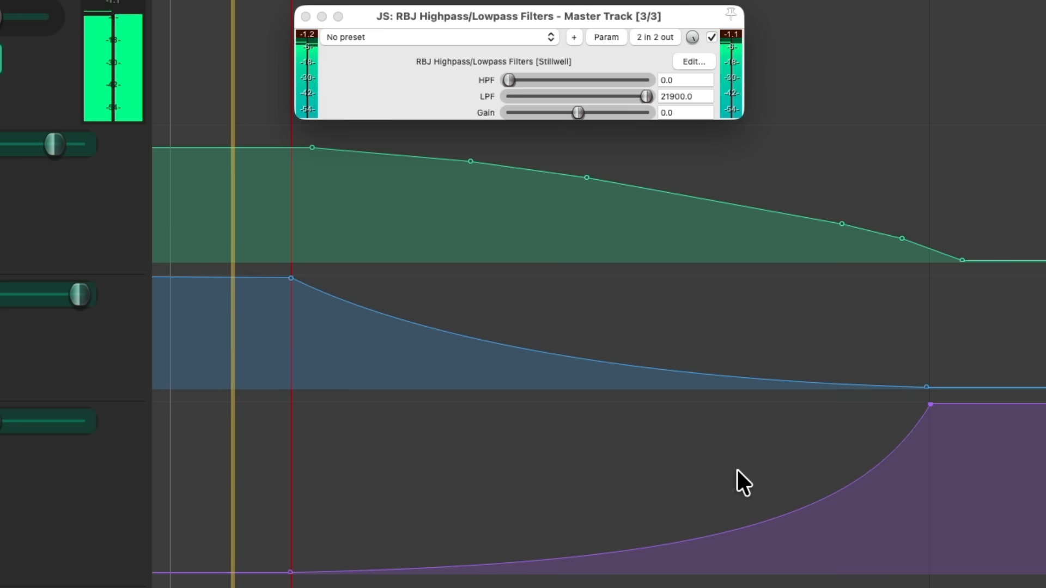
# Nudge the HPF envelope segment's tension back toward a gentler bend.
pyautogui.moveTo(646, 95); pyautogui.dragTo(643, 96)
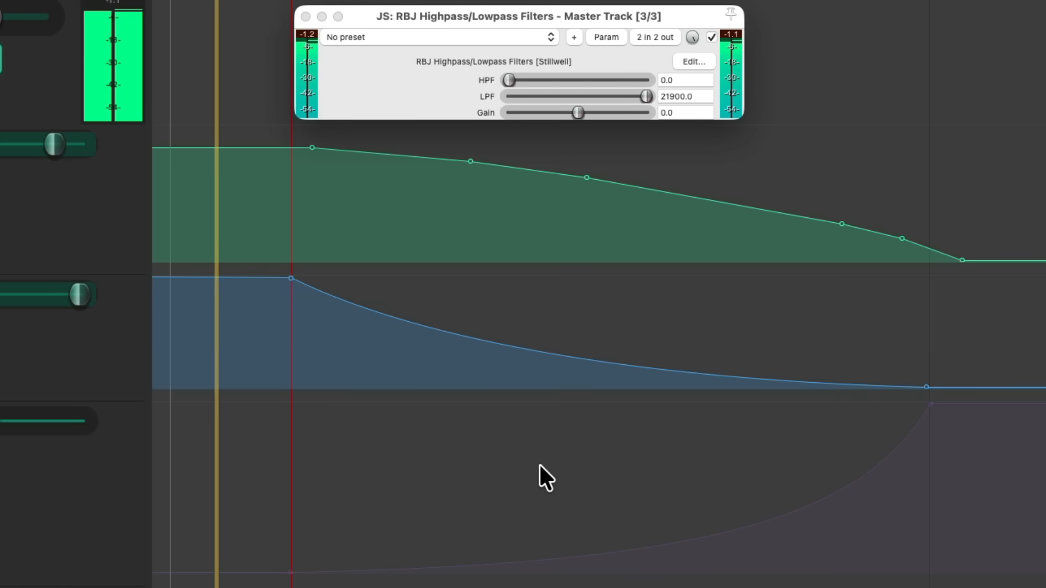
pyautogui.moveTo(644, 96); pyautogui.dragTo(639, 96)
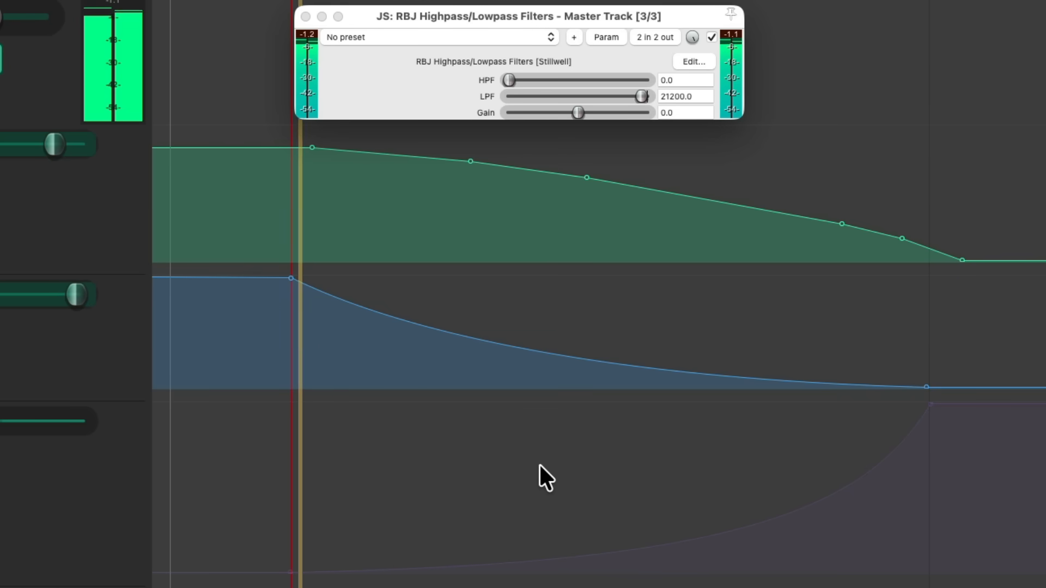
pyautogui.moveTo(642, 96); pyautogui.dragTo(600, 96)
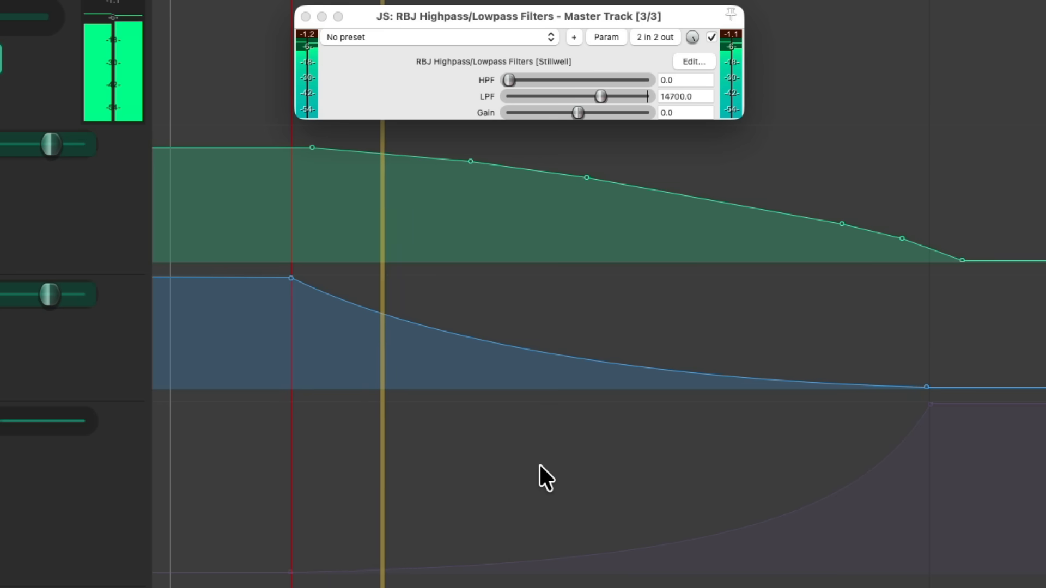
pyautogui.moveTo(599, 95); pyautogui.dragTo(569, 96)
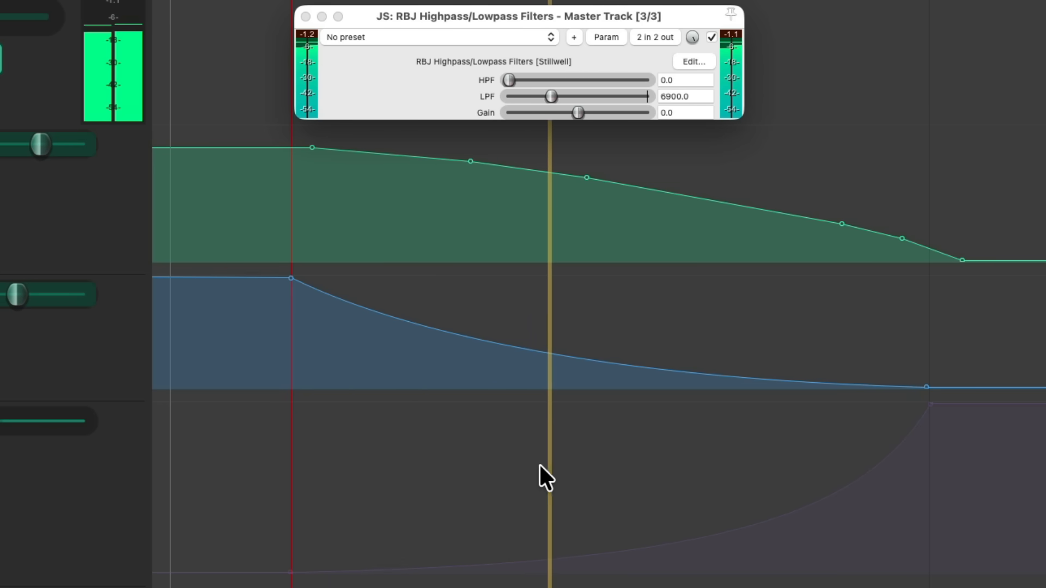
pyautogui.moveTo(549, 96); pyautogui.dragTo(533, 96)
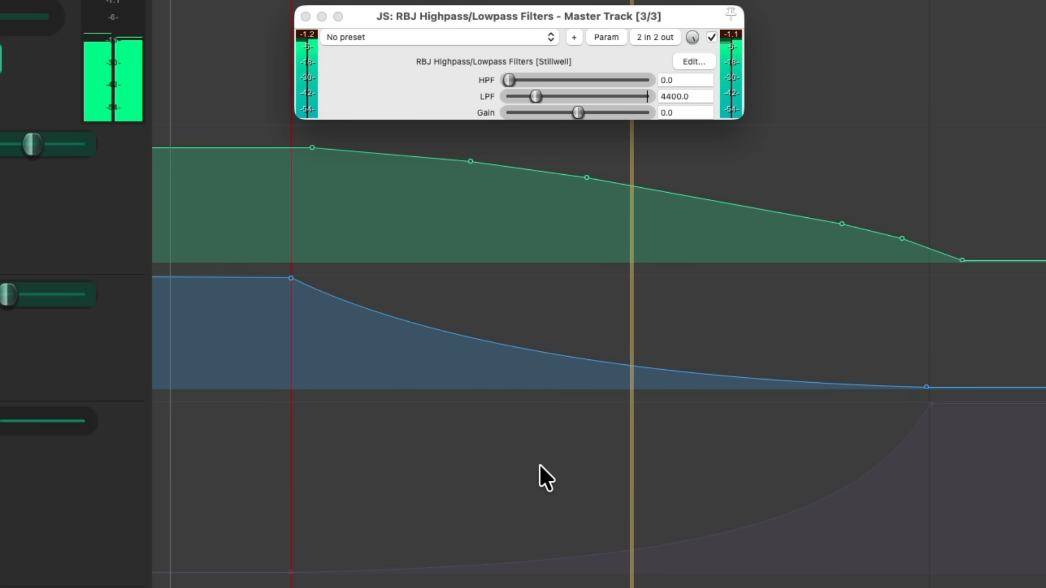
pyautogui.moveTo(534, 96); pyautogui.dragTo(522, 96)
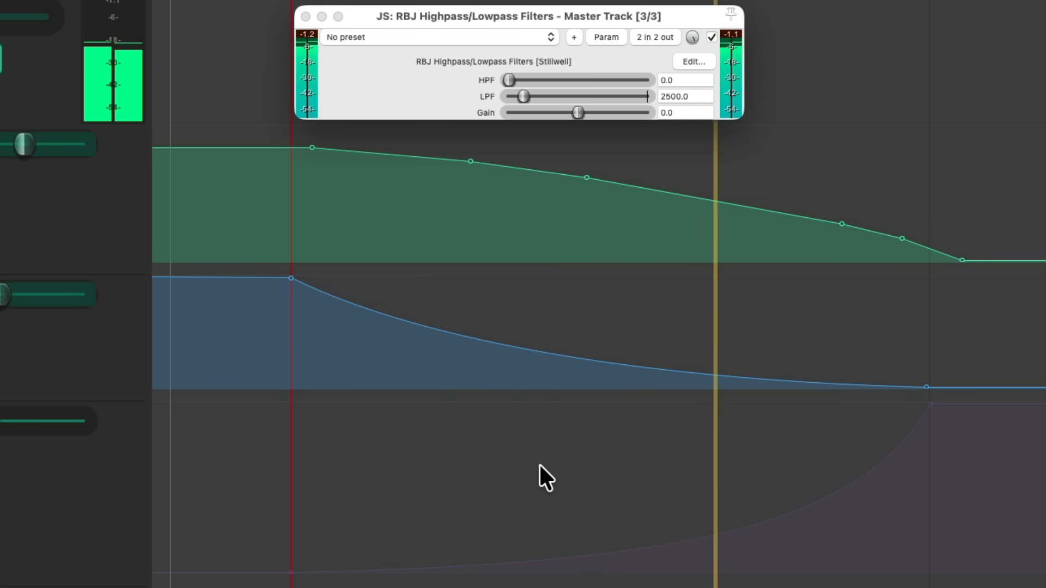
pyautogui.moveTo(521, 96); pyautogui.dragTo(513, 96)
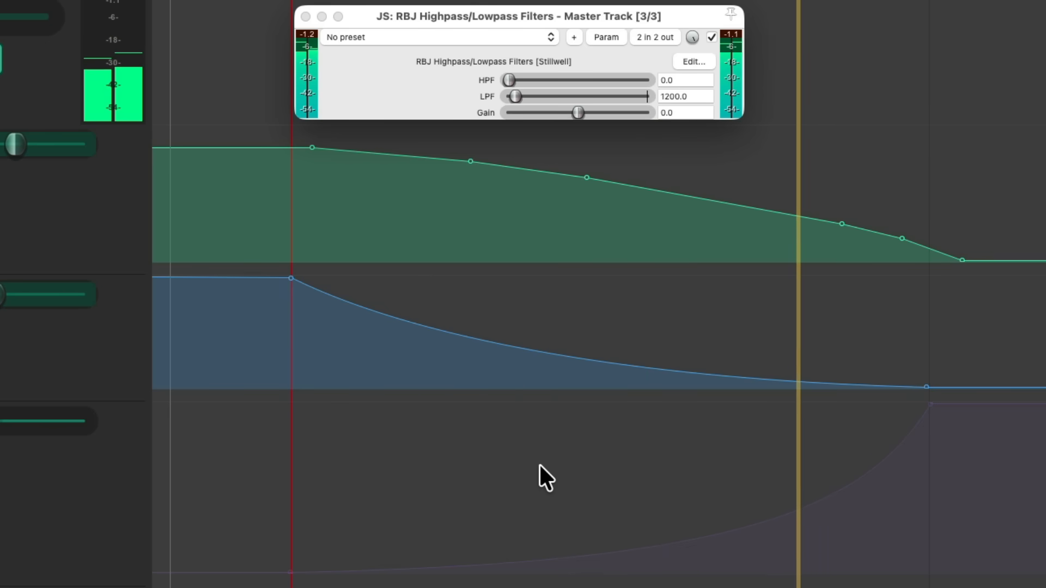